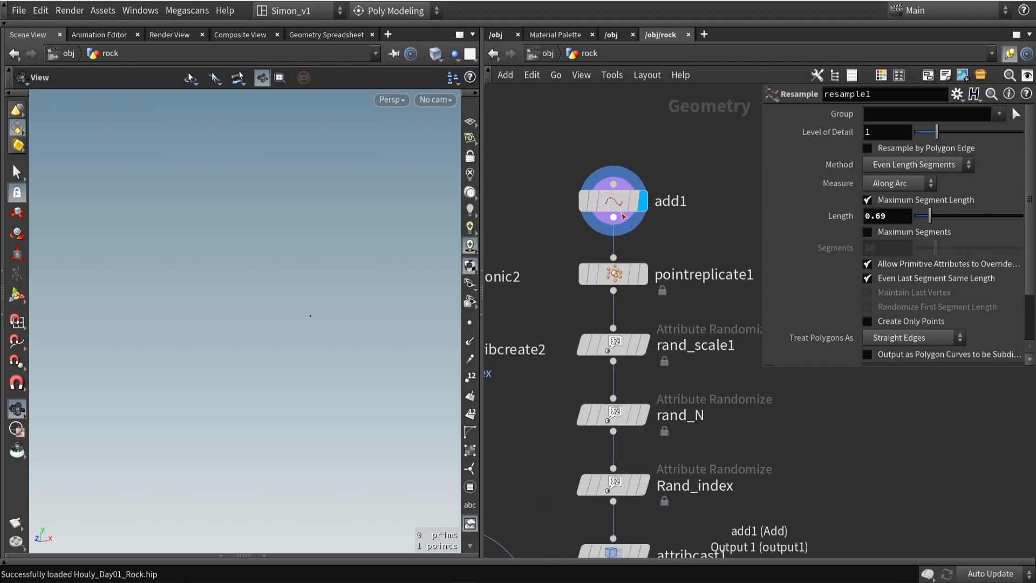
Select the add1 node to show its single-point settings at the origin.
click(614, 201)
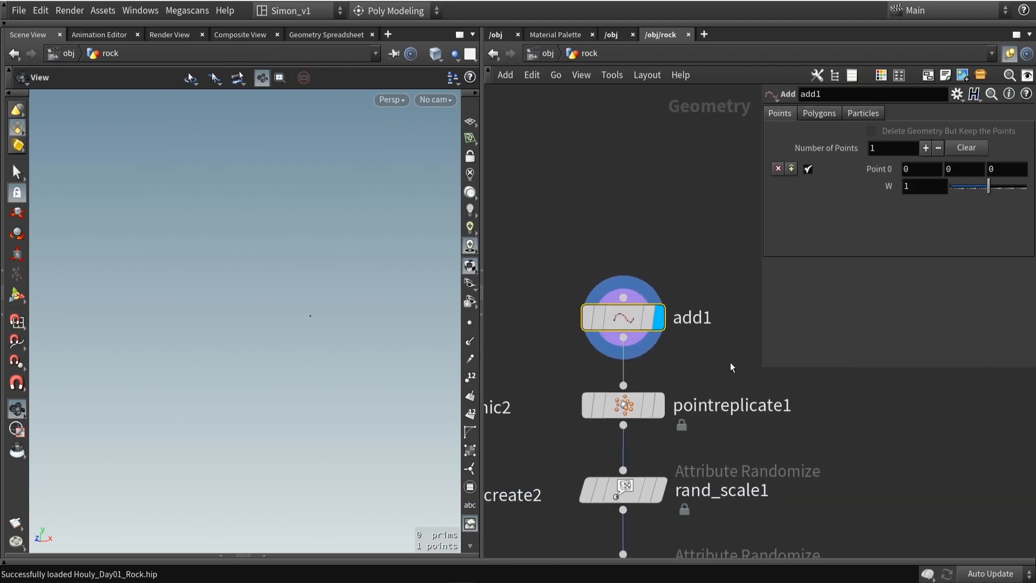
mouse_move(714, 368)
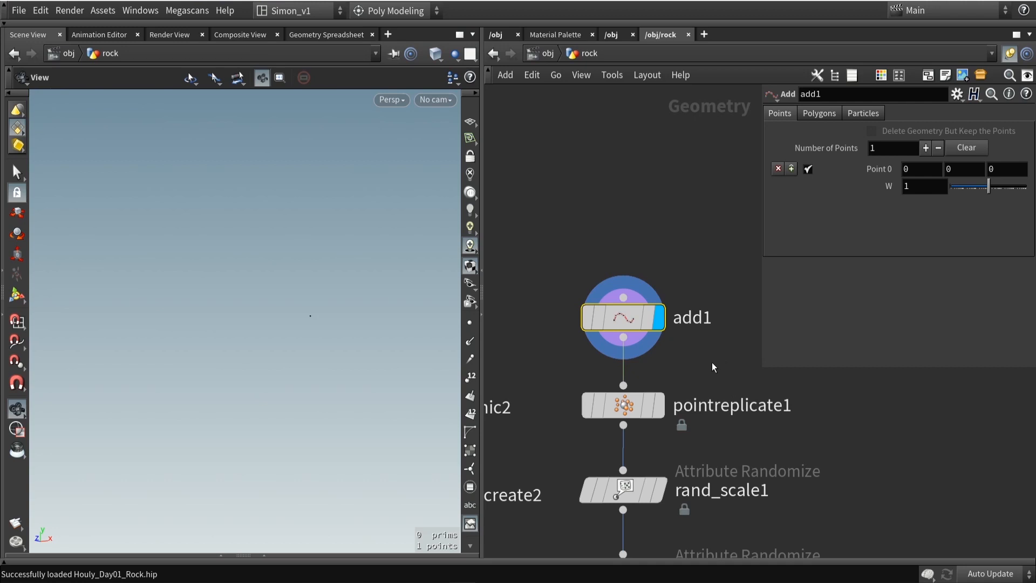
mouse_move(304, 326)
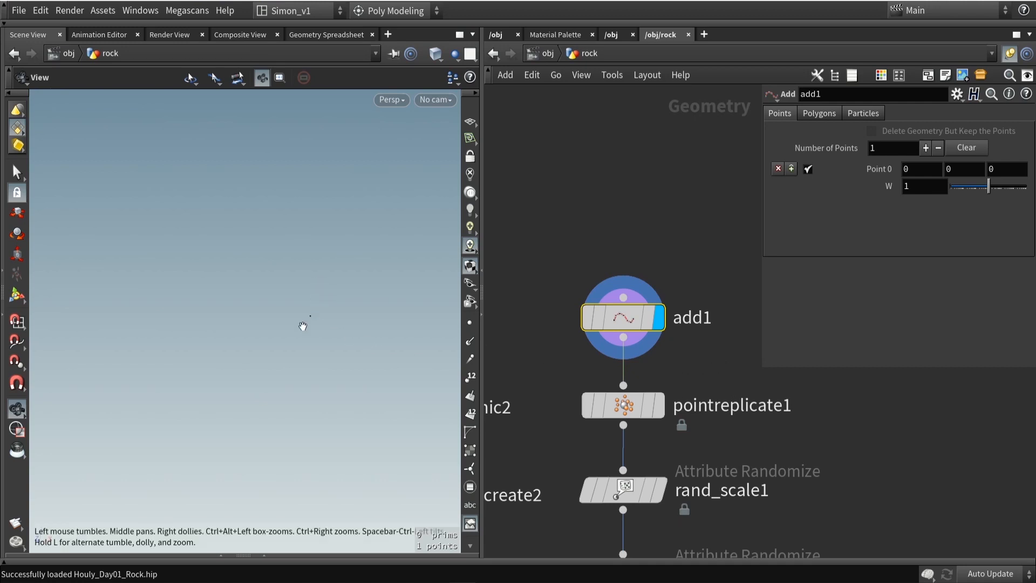
mouse_move(362, 341)
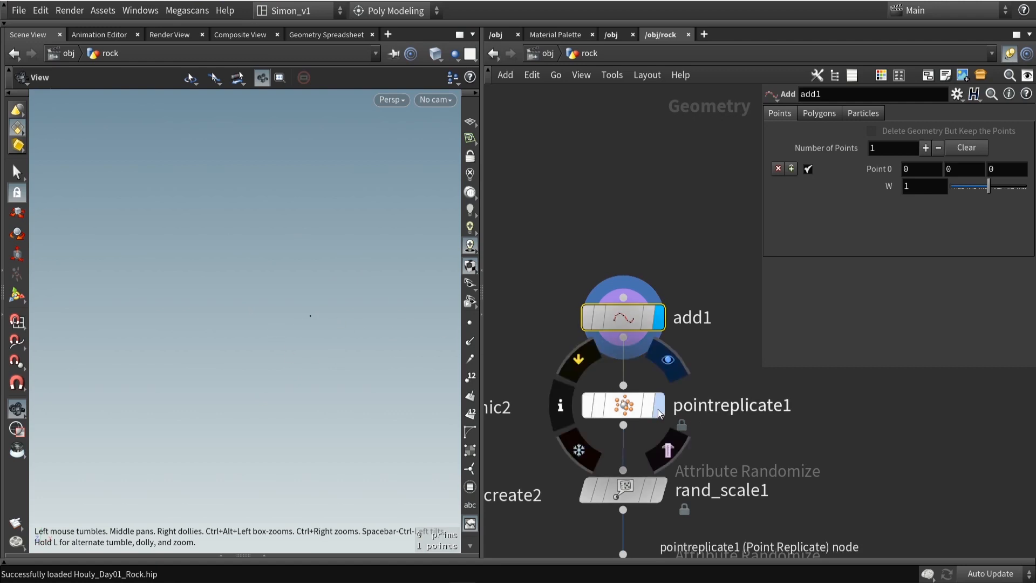
Display pointreplicate1's 50 scattered points and review its spherical Shape settings.
click(623, 405)
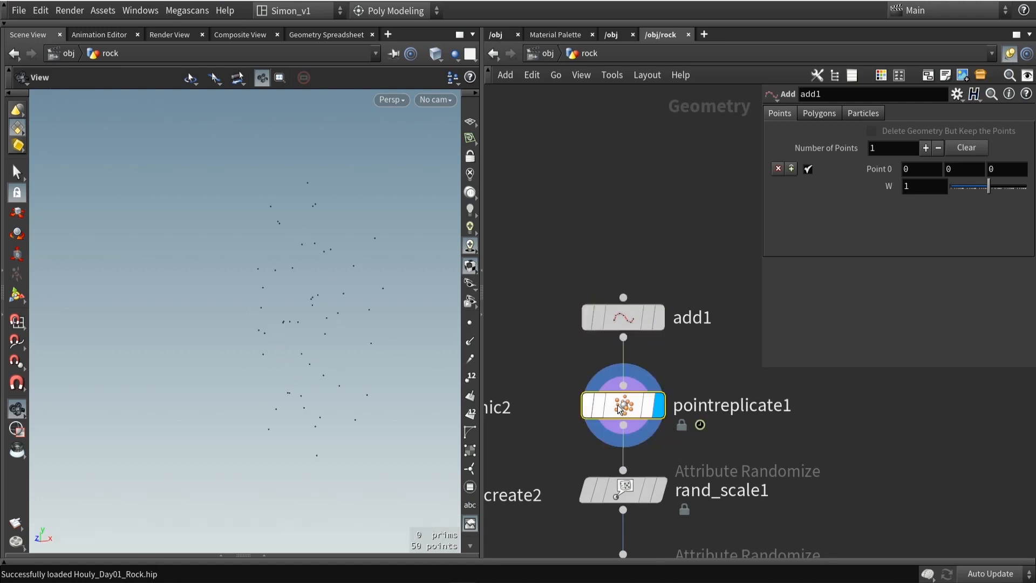
click(622, 406)
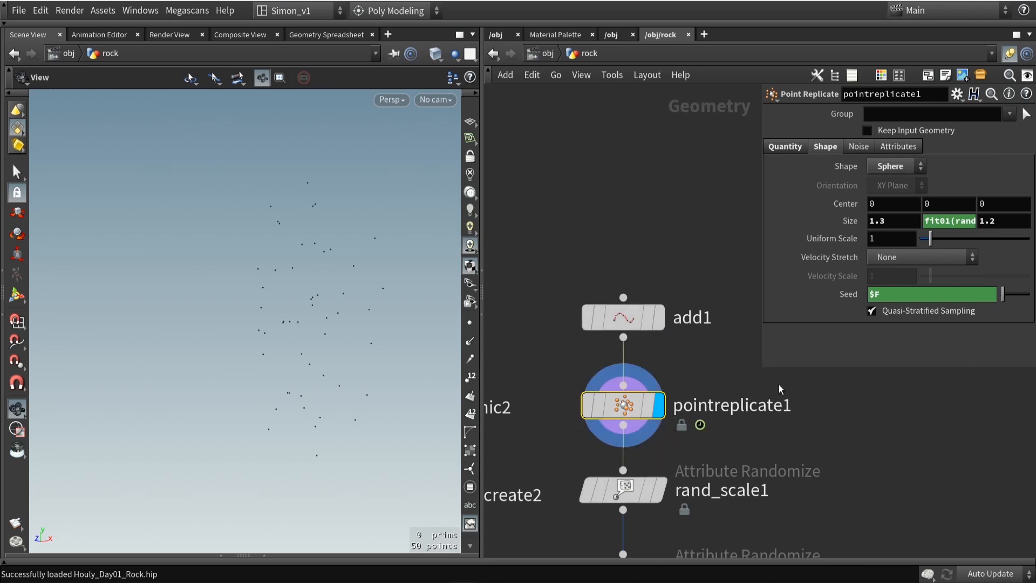
mouse_move(739, 379)
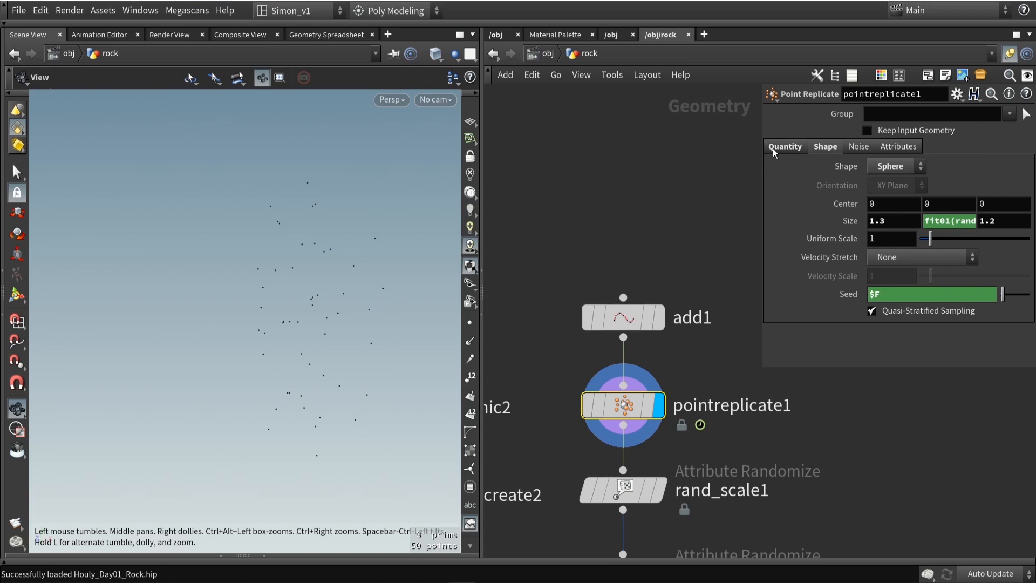
click(785, 146)
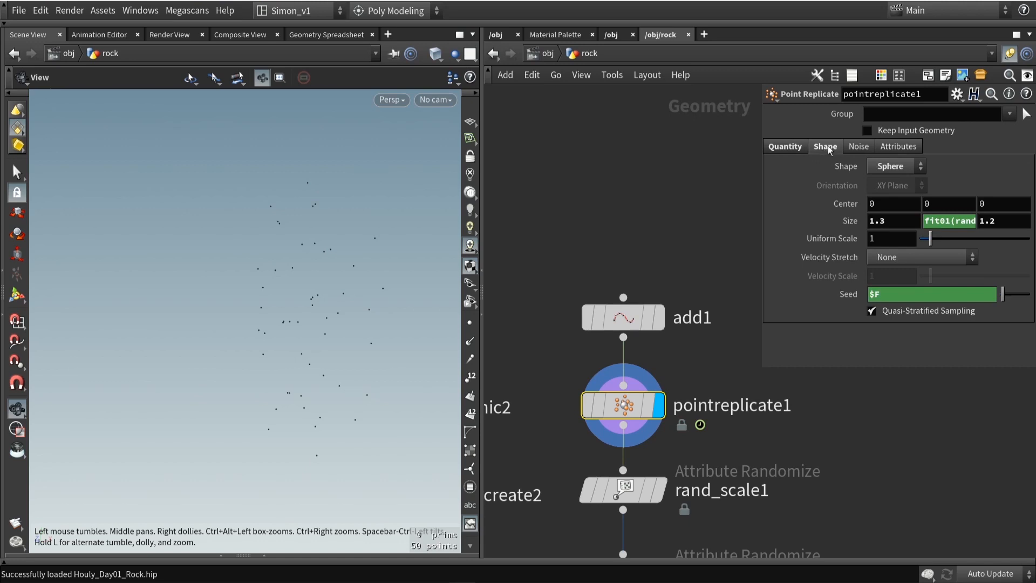
mouse_move(840, 157)
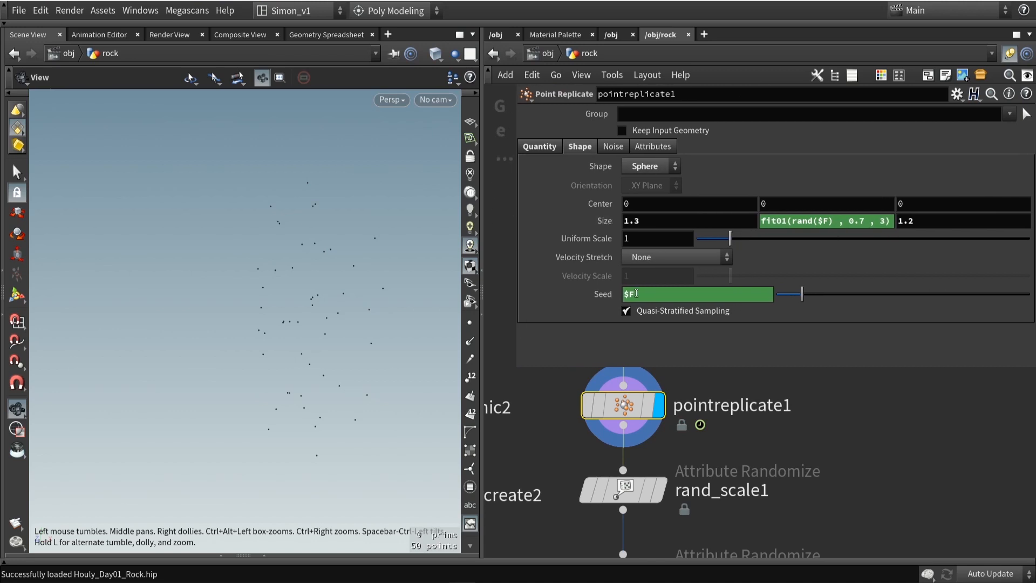
Expand the Size expression to read fit01(rand($F), 0.7, 3) in full.
click(826, 221)
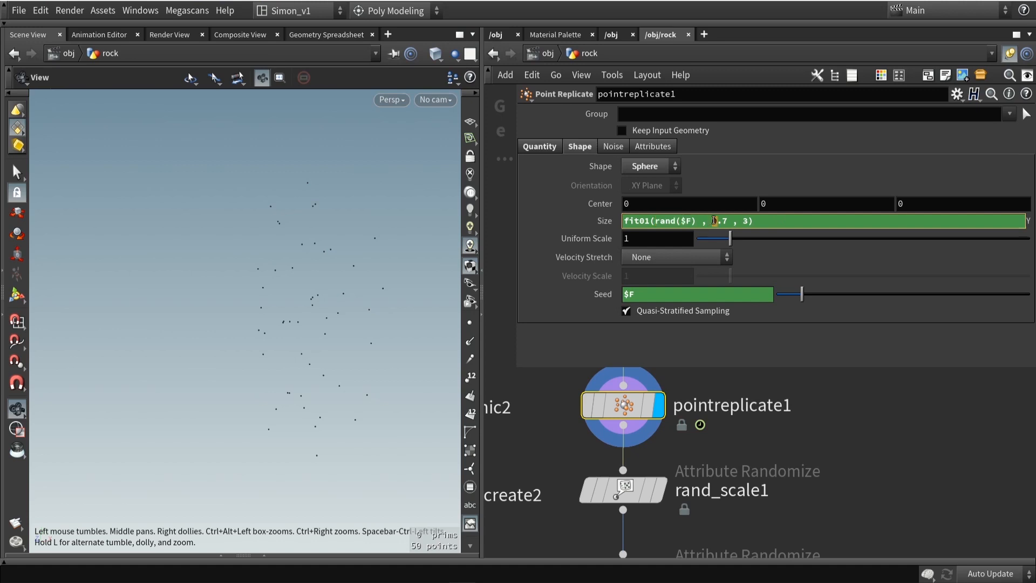
double_click(719, 220)
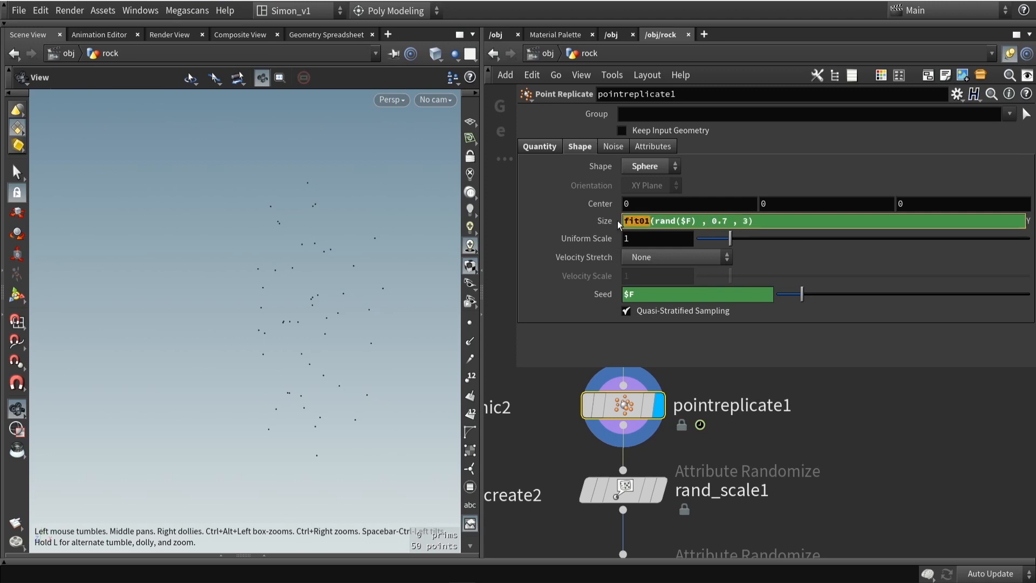
mouse_move(616, 251)
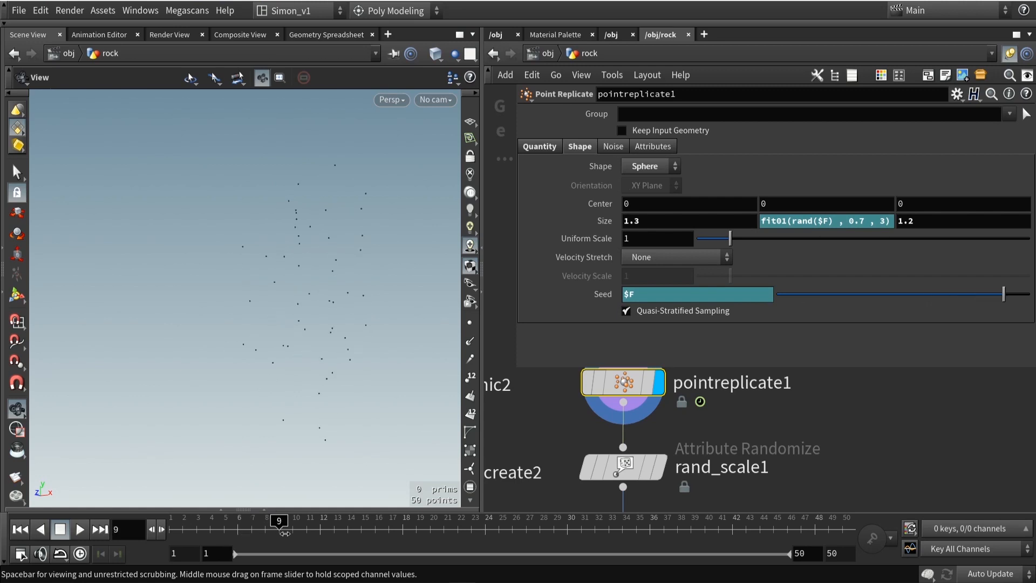
Scrub the timeline back to frame 1.
drag(279, 529, 237, 529)
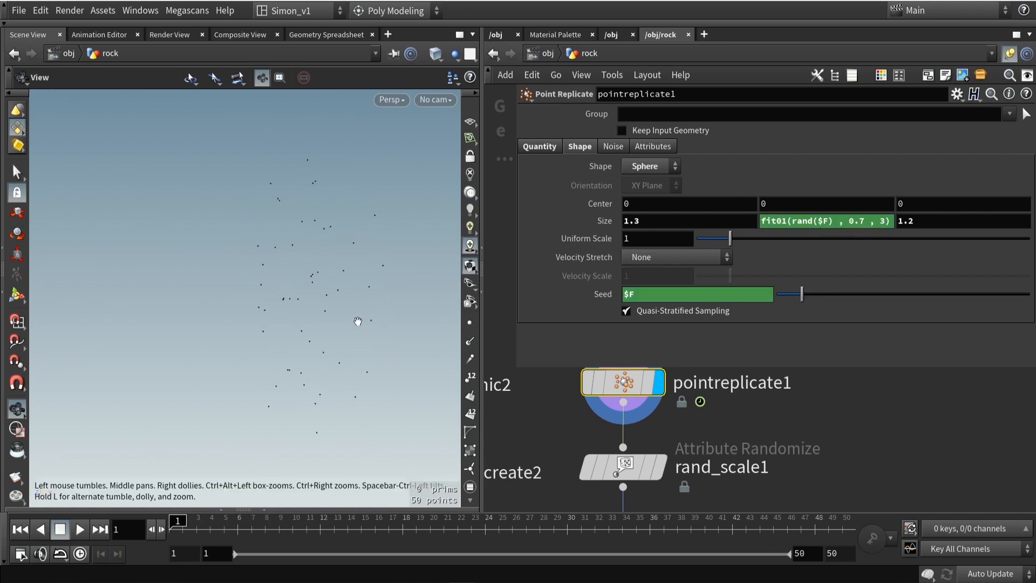
mouse_move(511, 364)
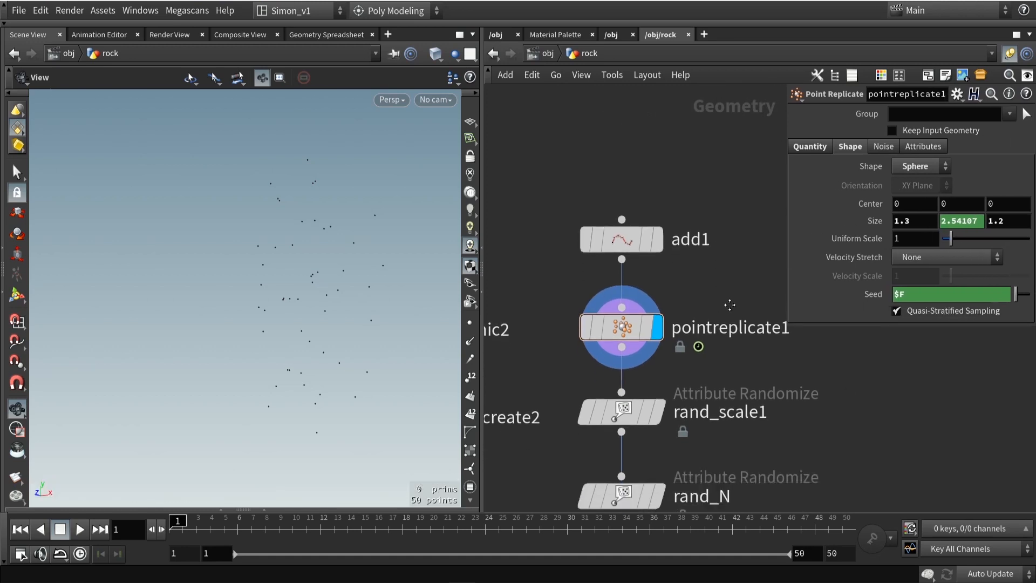
Display rand_scale1 and review its scale attribute randomized from 0.5/0.5/0.4 to 1/1.8/1.
scroll(down, 3)
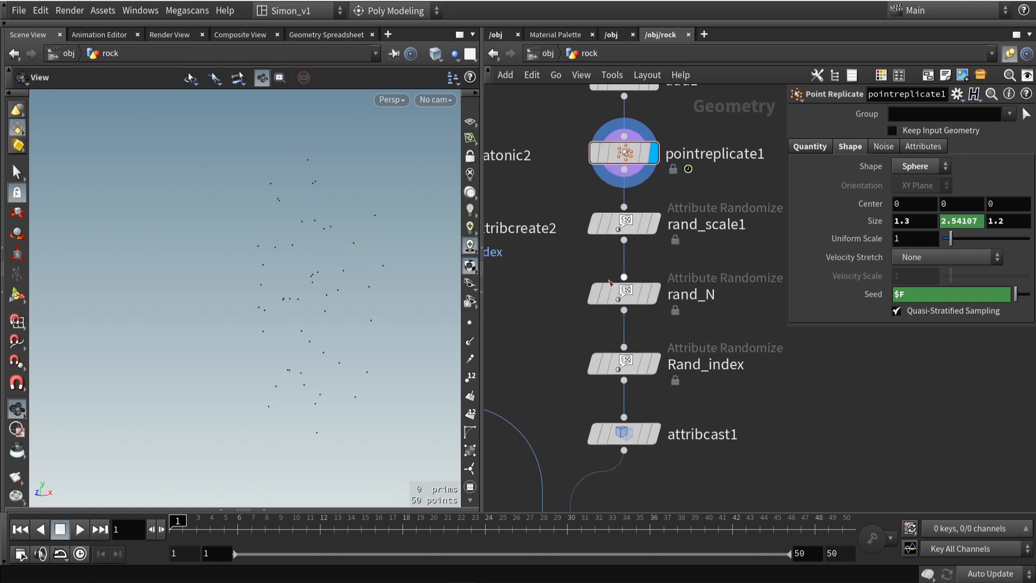
click(624, 223)
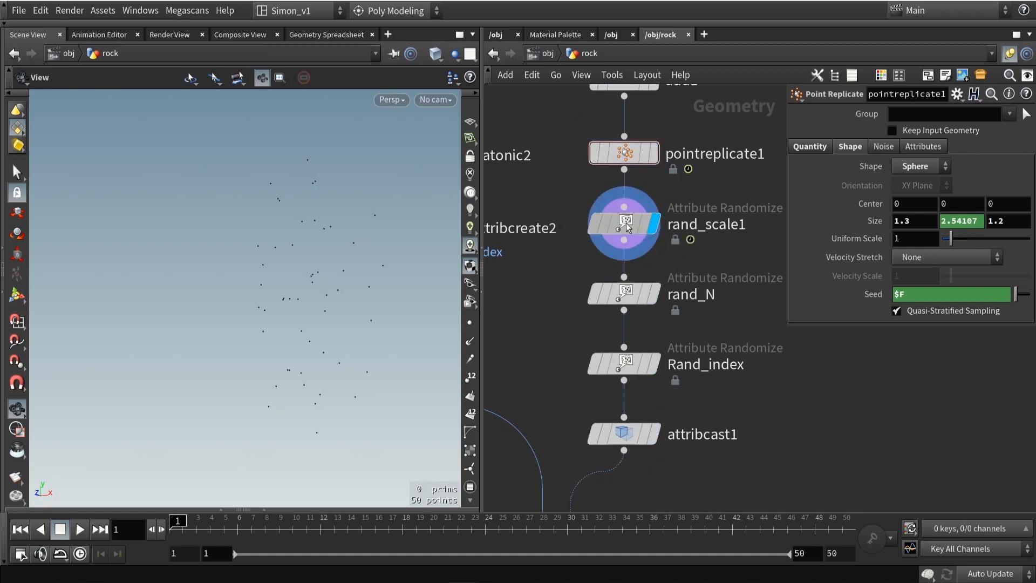
click(624, 224)
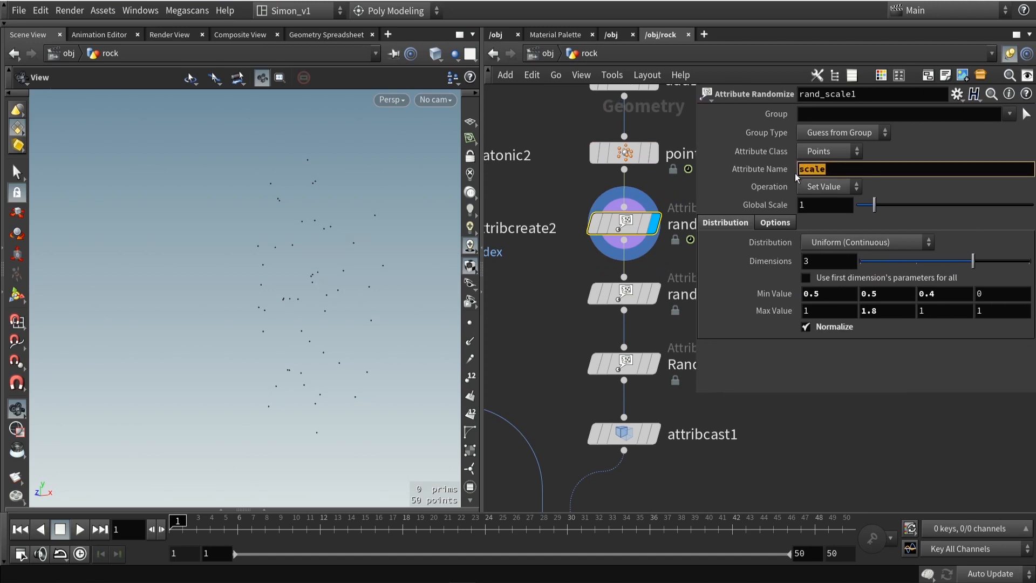
click(828, 294)
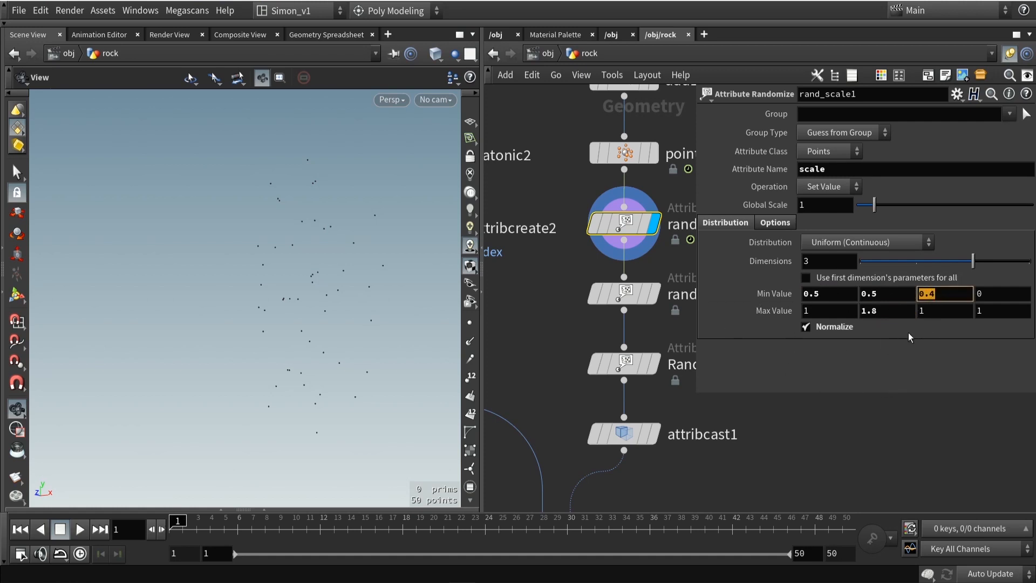
mouse_move(956, 302)
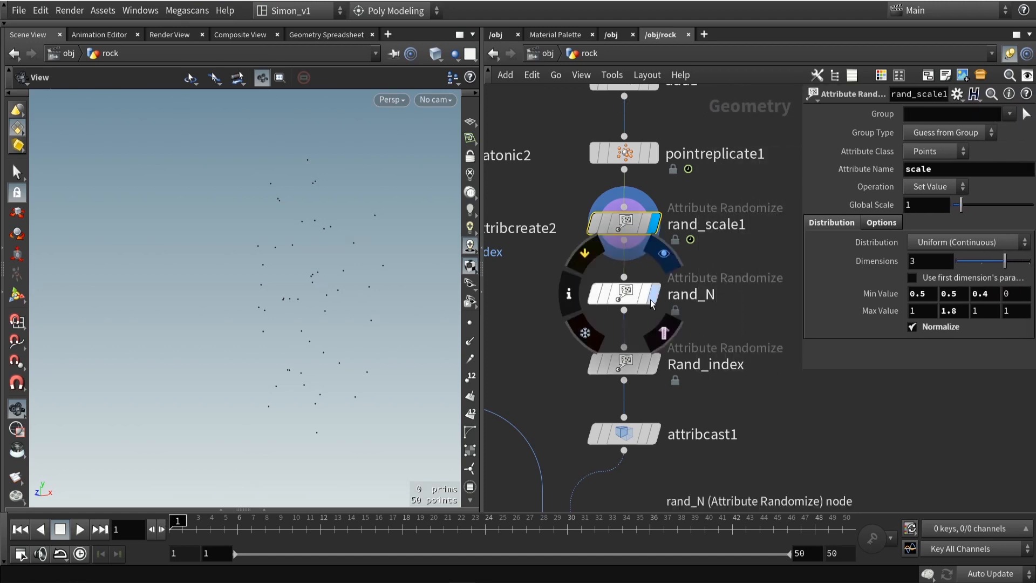
Display rand_N, randomizing N between -1/0/-1 and 1/0/1.
click(624, 295)
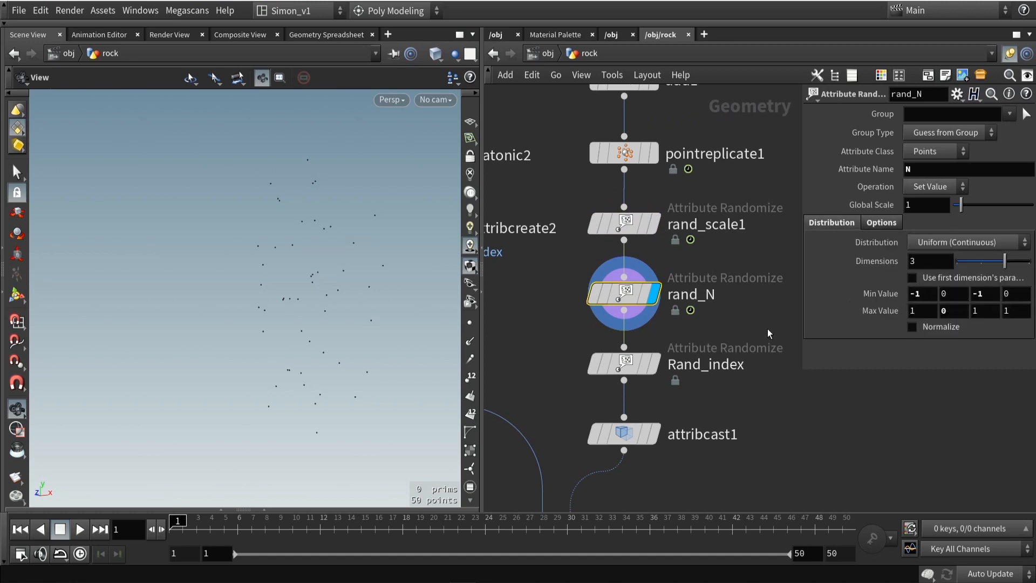
mouse_move(765, 340)
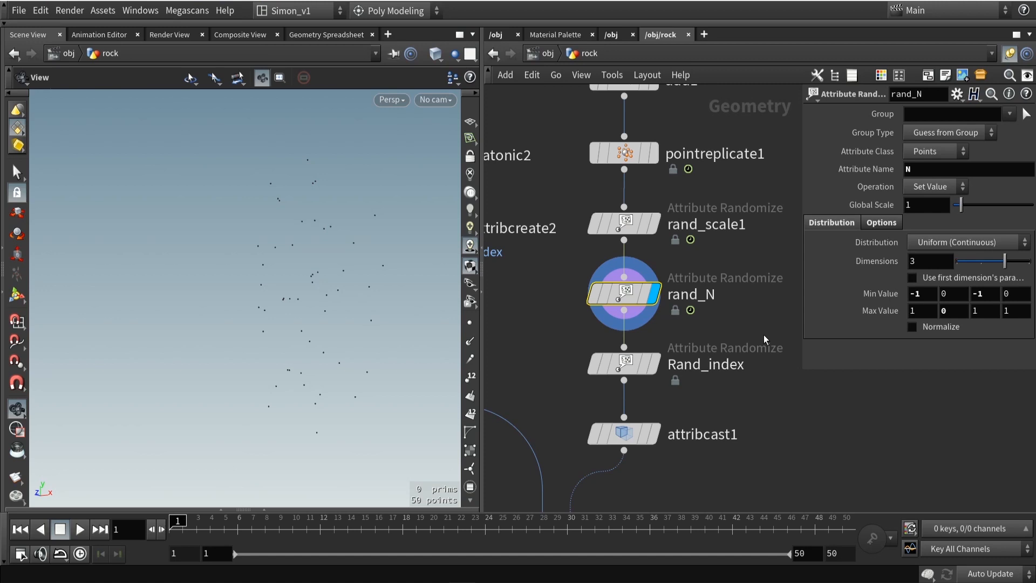
mouse_move(765, 334)
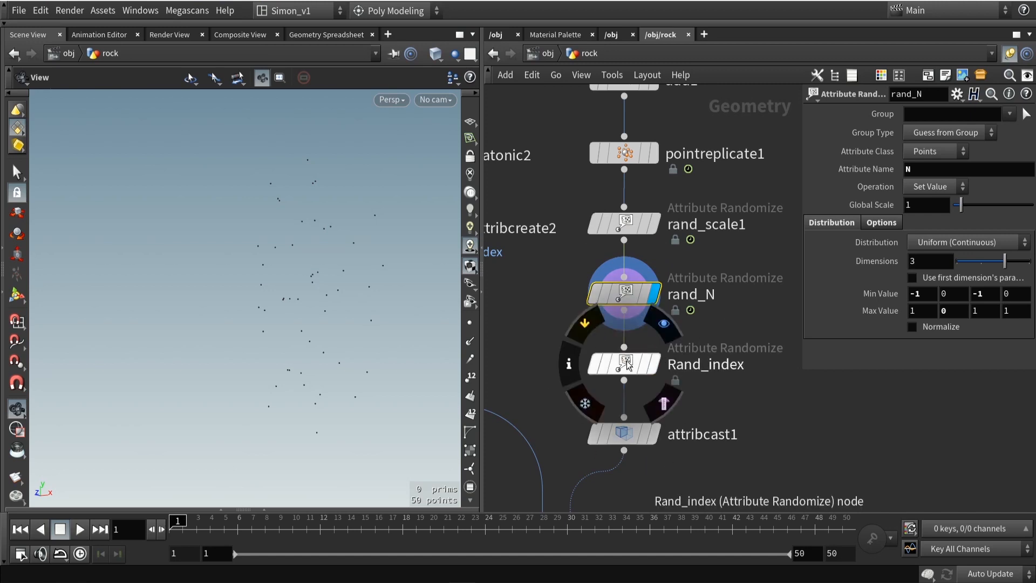
Inspect Rand_index's discrete uniform index attribute, values 0 to 1, step 1.
click(624, 364)
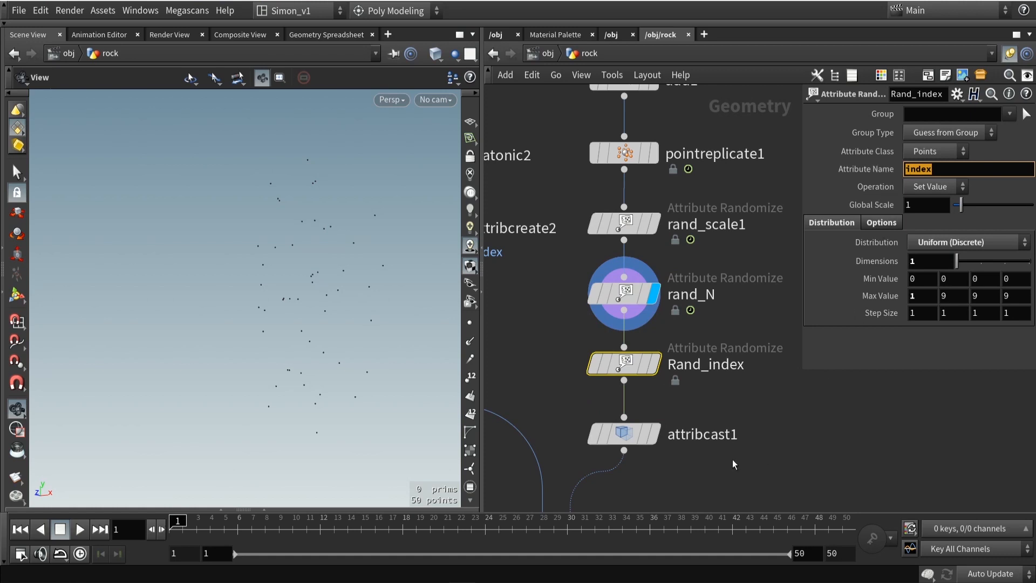
mouse_move(753, 455)
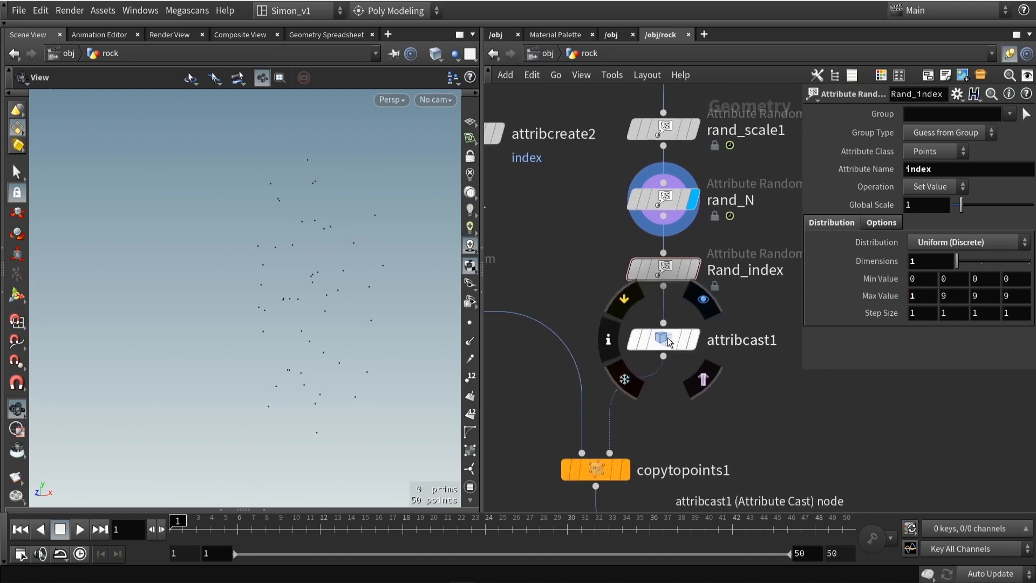
Check attribcast1's 32-bit integer cast and copytopoints1's index piece attribute.
click(663, 340)
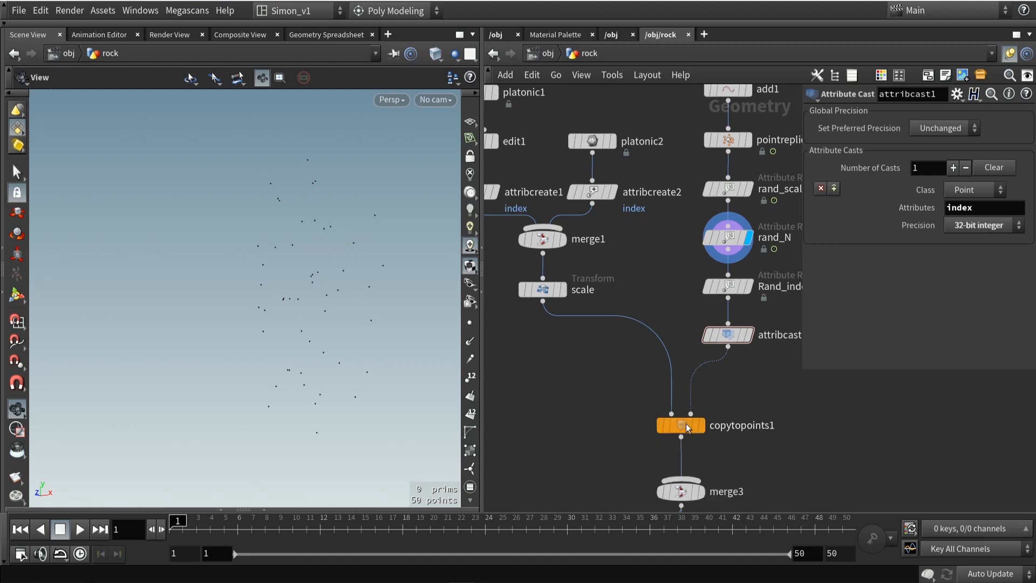
click(679, 426)
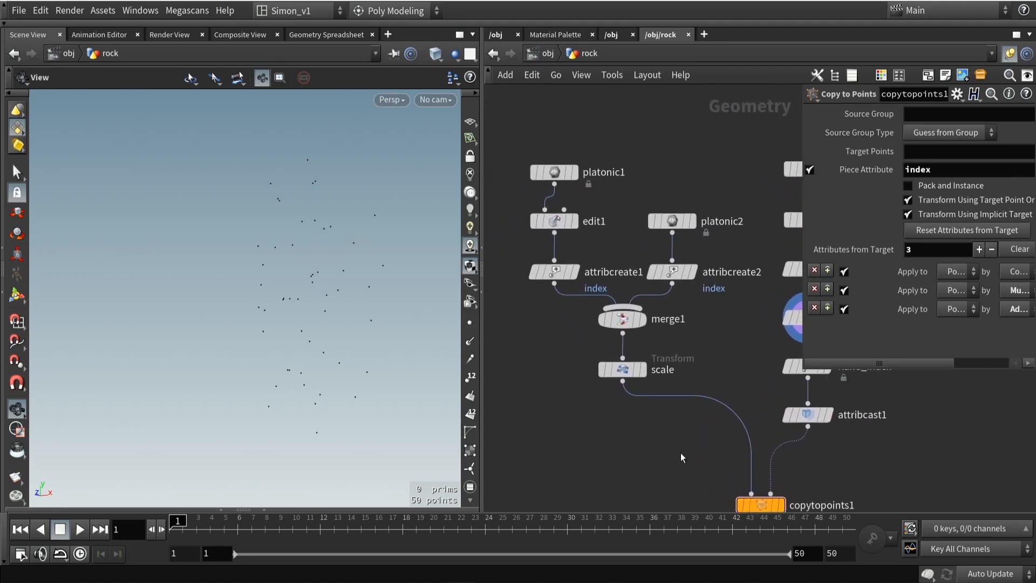
Display platonic1's Y-axis dodecahedron of radius 1 and show its settings.
click(553, 172)
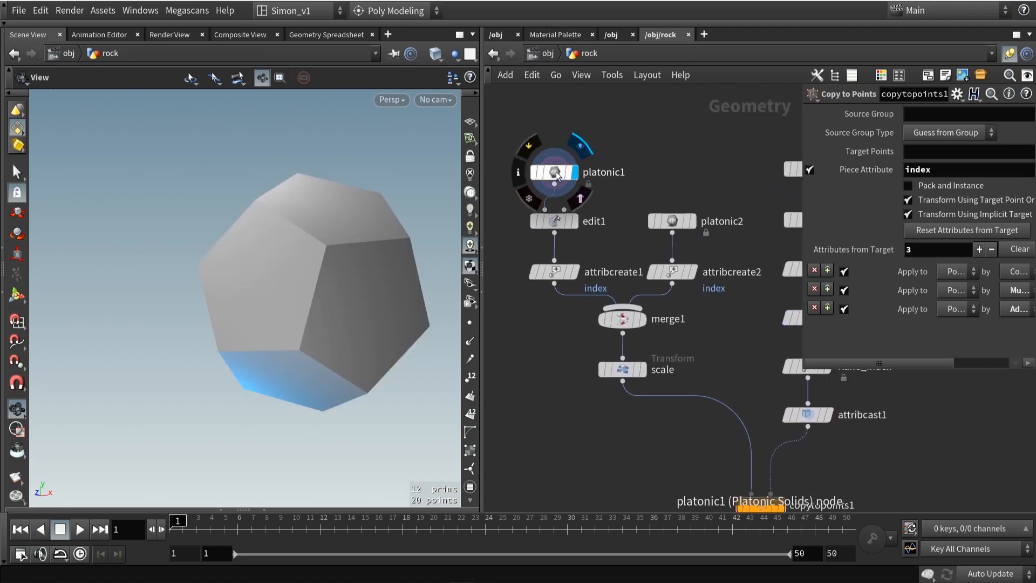
click(554, 173)
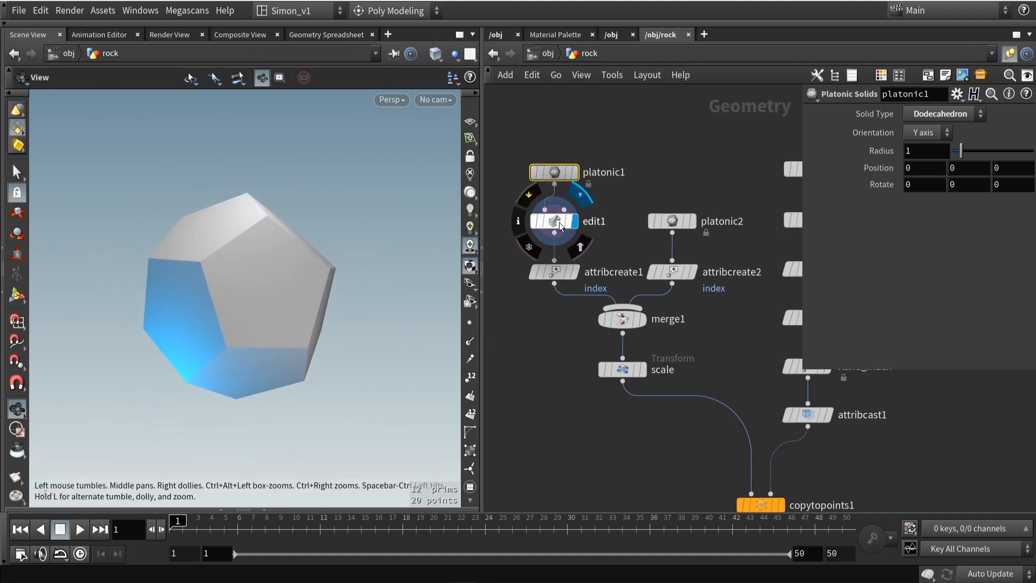
View edit1's stretched dodecahedron and orbit around the elongated rock.
click(554, 220)
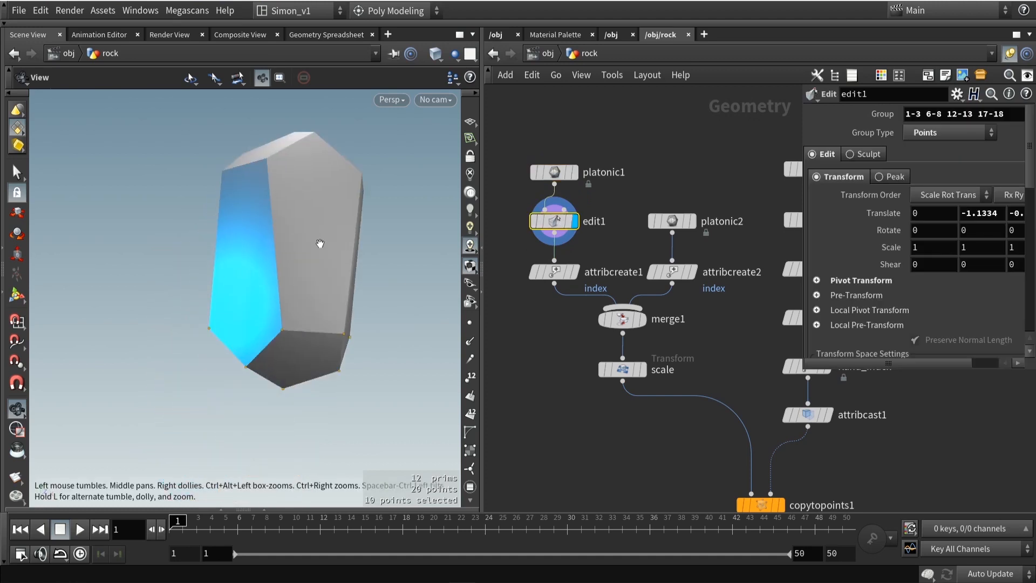
drag(320, 244, 328, 265)
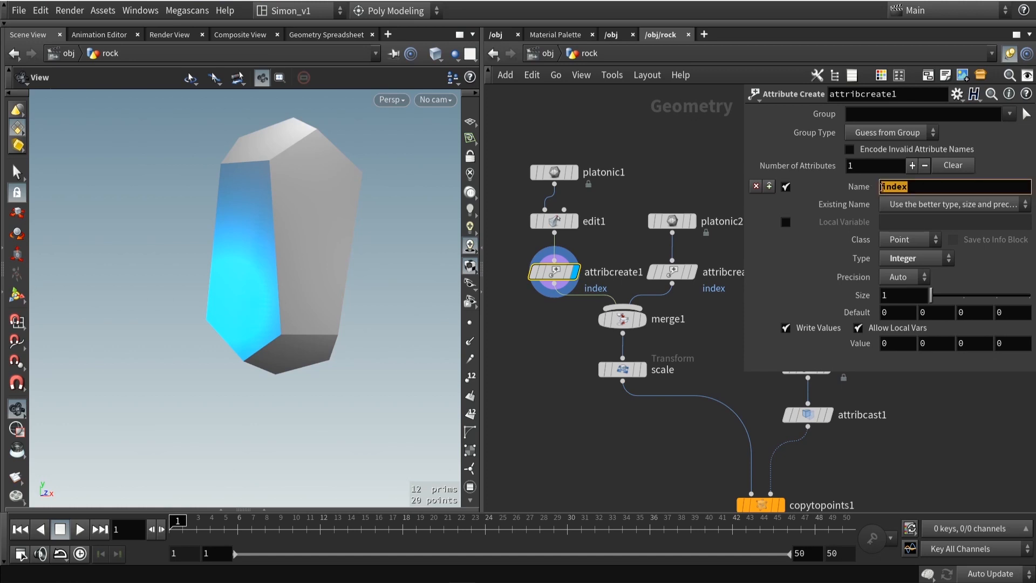
mouse_move(906, 264)
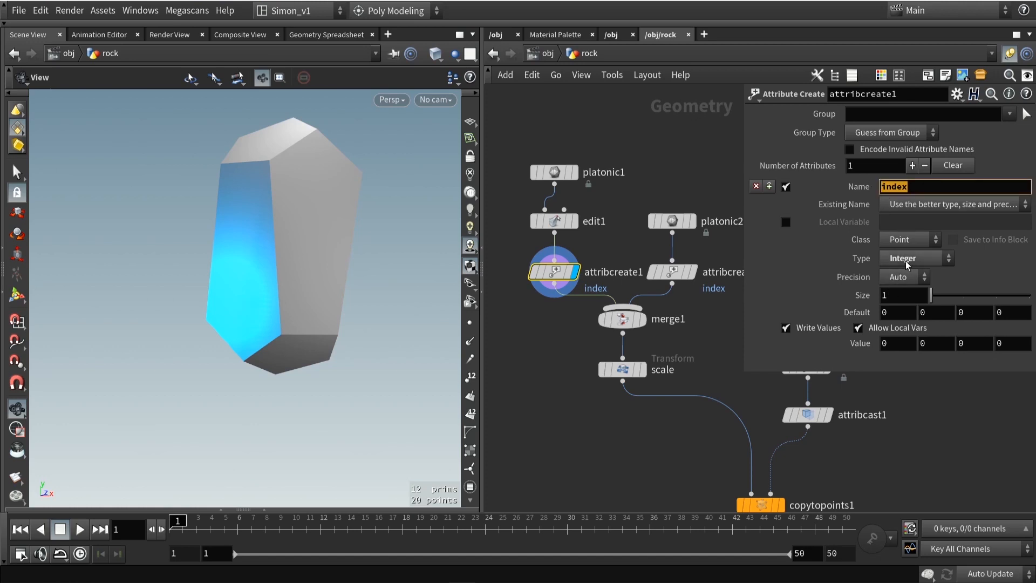
Display platonic2's plain dodecahedron branch and review its Dodecahedron settings.
click(897, 343)
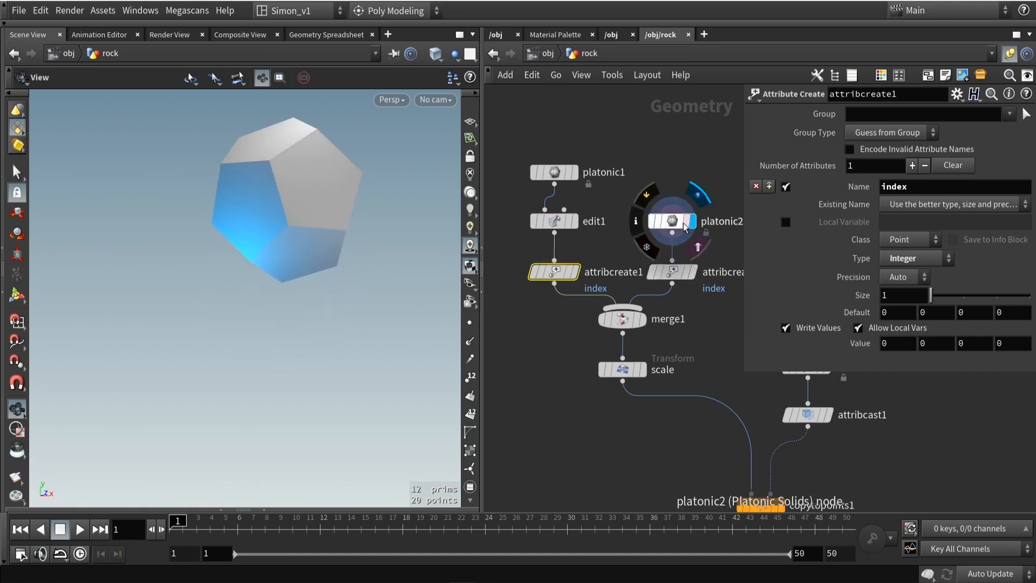
click(672, 221)
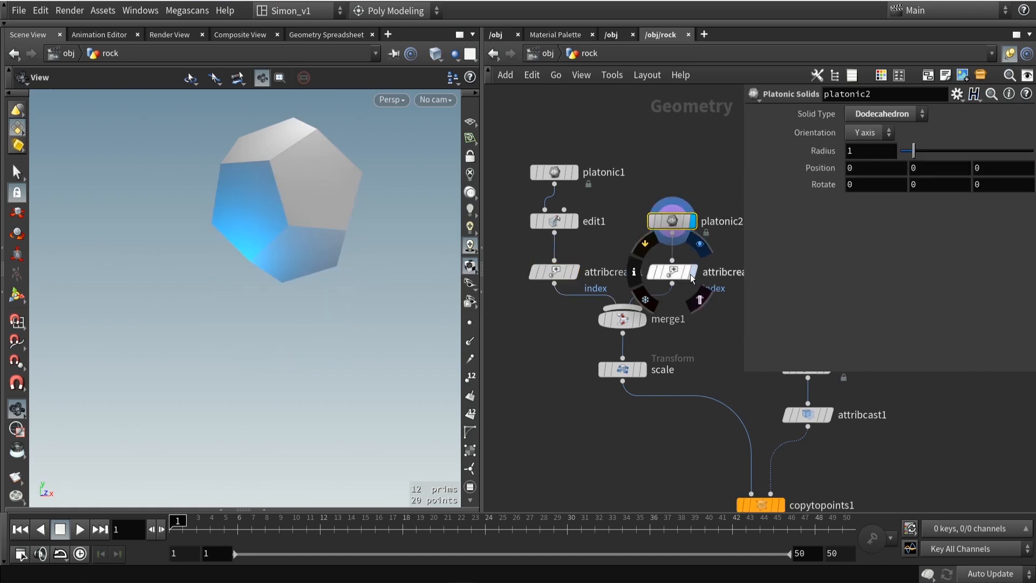
click(672, 272)
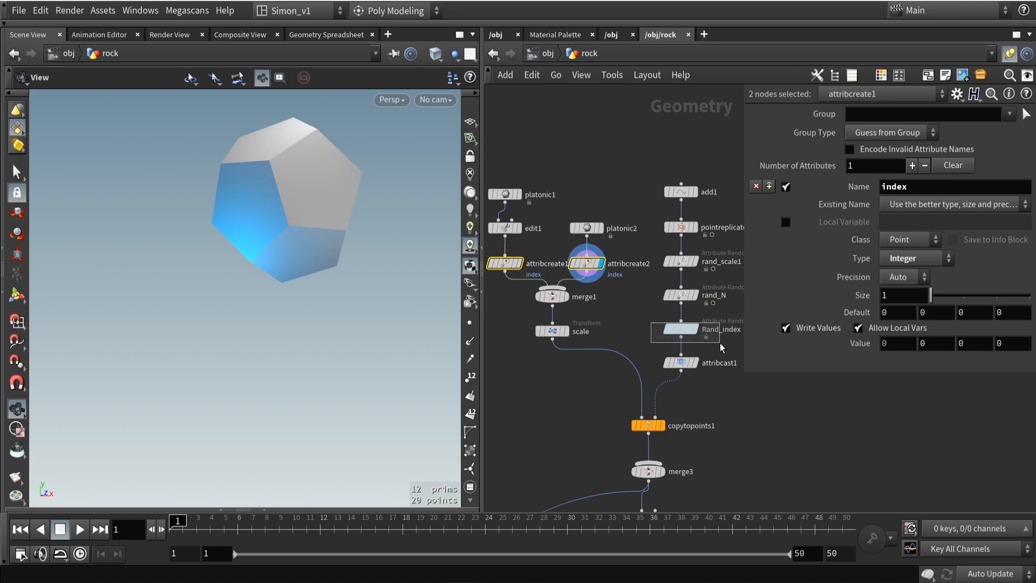
Check Rand_index's min/max values, then display its 50 points with index 0 or 1.
click(682, 328)
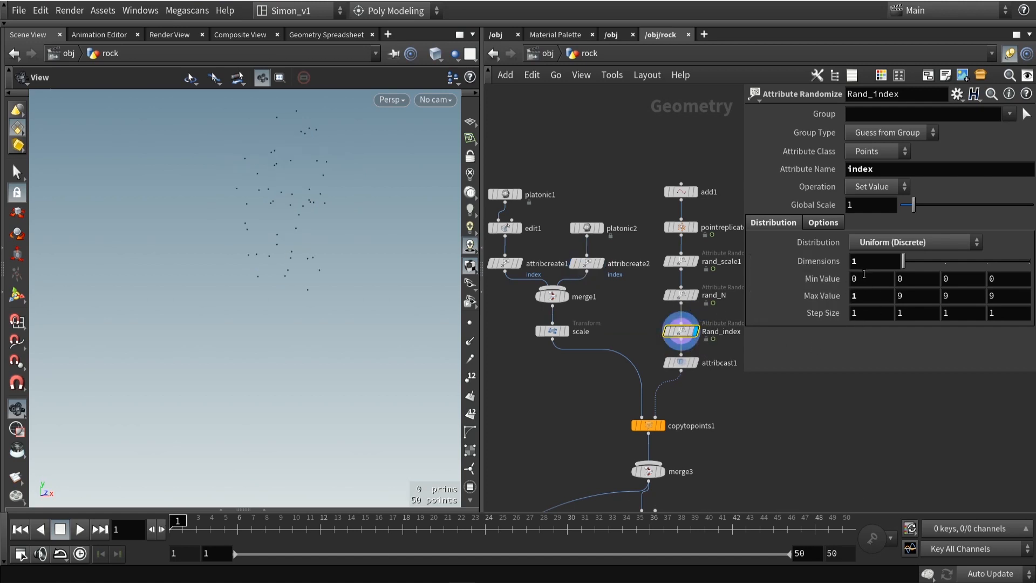
click(871, 279)
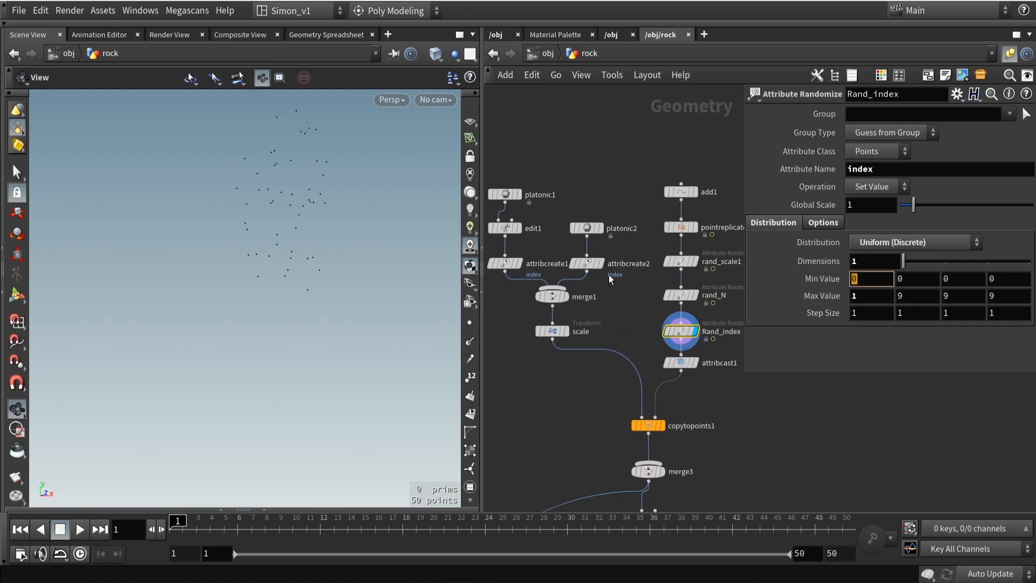
click(505, 264)
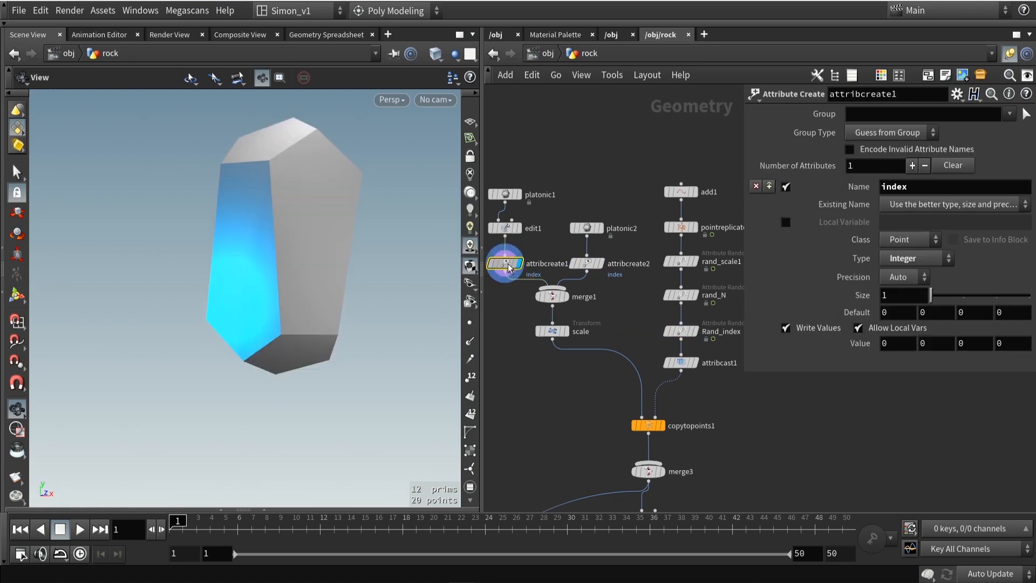
click(898, 343)
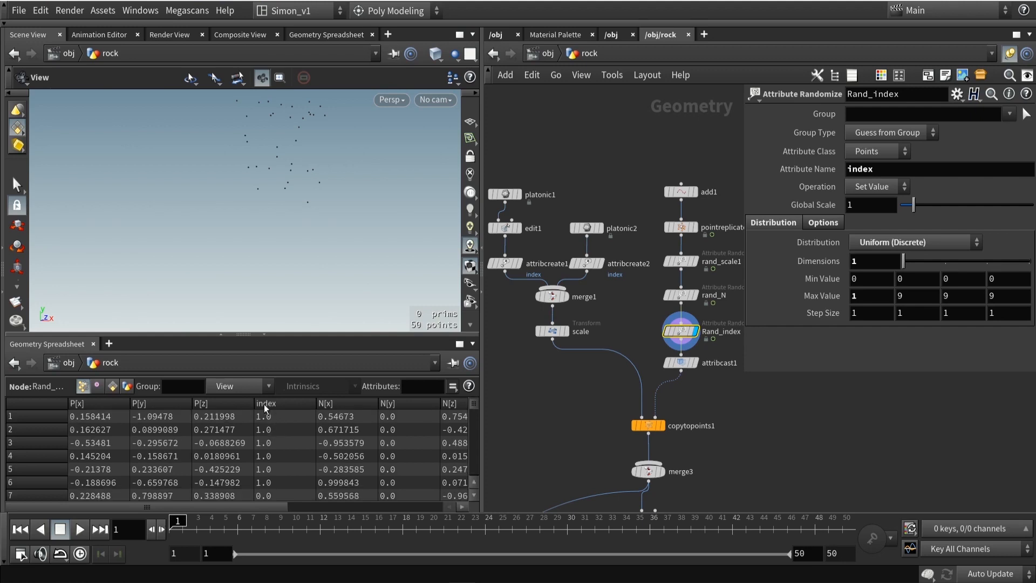
Display copytopoints1's cluster of index-chosen solids, scrub frames and orbit around it.
scroll(down, 3)
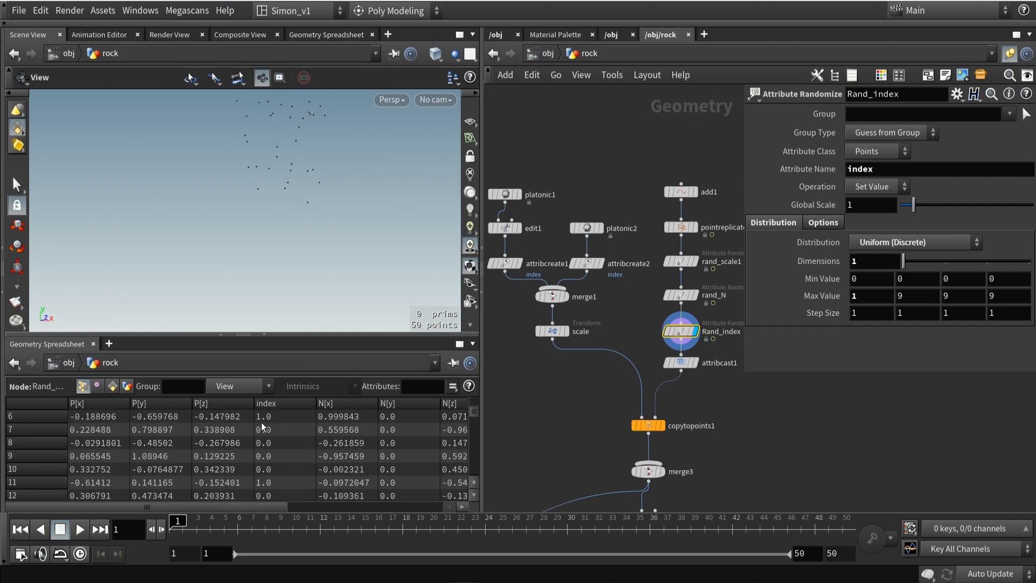
scroll(down, 3)
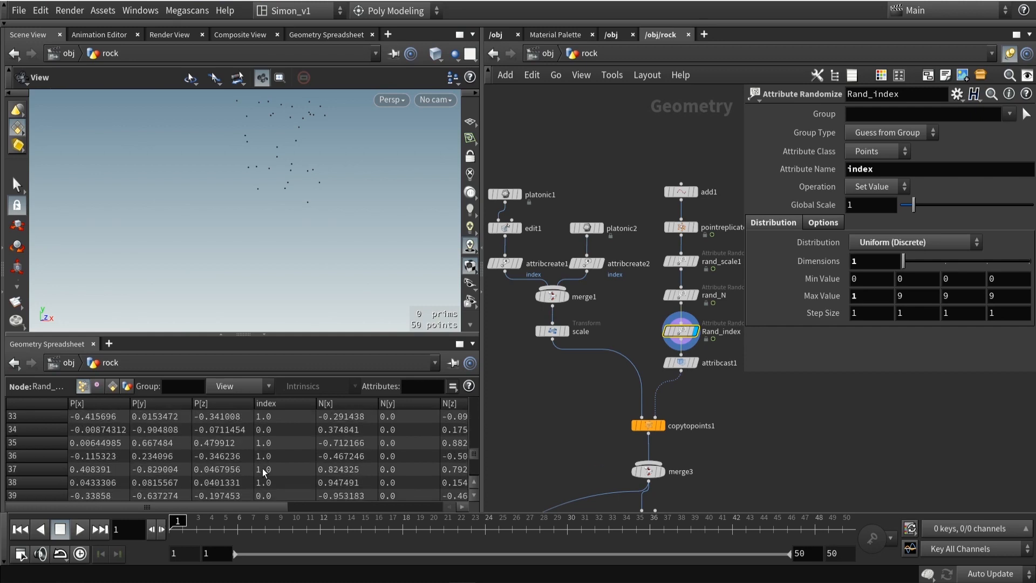
scroll(down, 3)
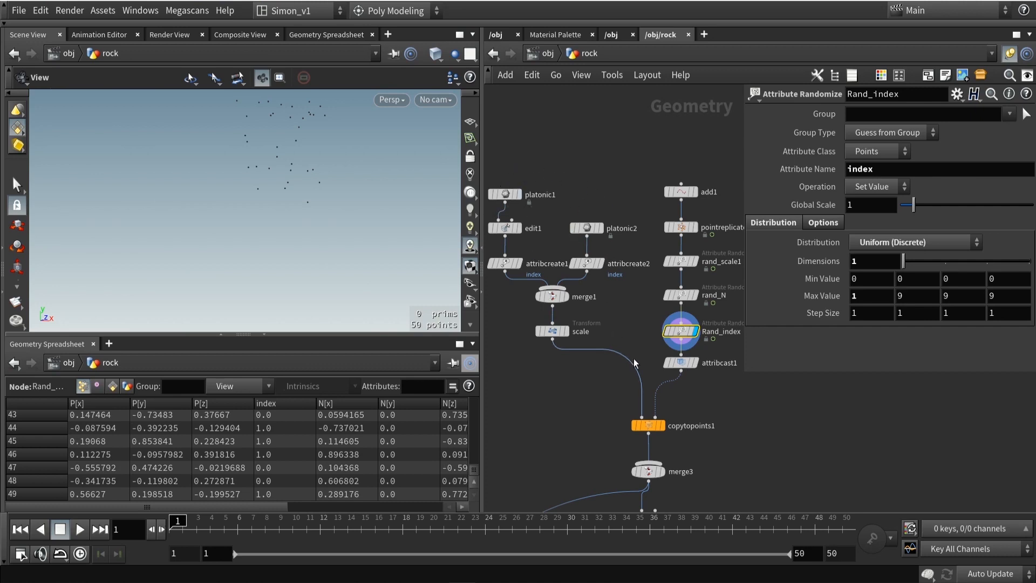
mouse_move(677, 402)
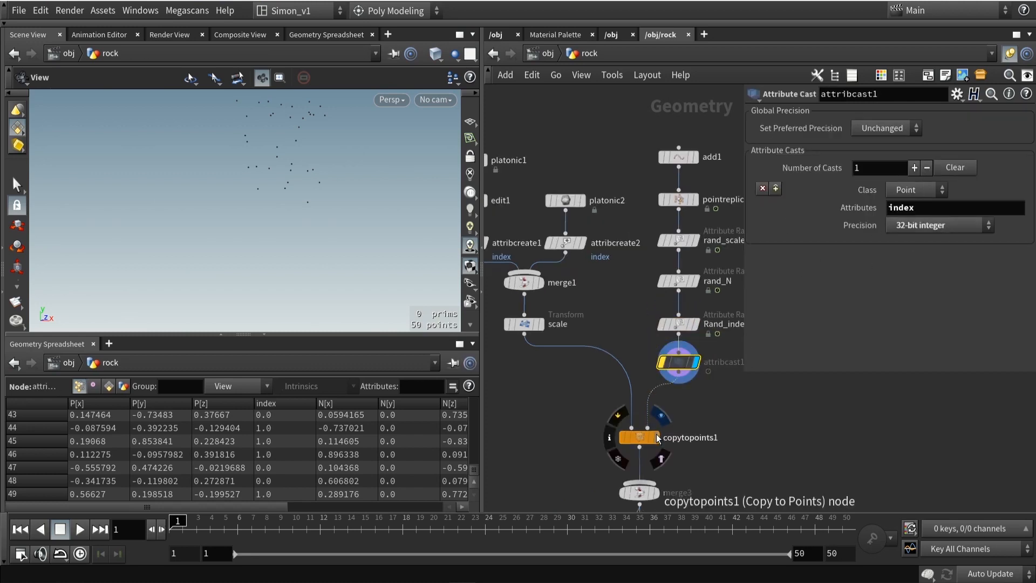
click(641, 438)
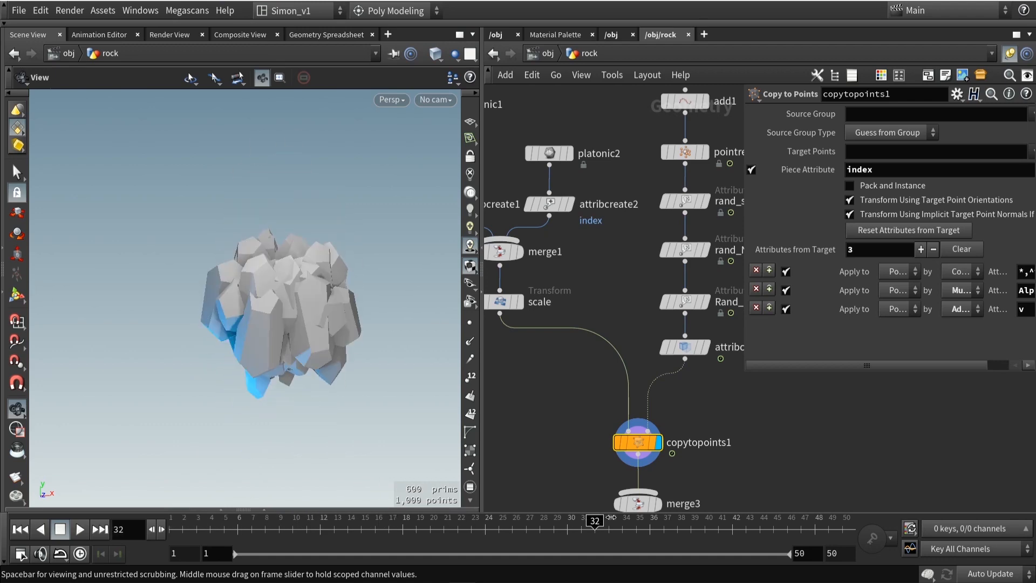
drag(593, 520, 320, 520)
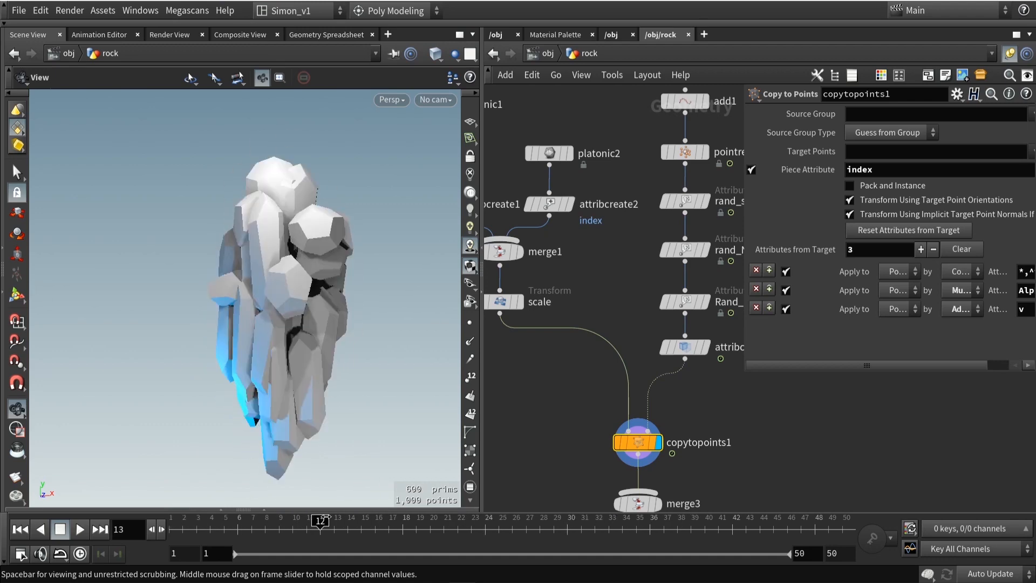
drag(320, 521, 177, 521)
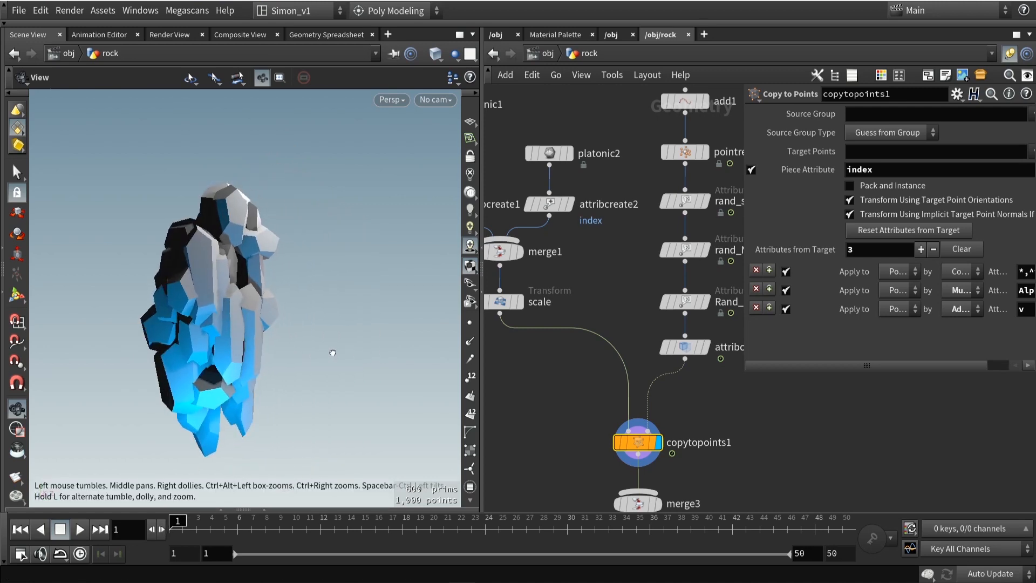
drag(332, 353, 583, 410)
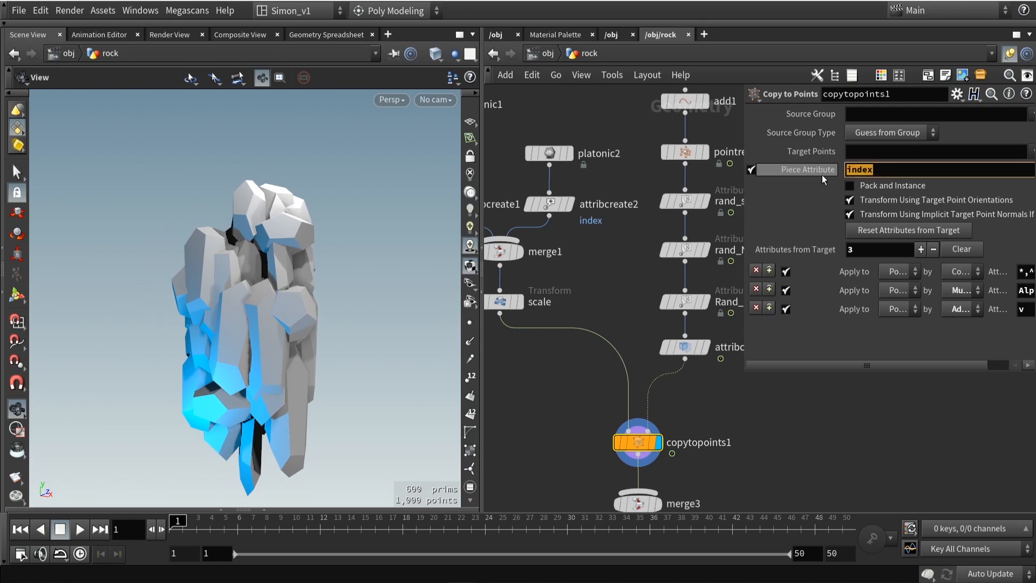
mouse_move(817, 175)
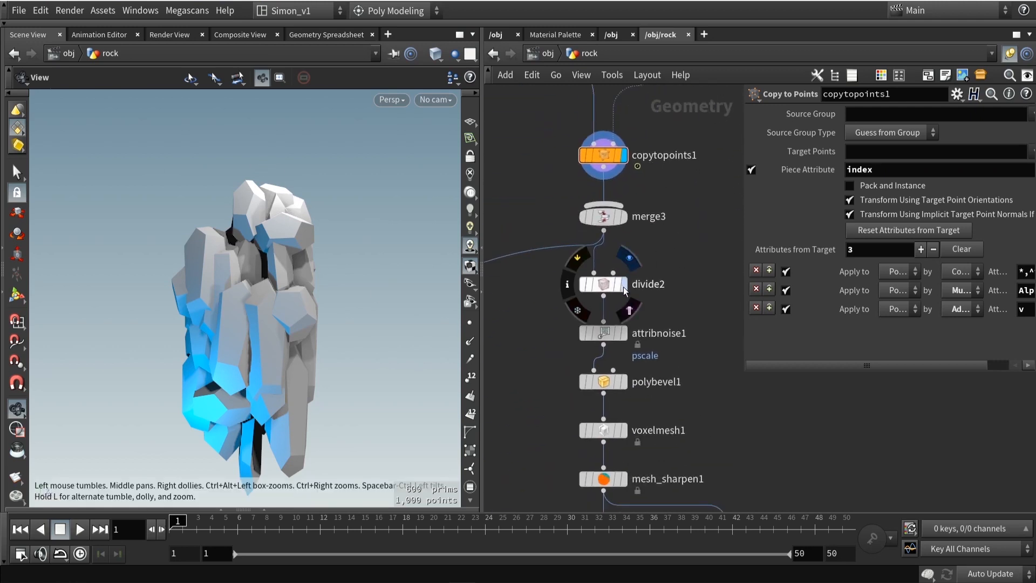
Display divide2's 0.3-size Bricker Polygons grid in wireframe and orbit the rock.
click(604, 284)
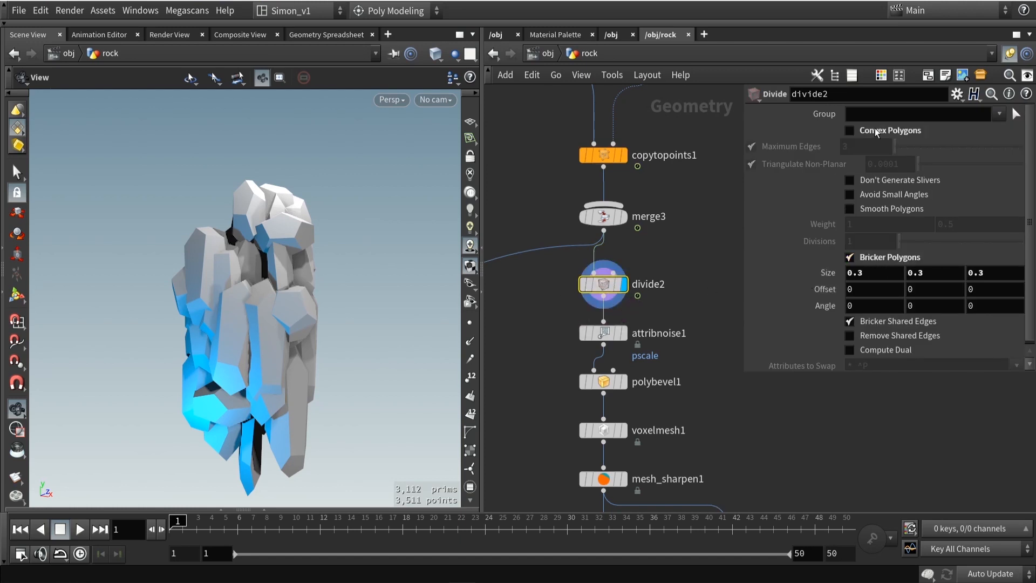
mouse_move(879, 140)
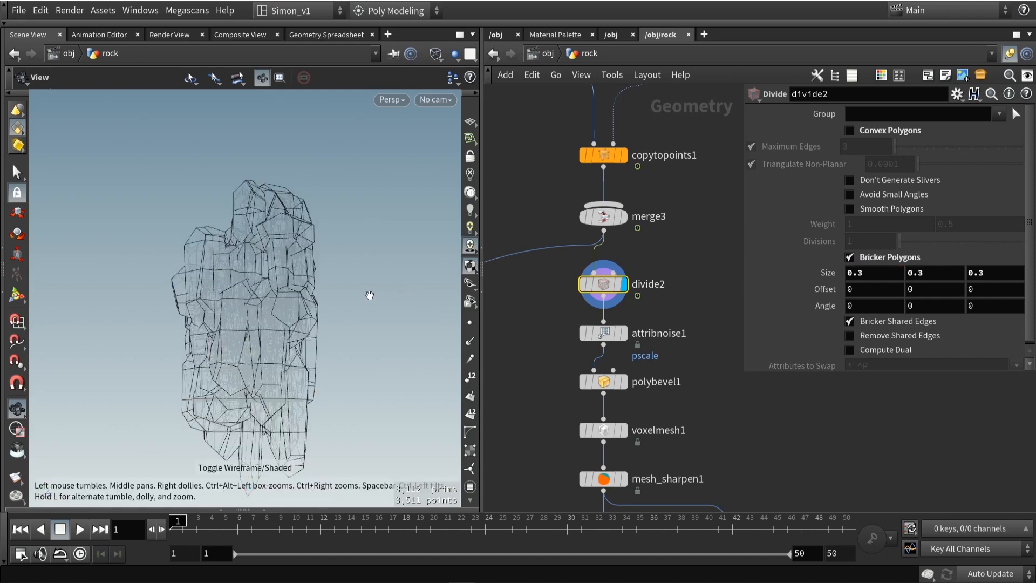
drag(369, 295, 189, 220)
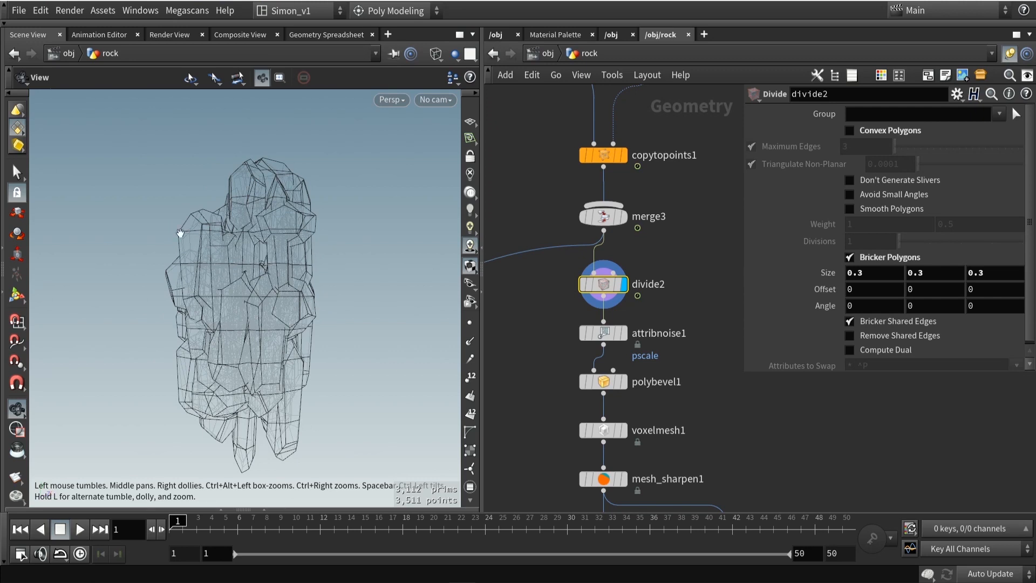
click(603, 333)
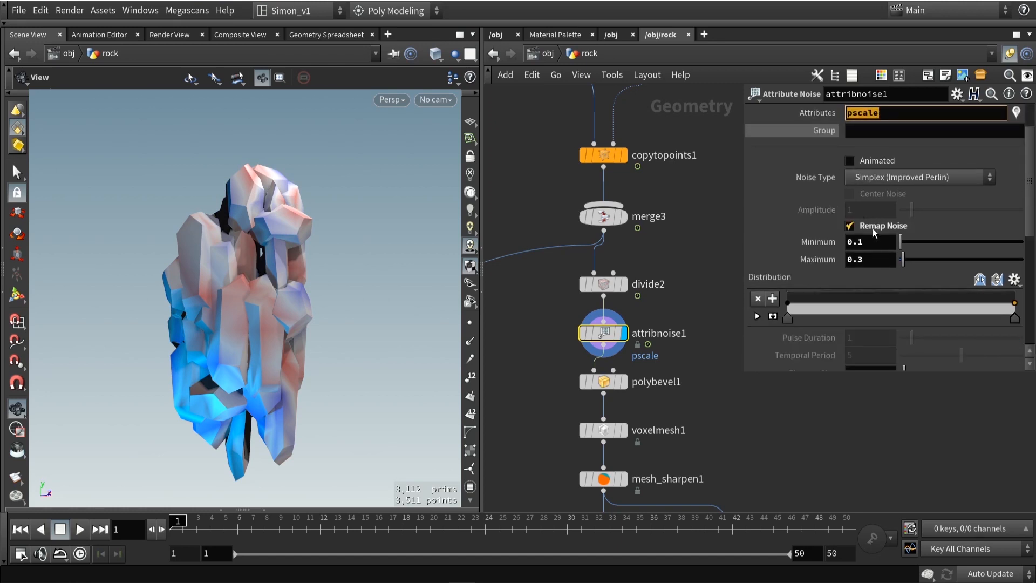
Scroll through attribnoise1's pscale noise settings, remapped from 0.1 to 0.3.
scroll(down, 3)
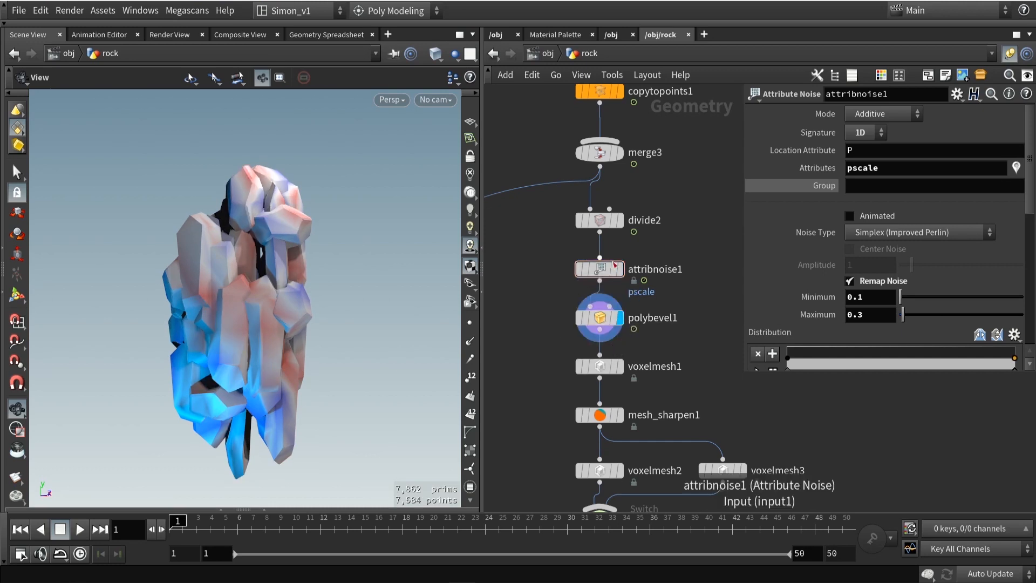
Display polybevel1 and scale its 0.064 bevel offset by the pscale attribute.
click(600, 318)
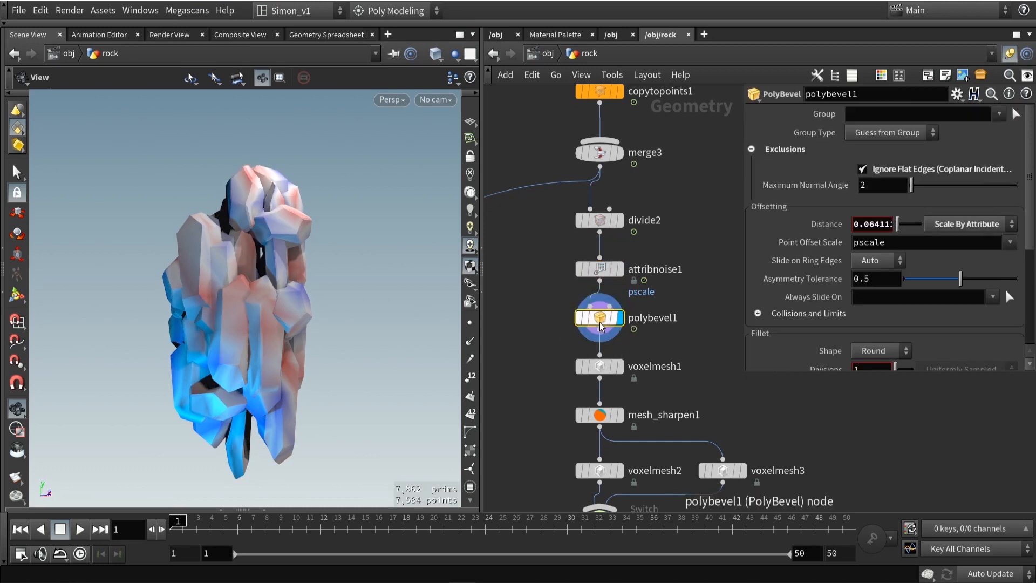
click(600, 318)
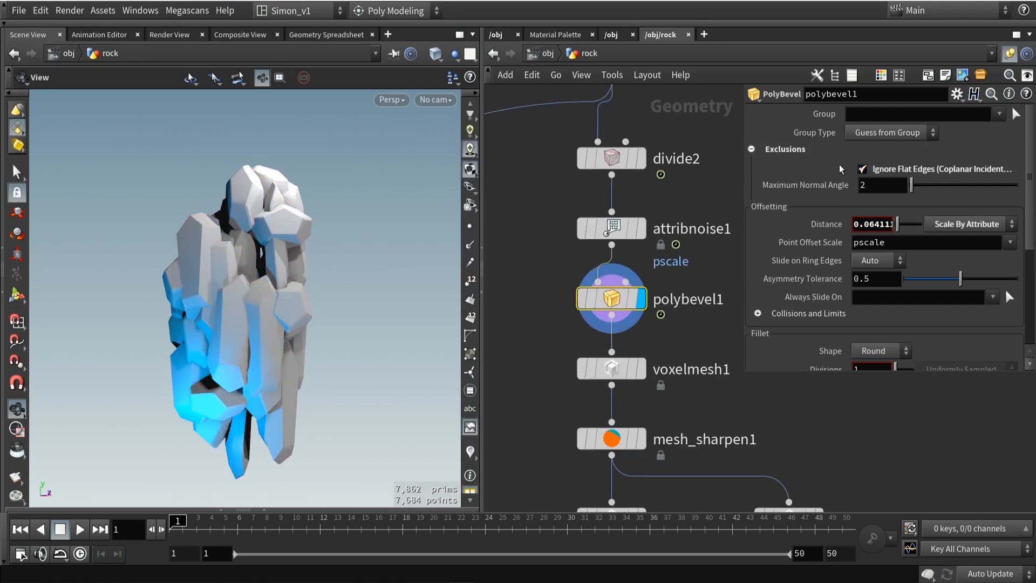
mouse_move(989, 230)
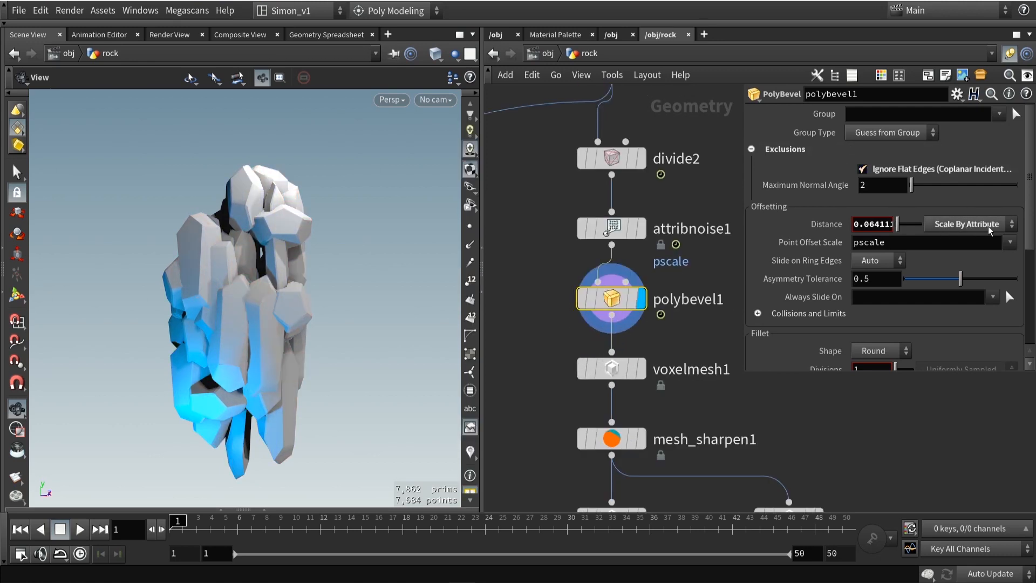
click(967, 224)
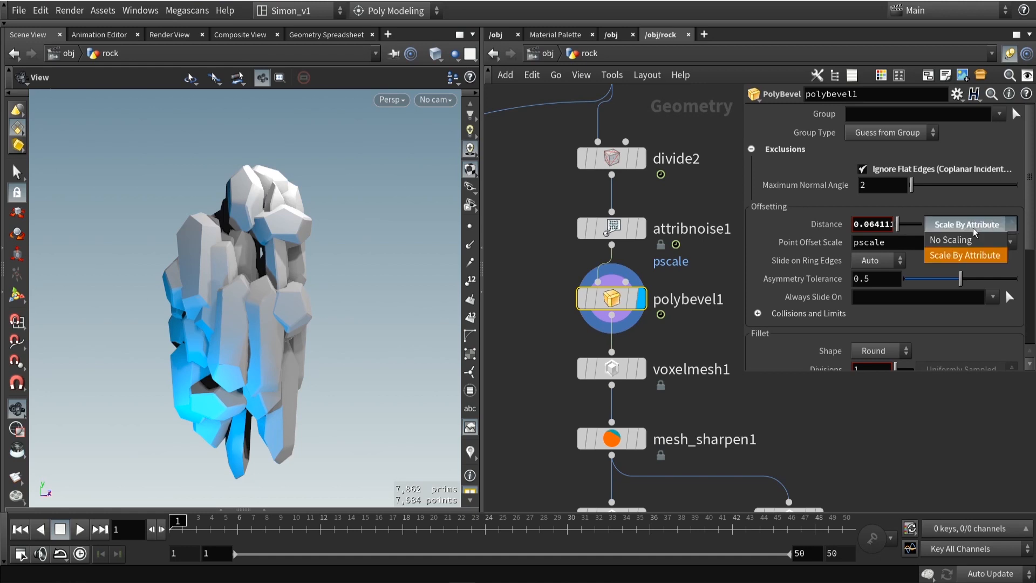
mouse_move(903, 250)
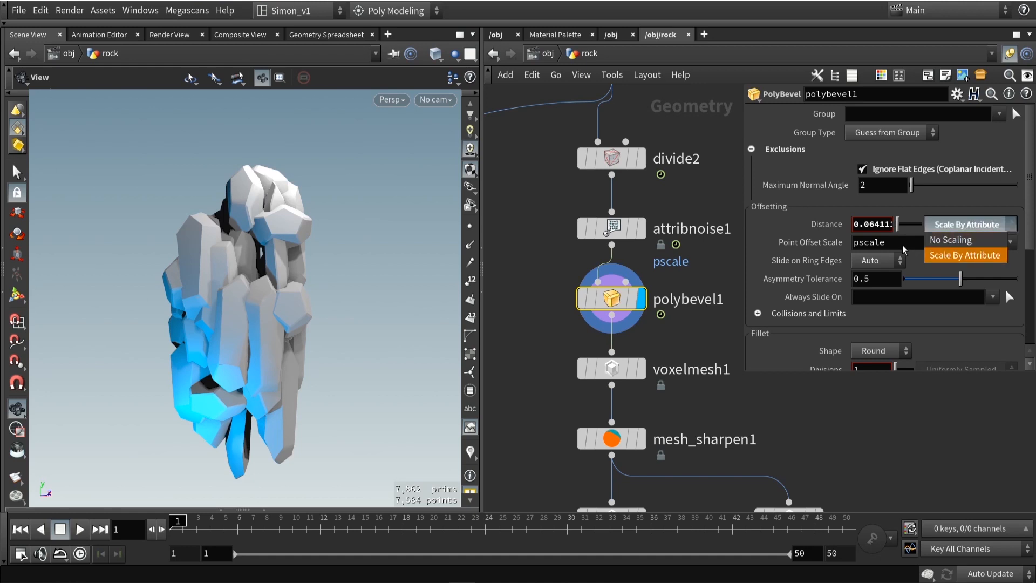
click(965, 255)
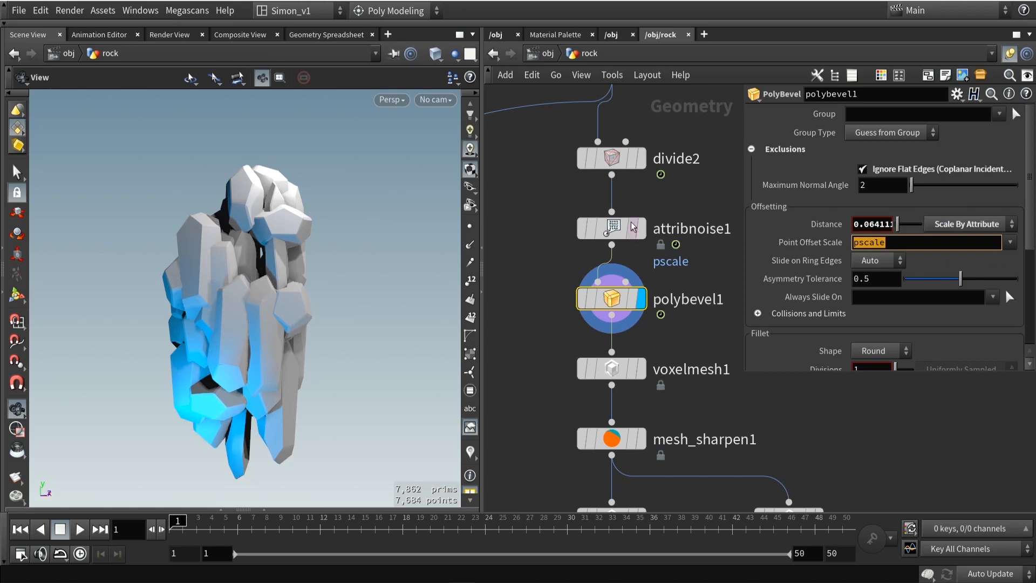
mouse_move(834, 212)
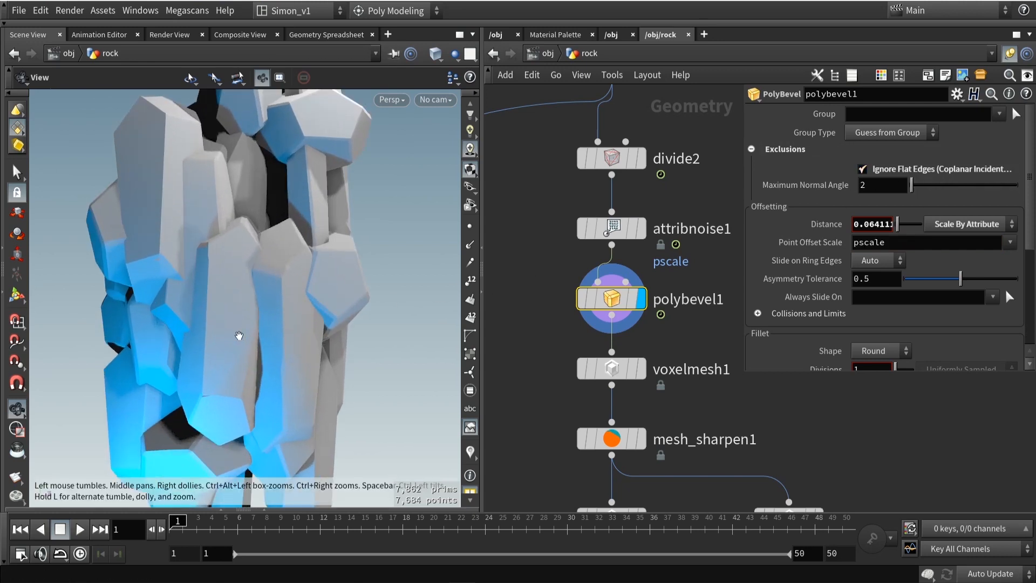
Show wireframe over shaded and orbit to inspect the varying bevel widths.
click(280, 78)
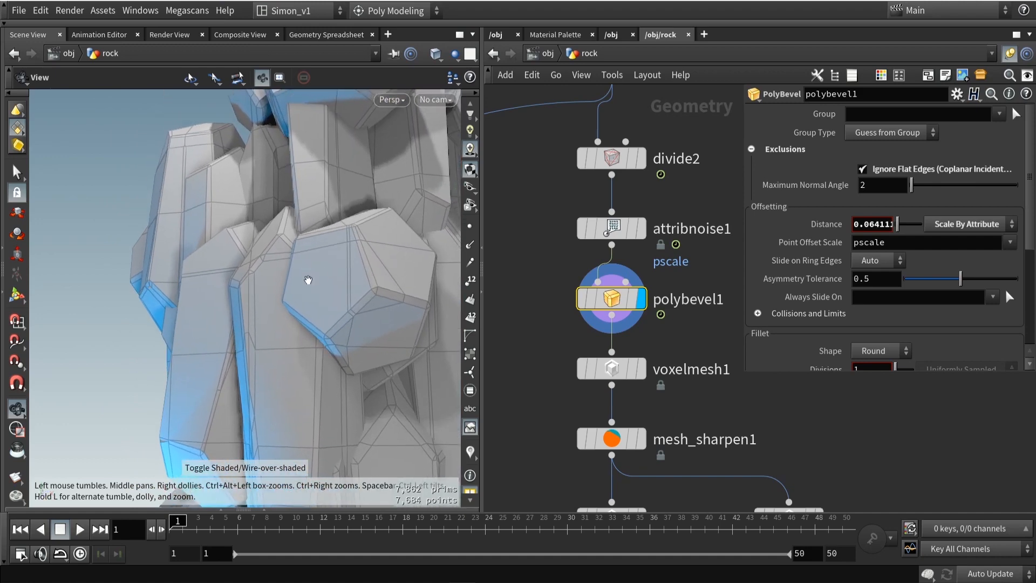
drag(307, 280, 282, 294)
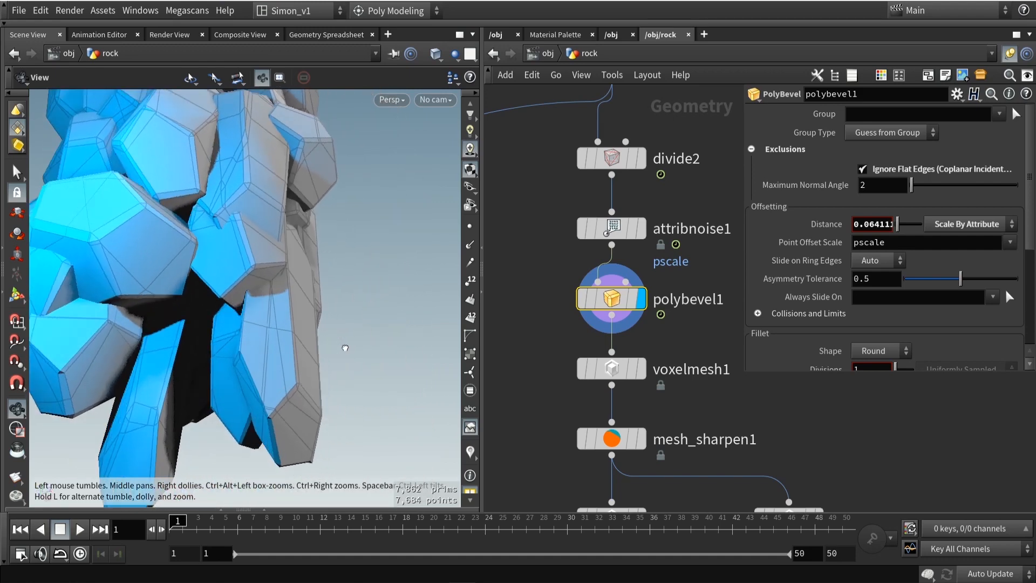
drag(344, 349, 575, 248)
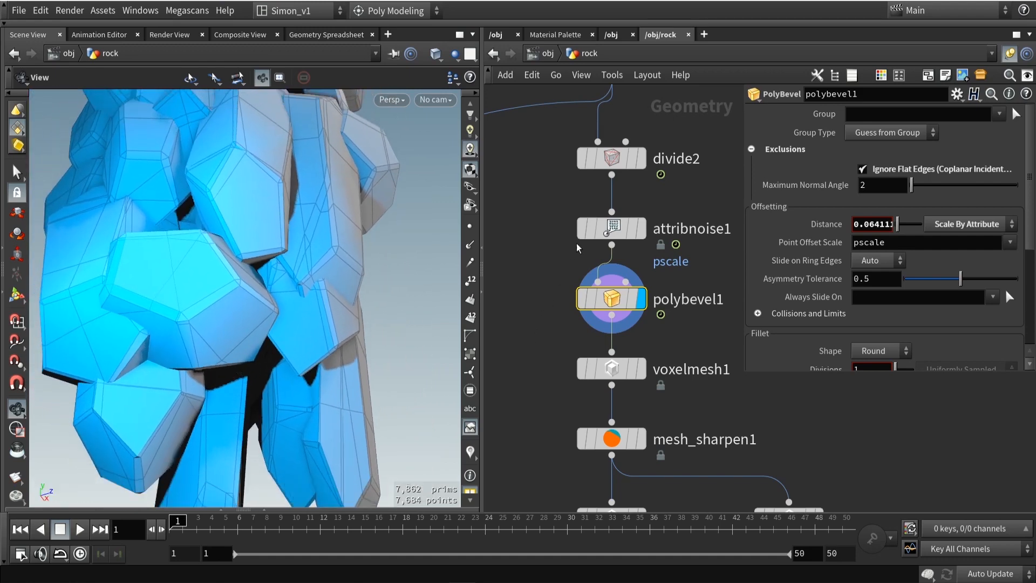
Scrub attribnoise1's Element Size to 0.2 and move closer to the rock surface.
click(612, 228)
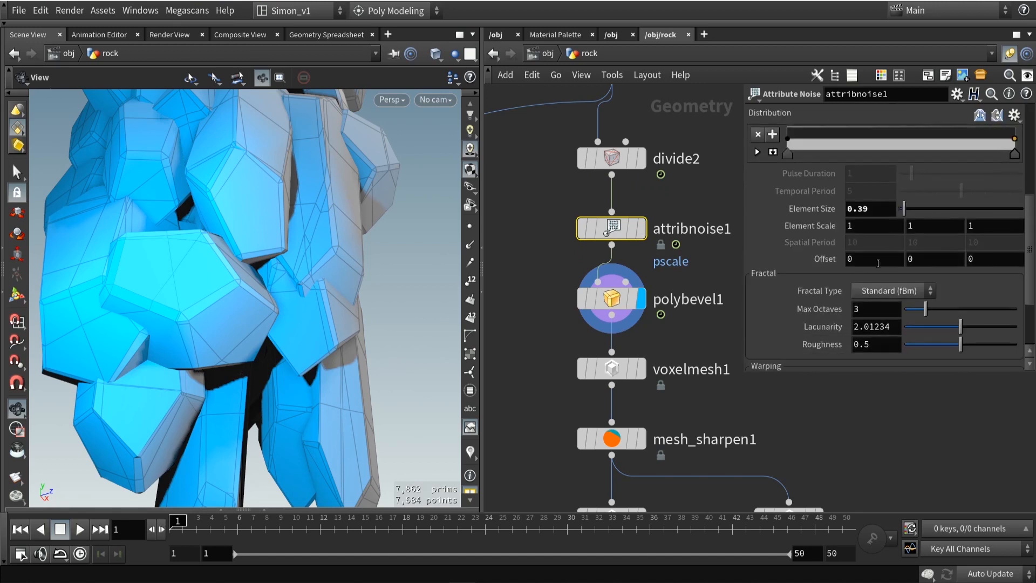
drag(903, 208, 901, 213)
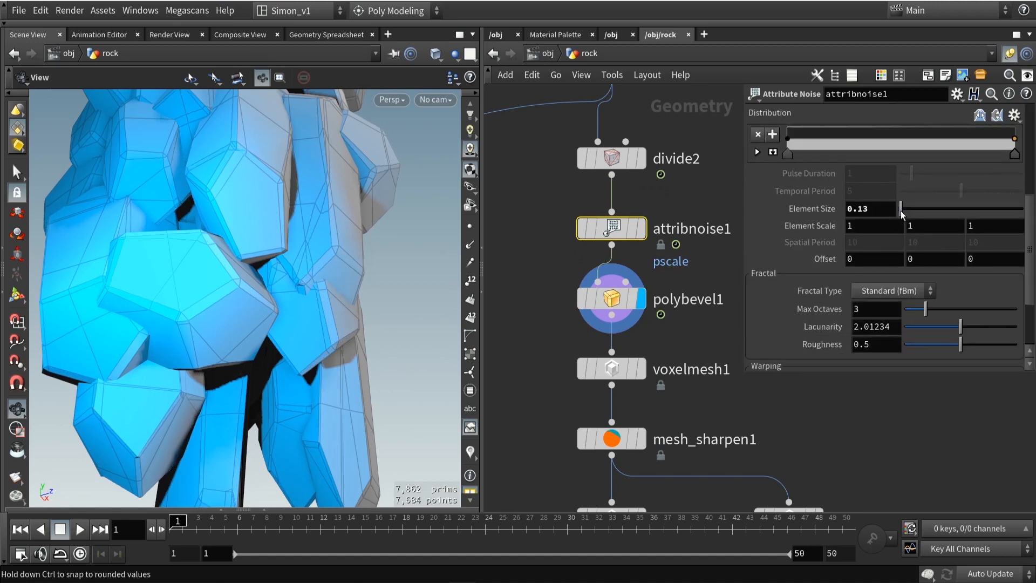
drag(901, 209, 911, 209)
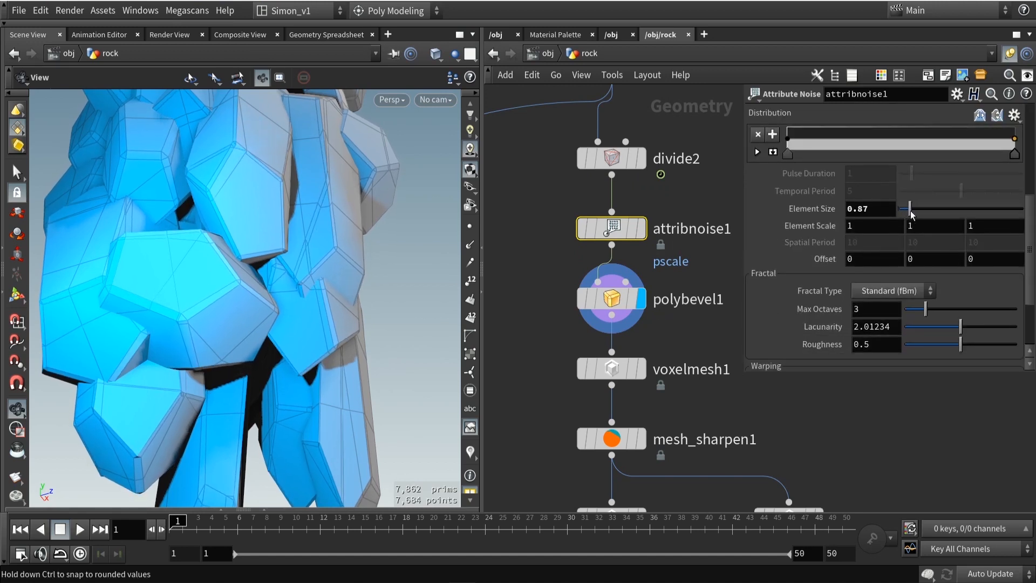
drag(910, 209, 906, 209)
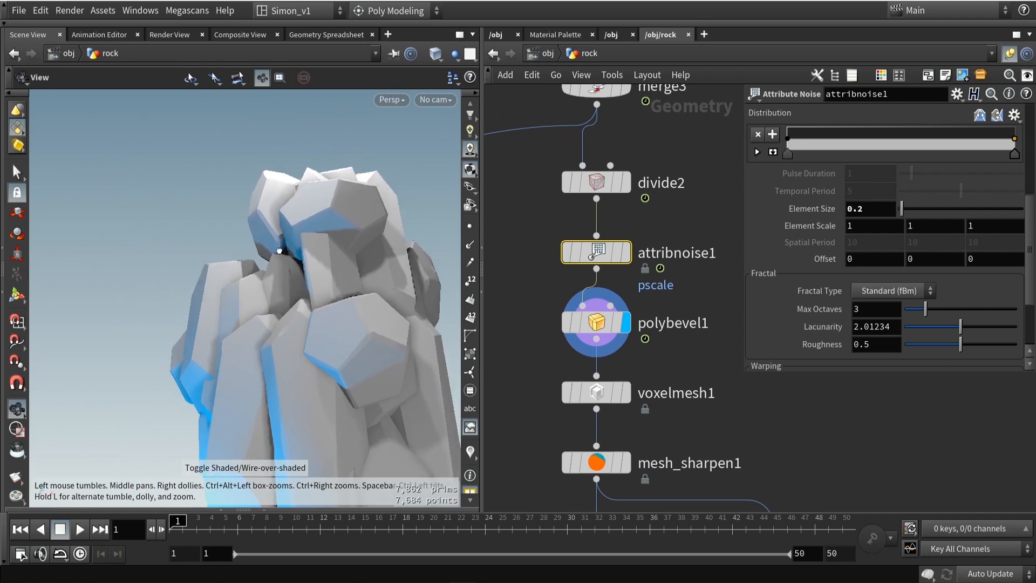
drag(278, 251, 357, 297)
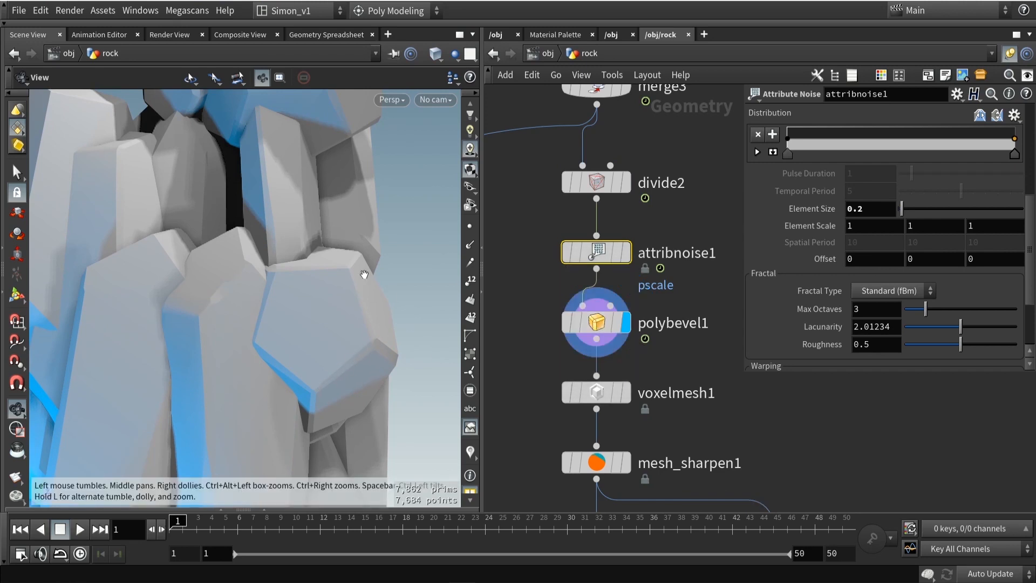
scroll(down, 3)
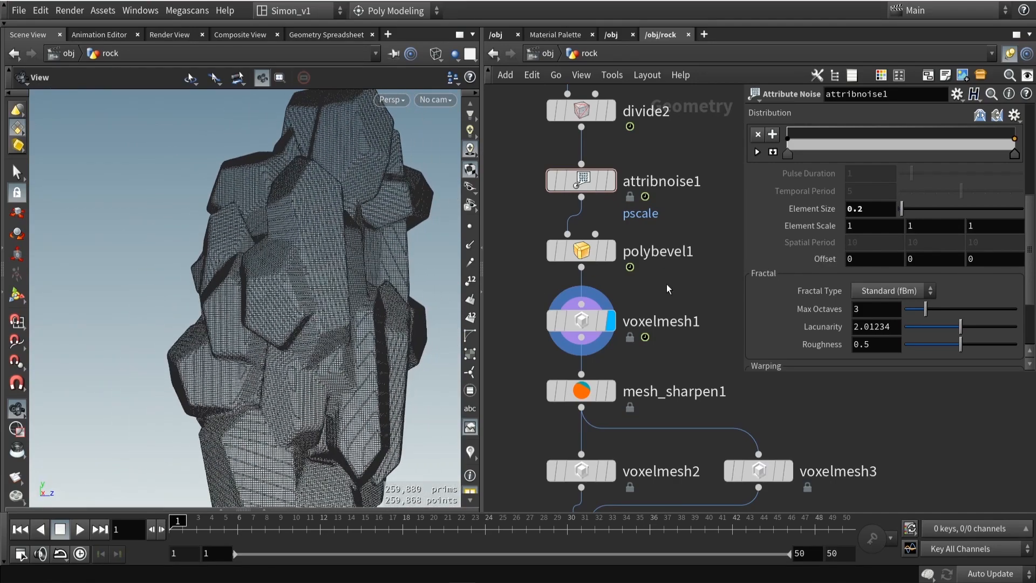
Open voxelmesh1's Labs Voxel Mesh settings, custom resolution 0.01, on the dense remesh.
click(580, 321)
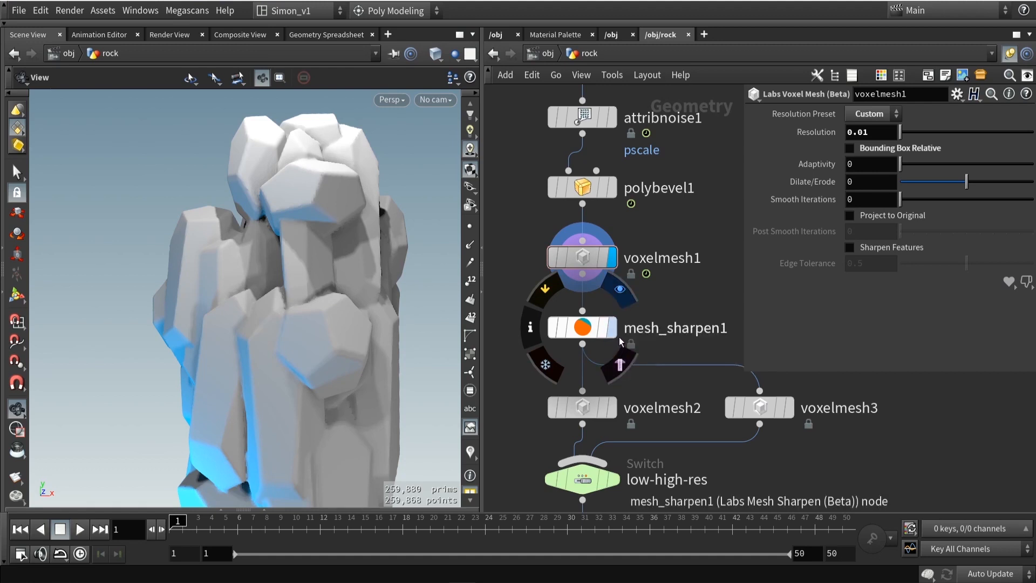
mouse_move(615, 339)
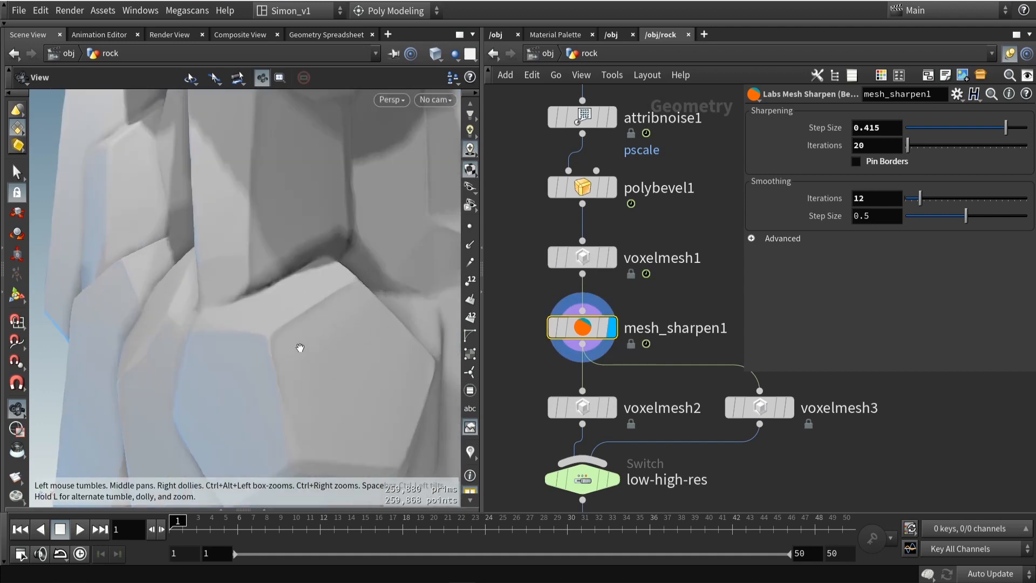
Orbit the mesh_sharpen1 rock, review its step 0.415 and 20 iterations, browse Windows.
drag(300, 348, 392, 296)
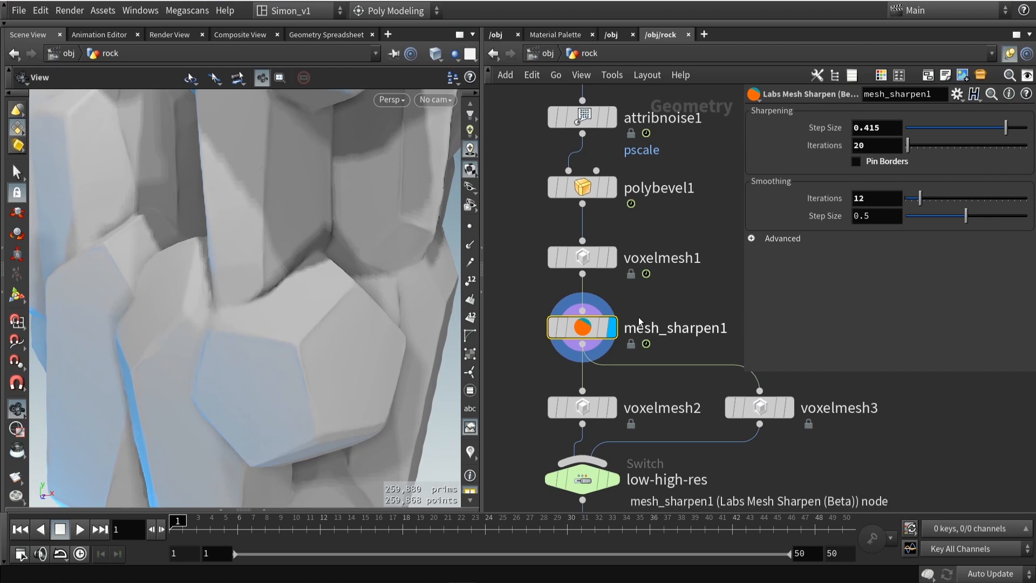
click(582, 328)
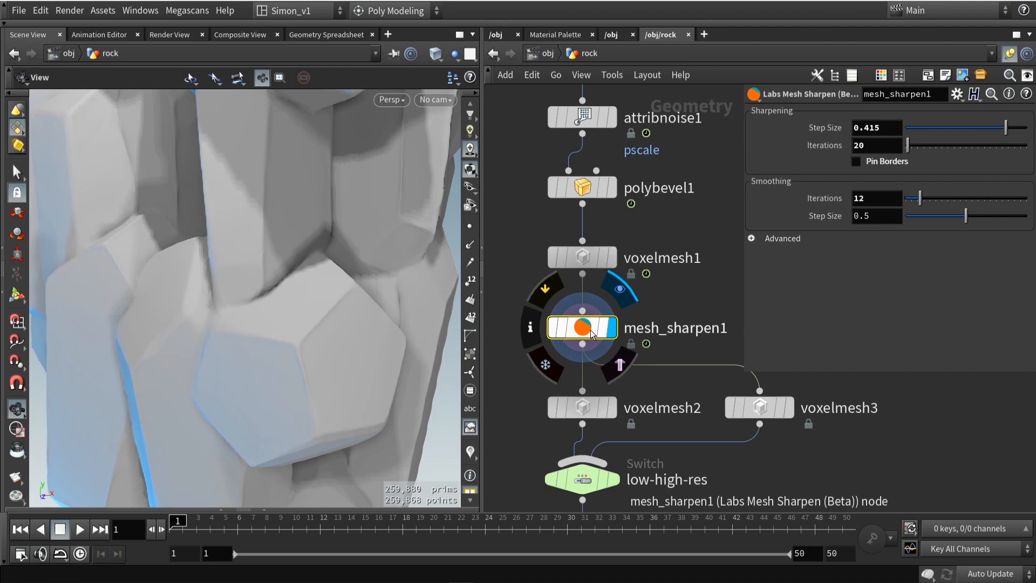
mouse_move(668, 313)
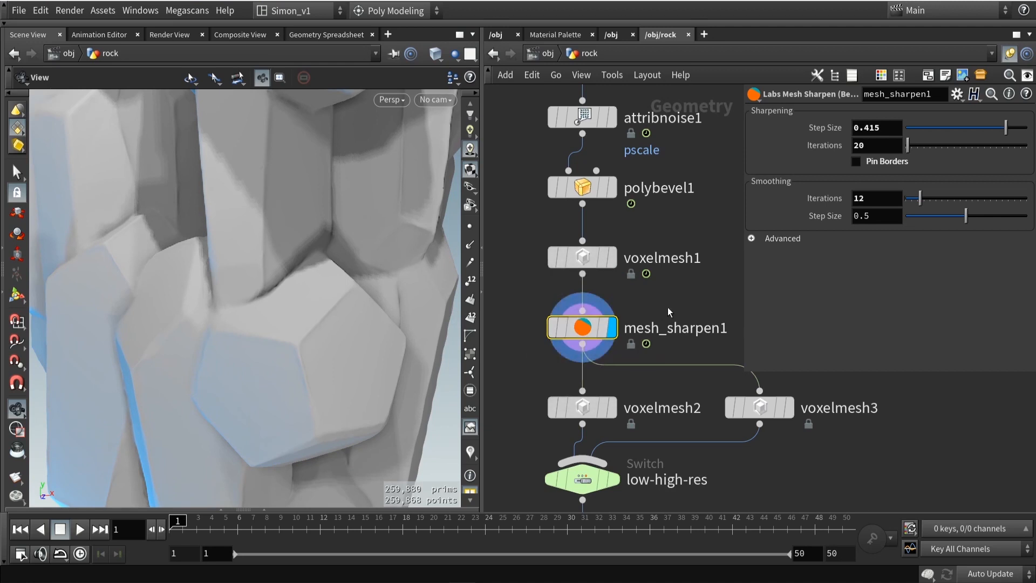
mouse_move(397, 197)
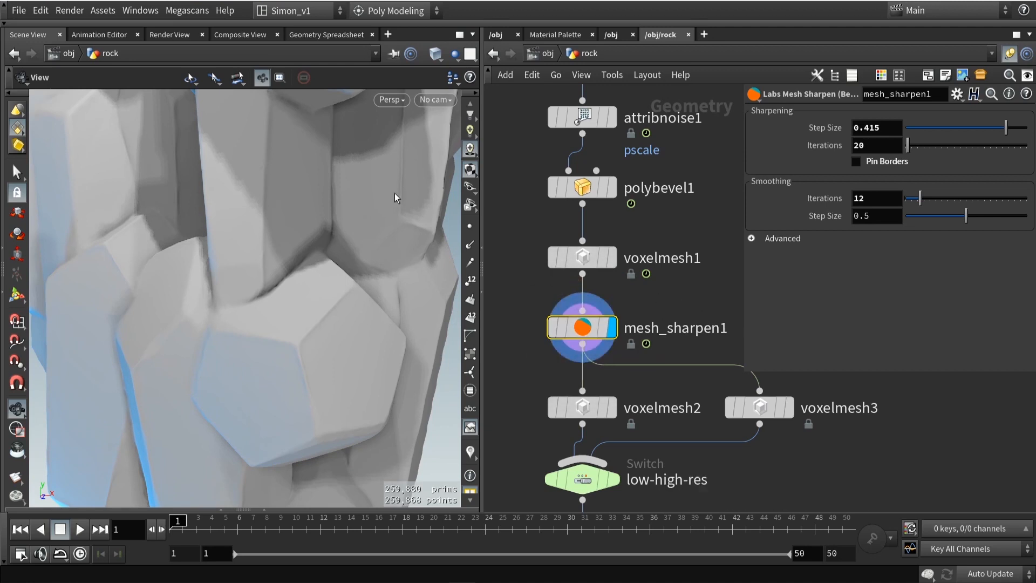
click(139, 11)
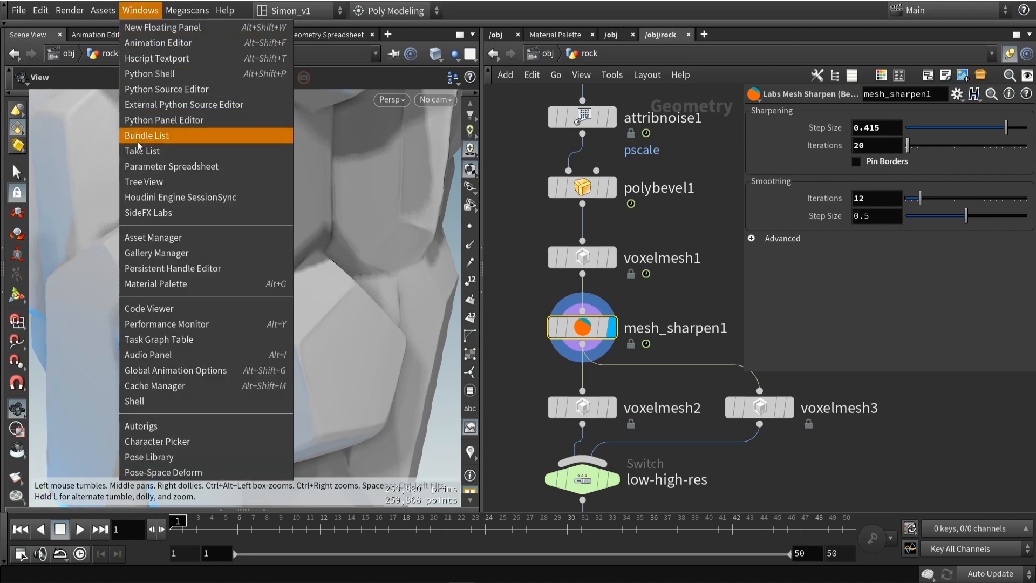
mouse_move(108, 216)
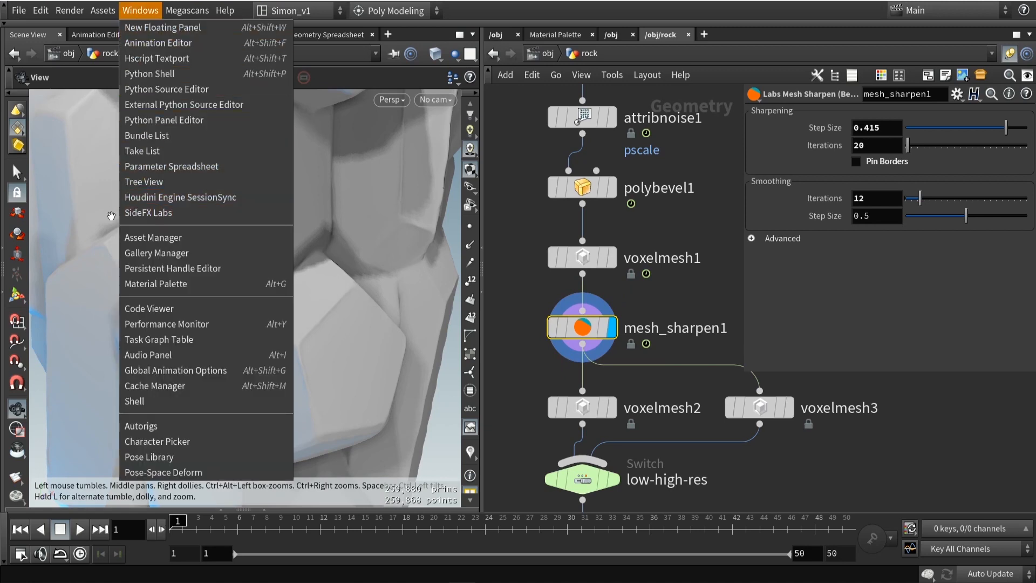
mouse_move(178, 217)
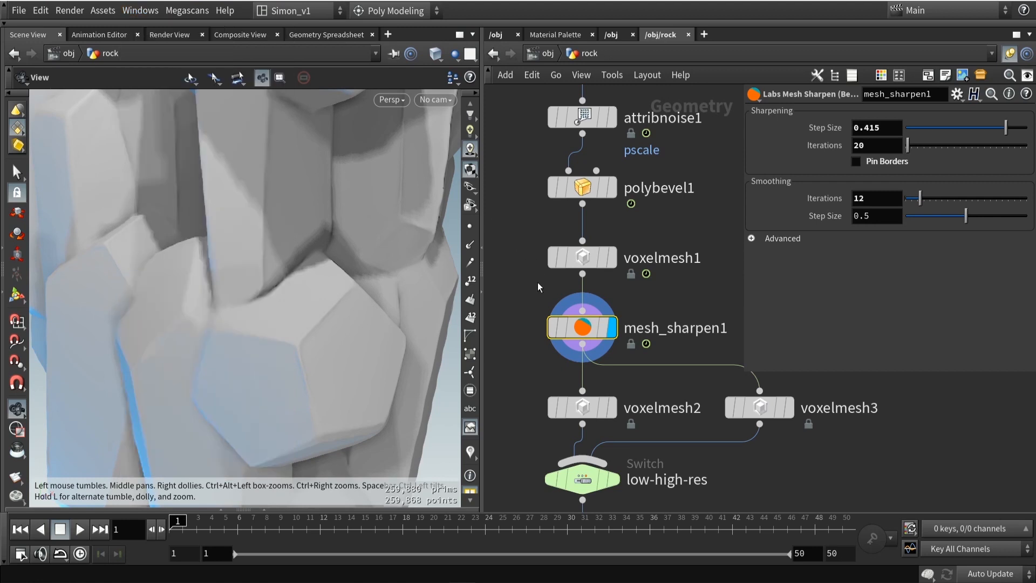
scroll(down, 3)
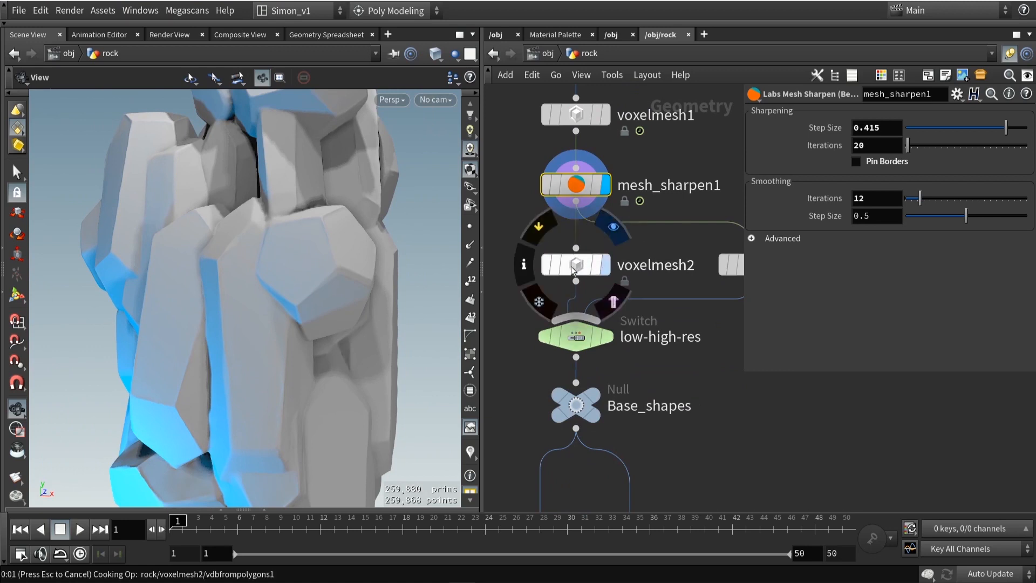
Display voxelmesh2, orbit the remesh, then display the 251,558-prim Base_shapes null.
click(576, 265)
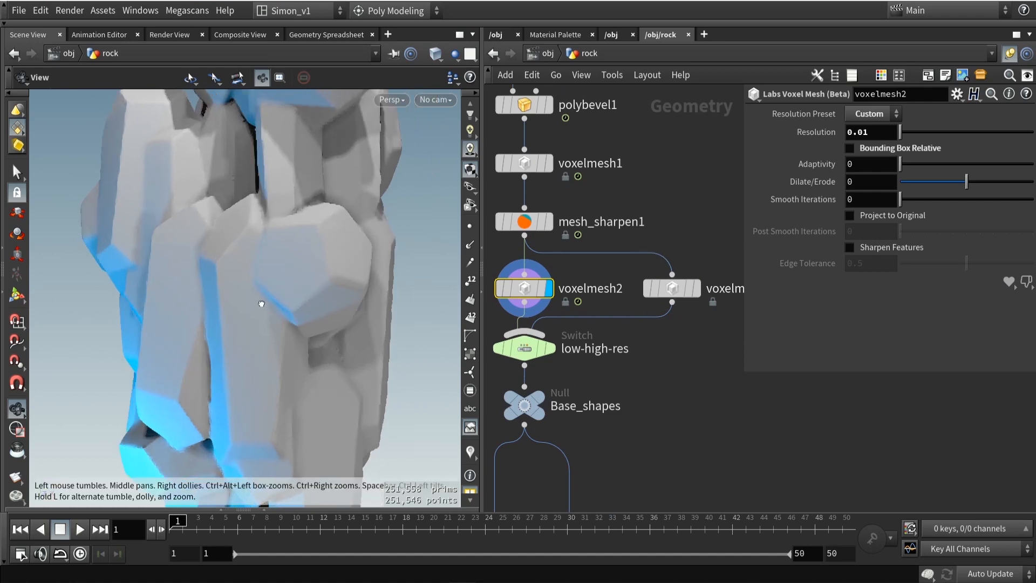
drag(261, 304, 264, 343)
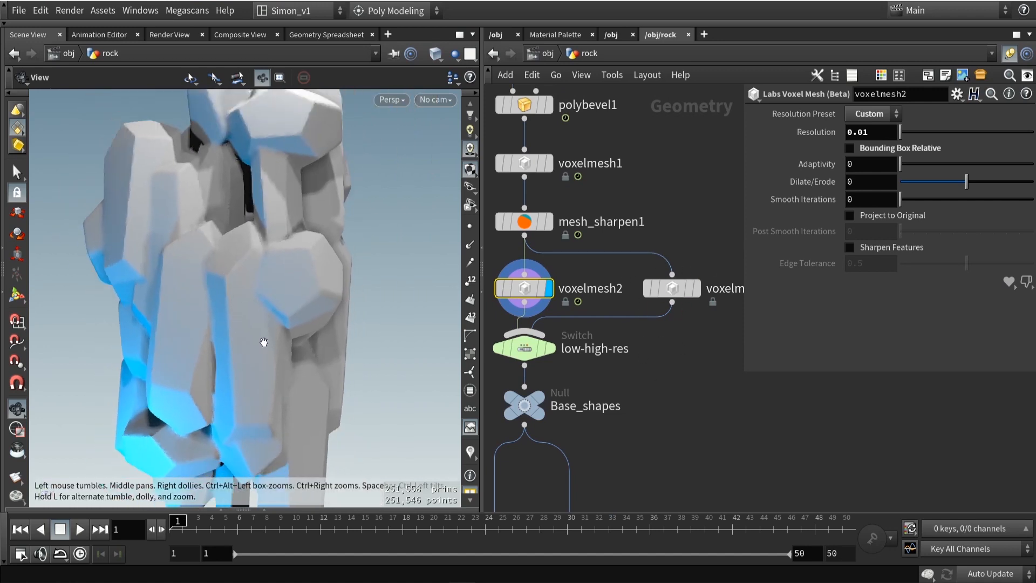
drag(264, 343, 256, 324)
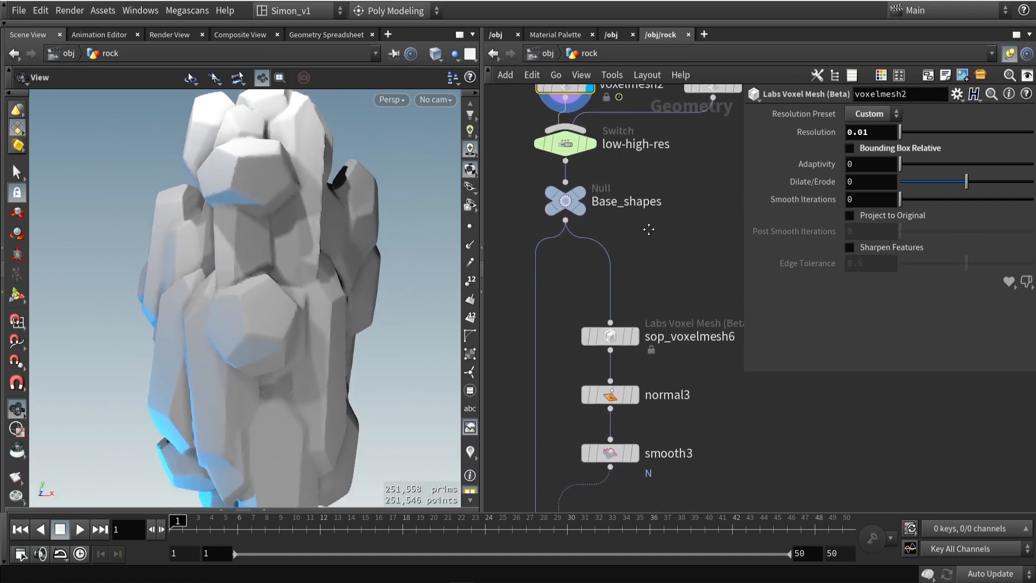
click(566, 201)
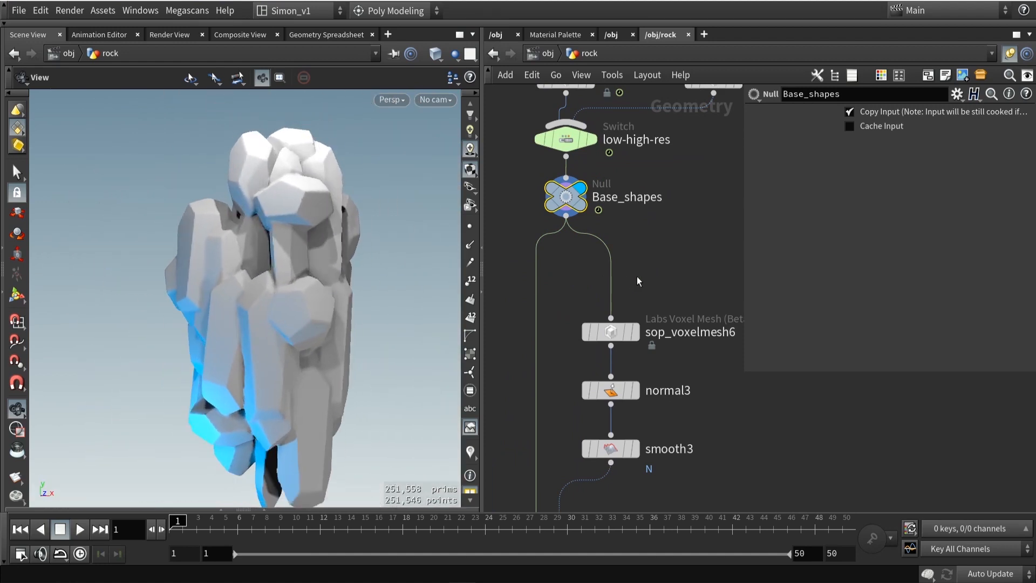
Step through remesh, normal and smooth3 nodes, smoothing N at strength 10, and orbit the rock.
scroll(down, 3)
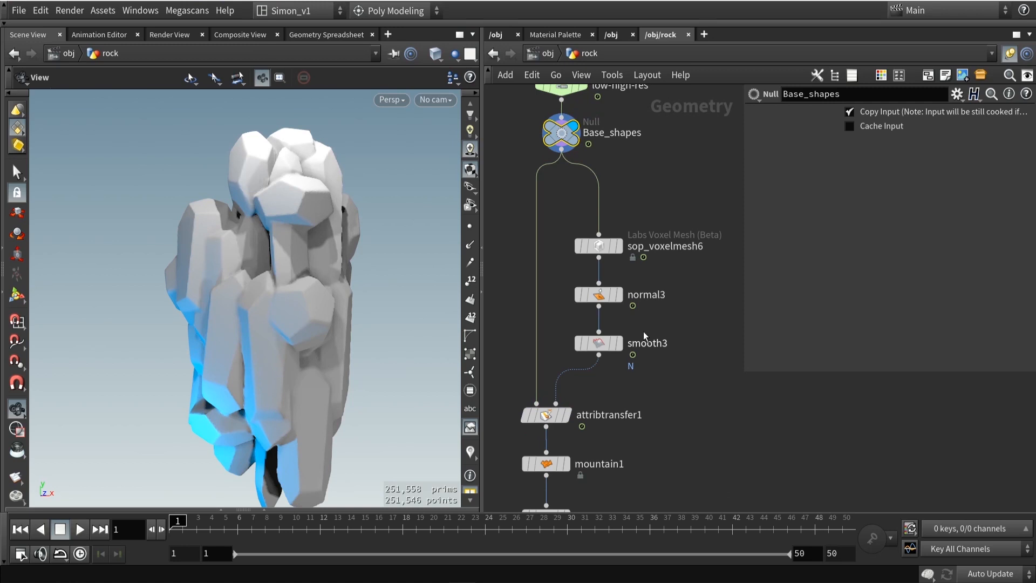
mouse_move(646, 380)
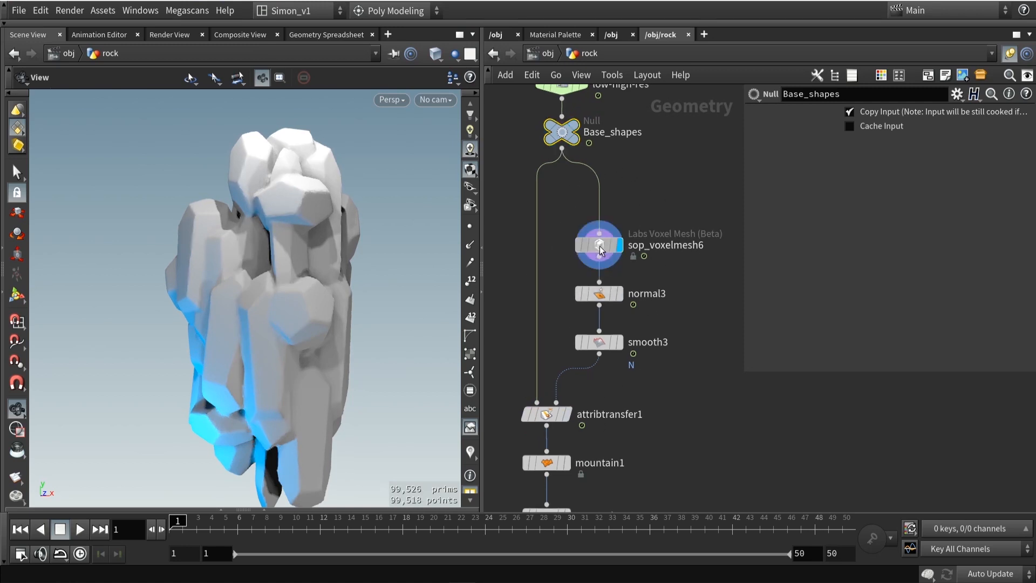
click(599, 245)
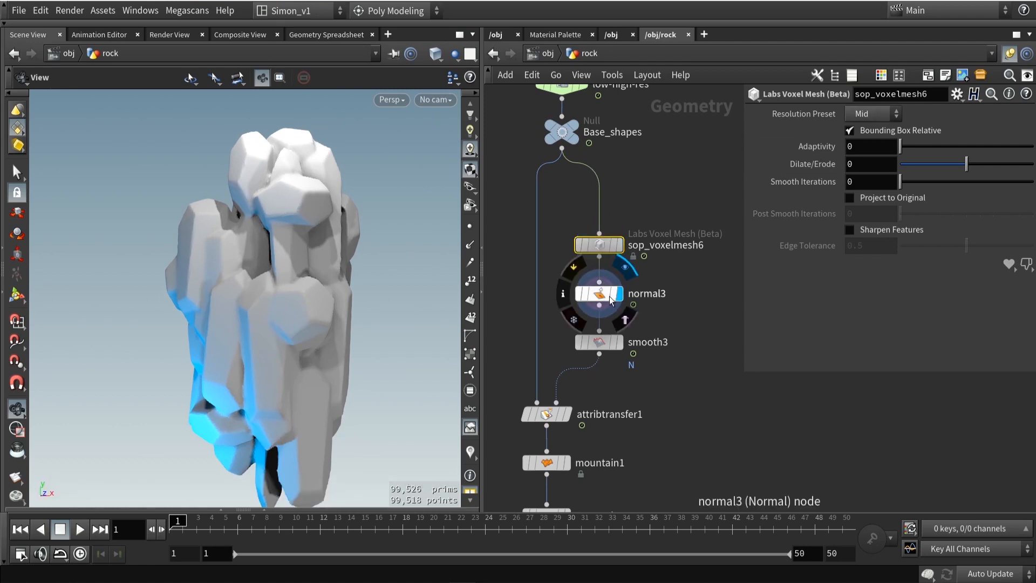
click(599, 293)
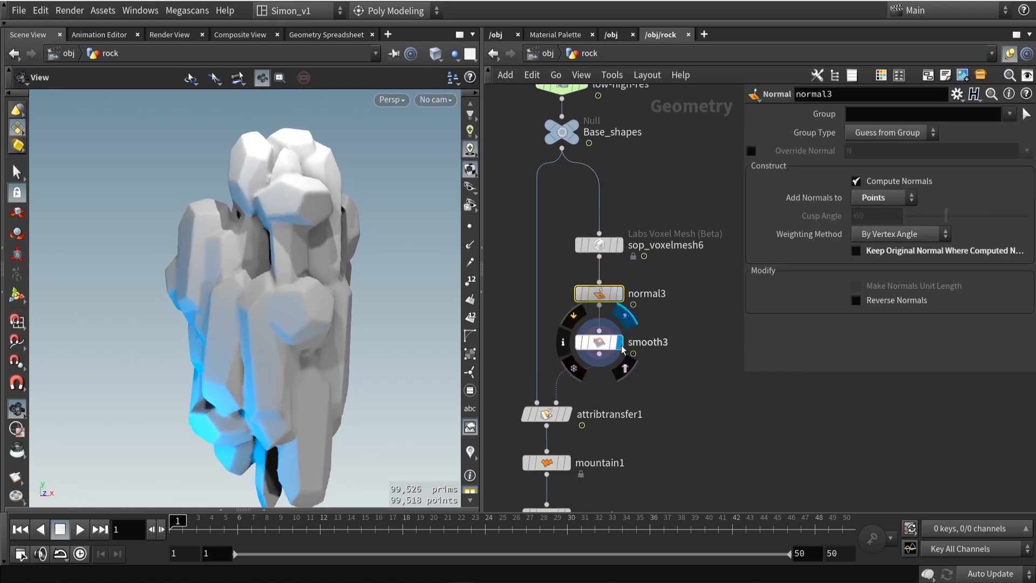
click(599, 341)
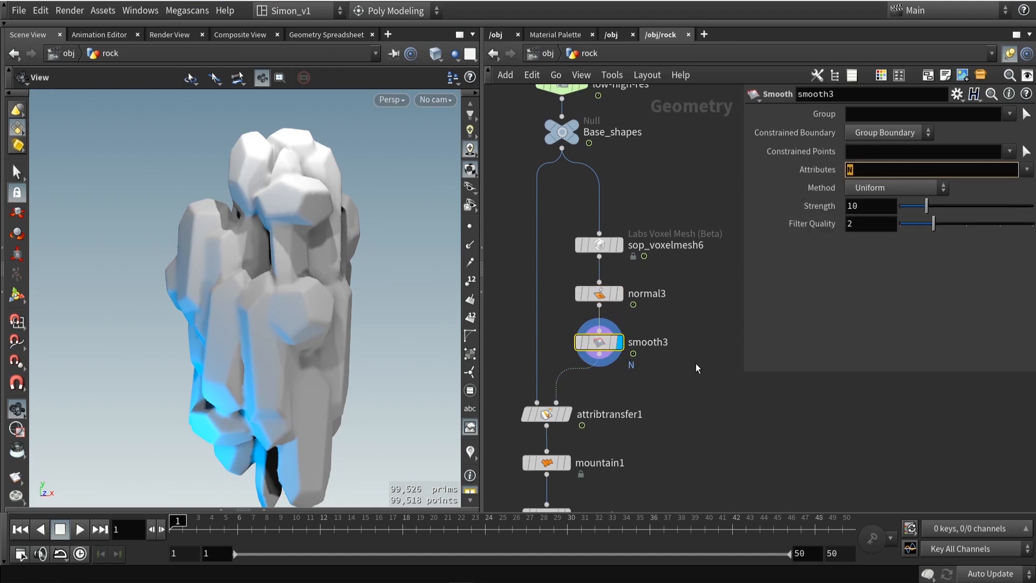
mouse_move(700, 370)
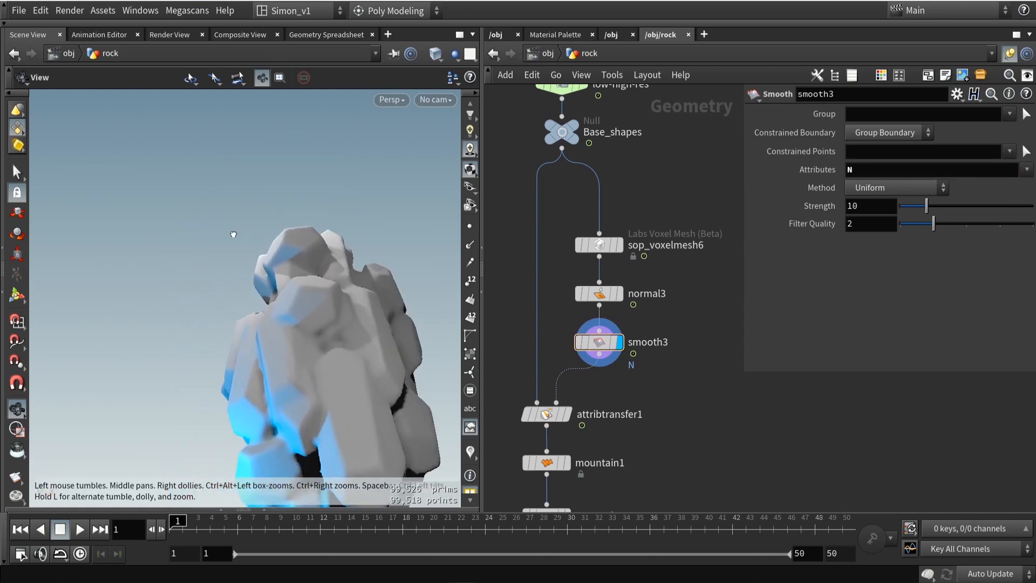
drag(232, 234, 288, 285)
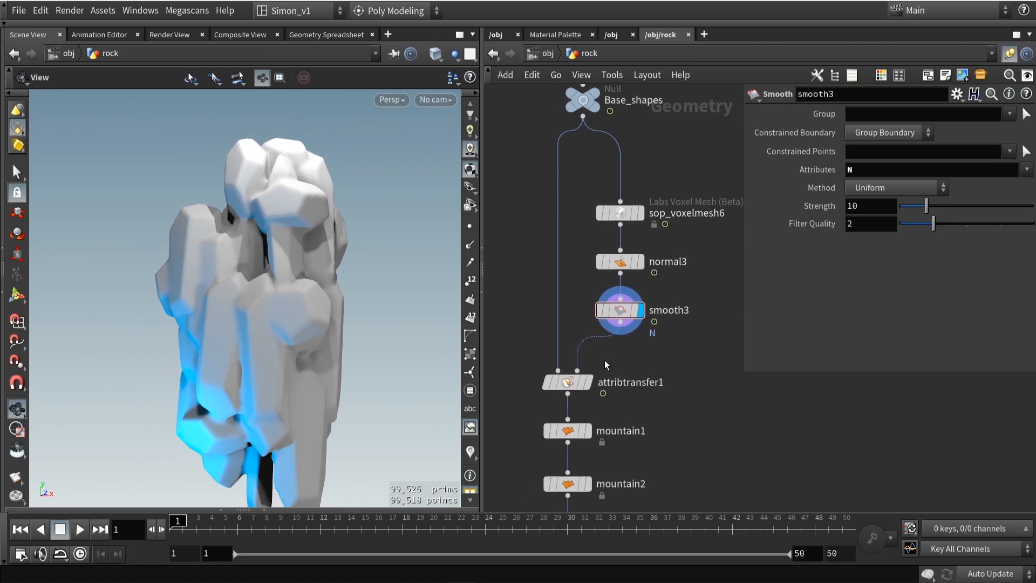
mouse_move(659, 312)
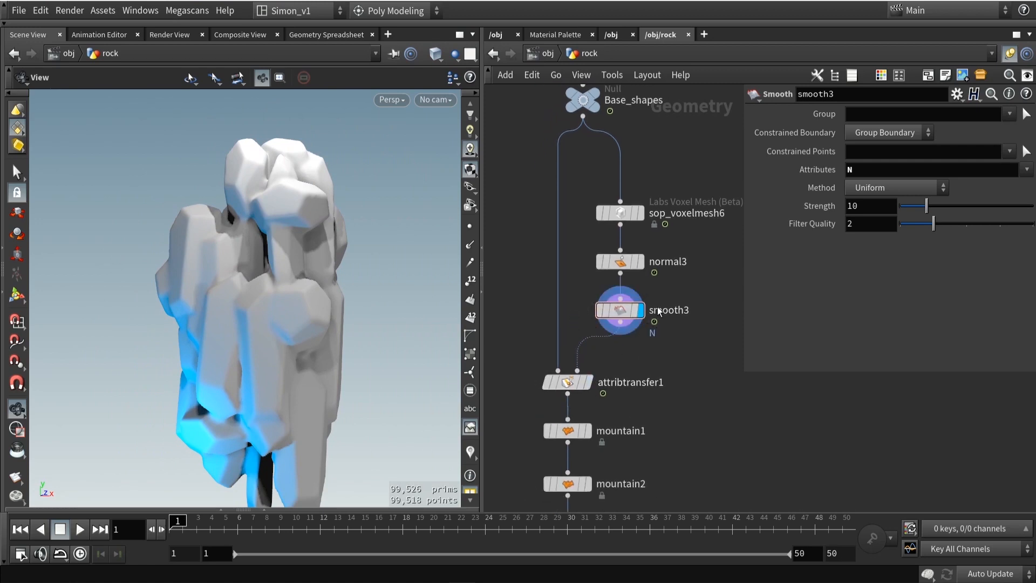
mouse_move(552, 264)
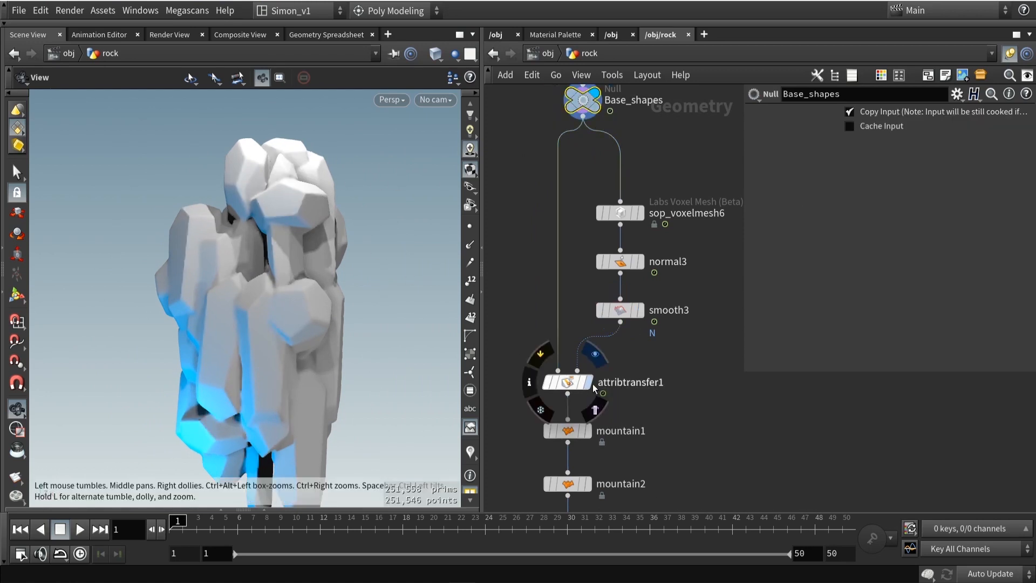
Display attribtransfer1's rock and show its primitive and point attribute transfer settings.
click(567, 382)
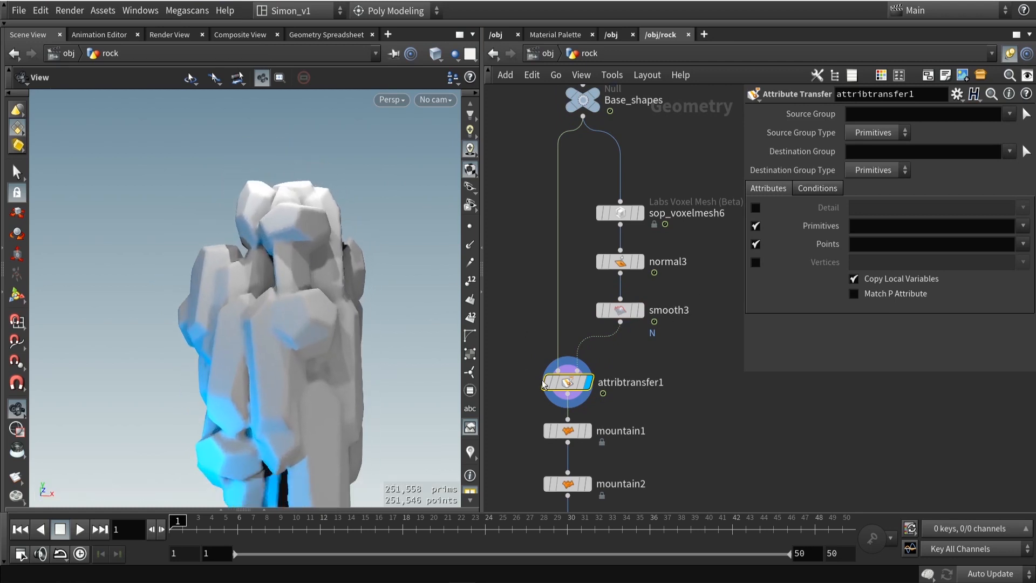
click(567, 383)
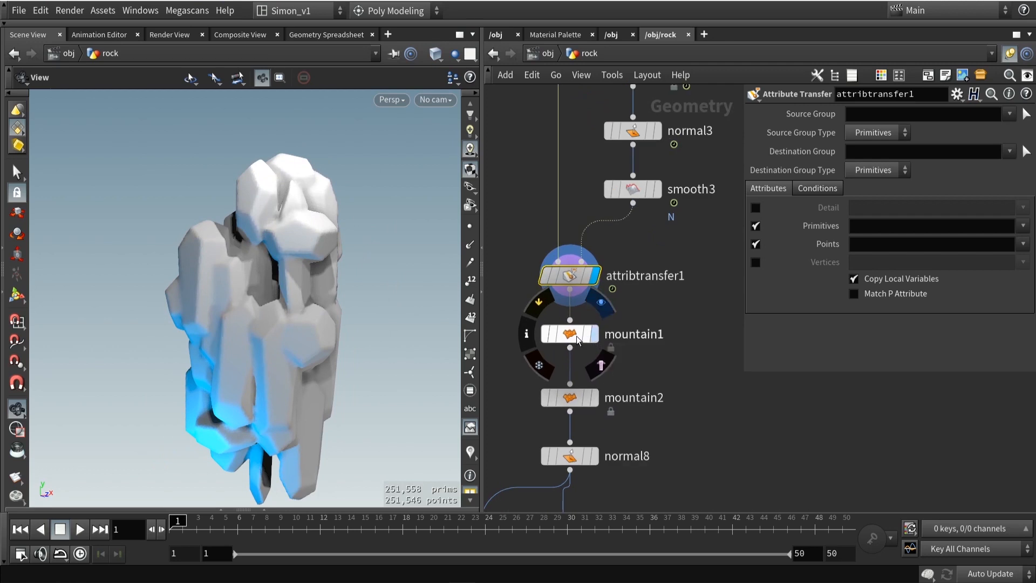
Display mountain1's Manhattan Worley noise and check height 0.08 and element size 0.2.
click(571, 334)
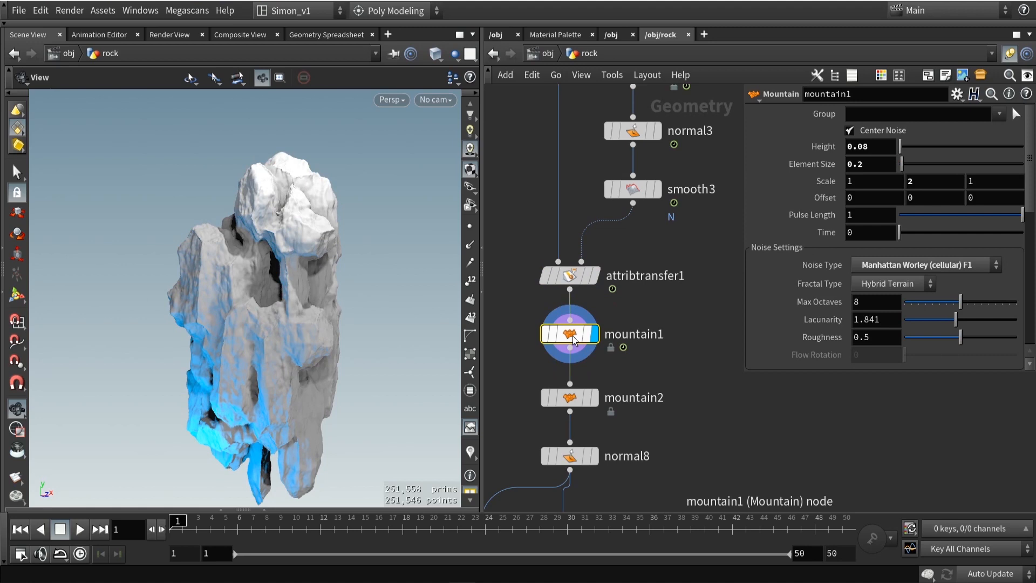
click(570, 335)
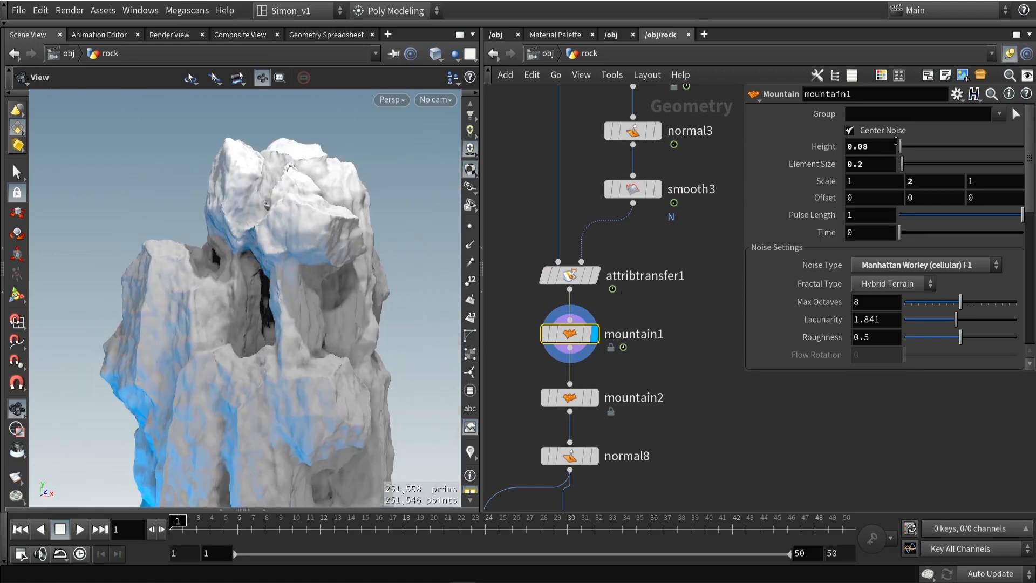
click(869, 147)
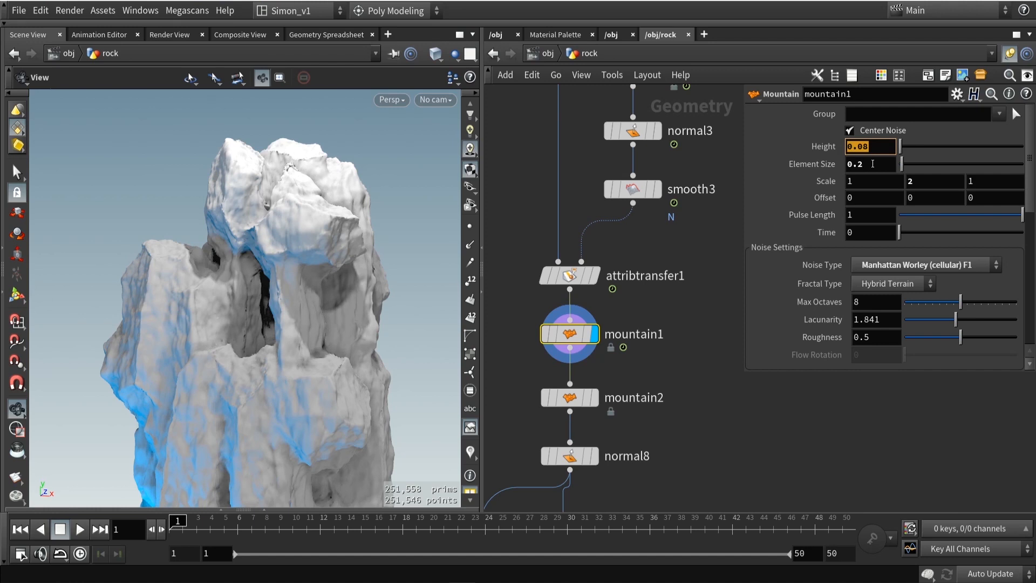
click(871, 164)
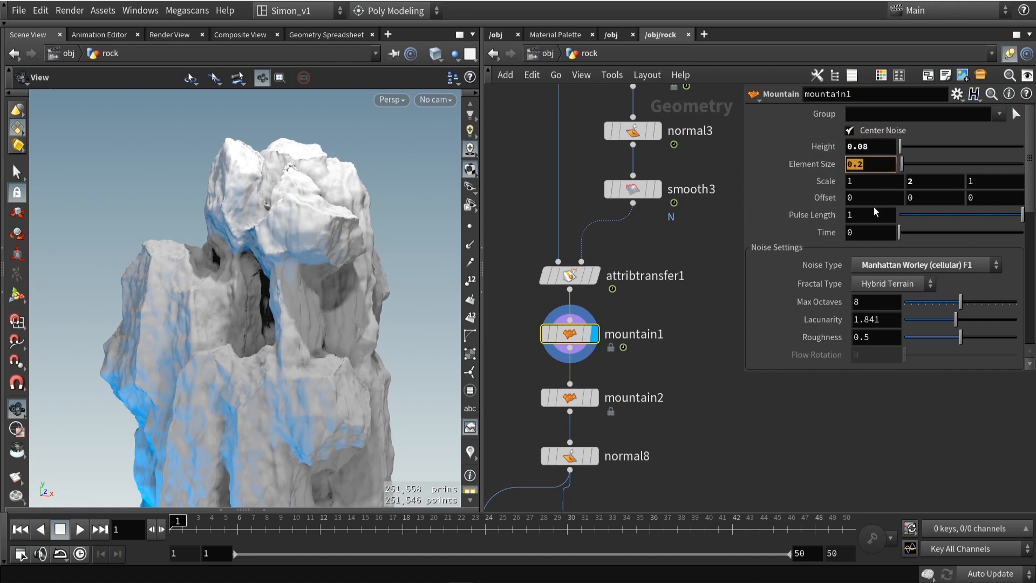
mouse_move(878, 153)
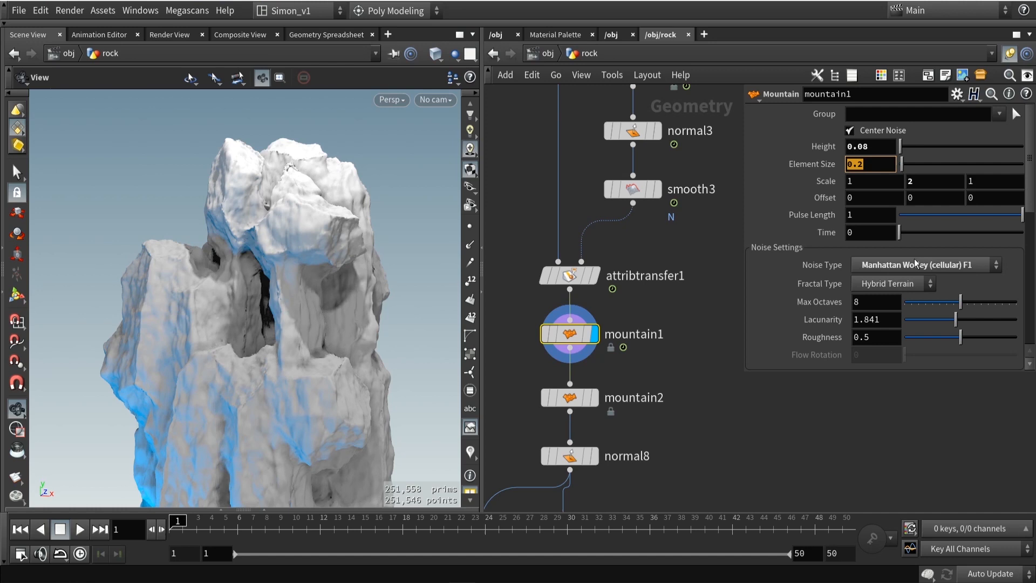
mouse_move(934, 267)
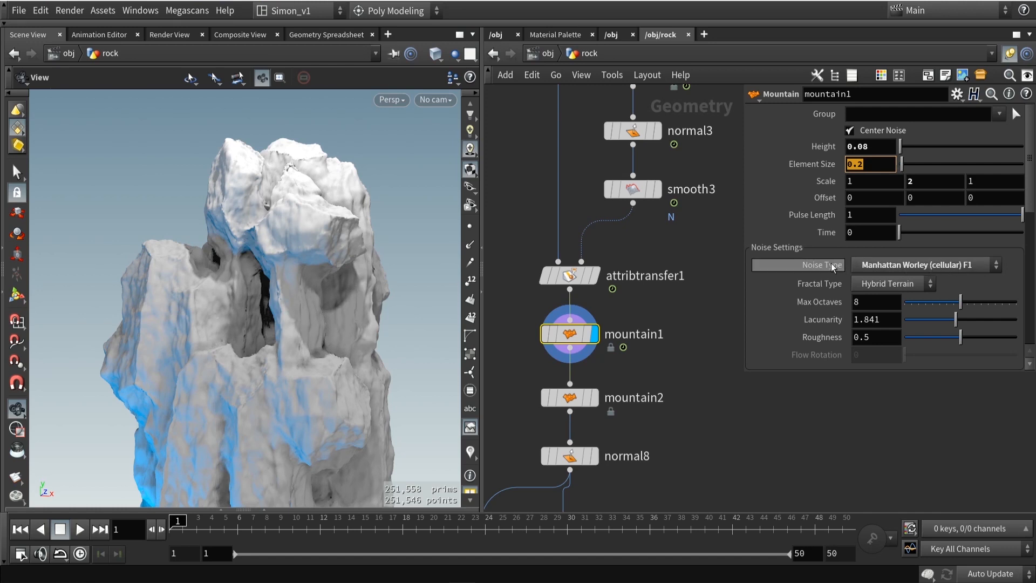
scroll(down, 3)
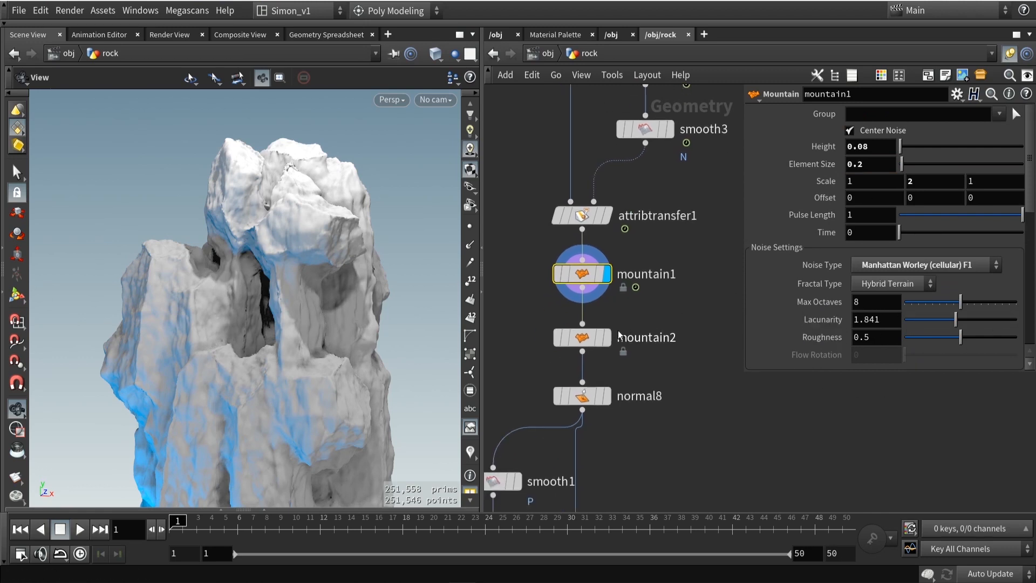
Display mountain2's finer noise (height 0.025, roughness 0.389) and orbit to inspect the detail.
click(601, 337)
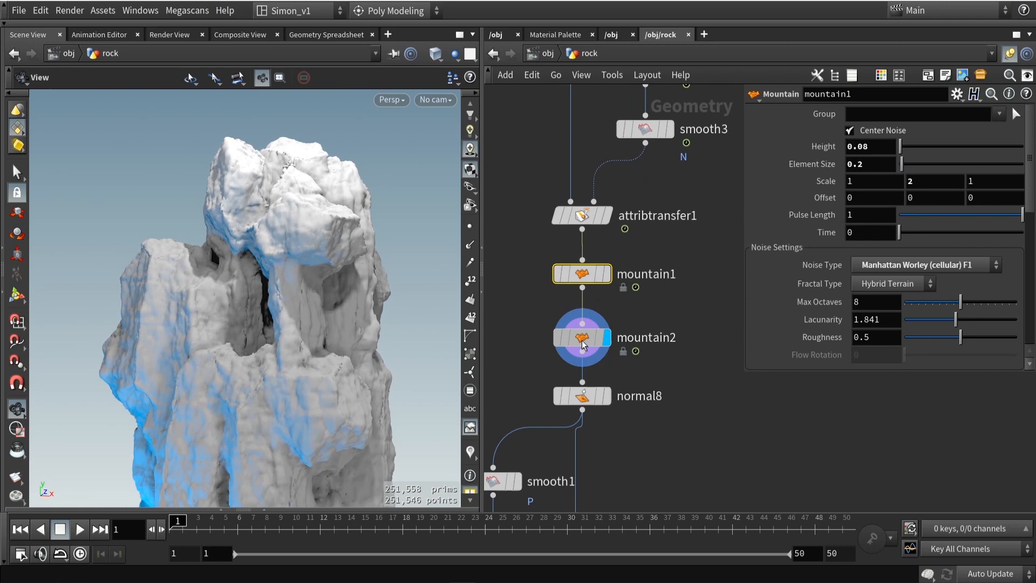
click(581, 337)
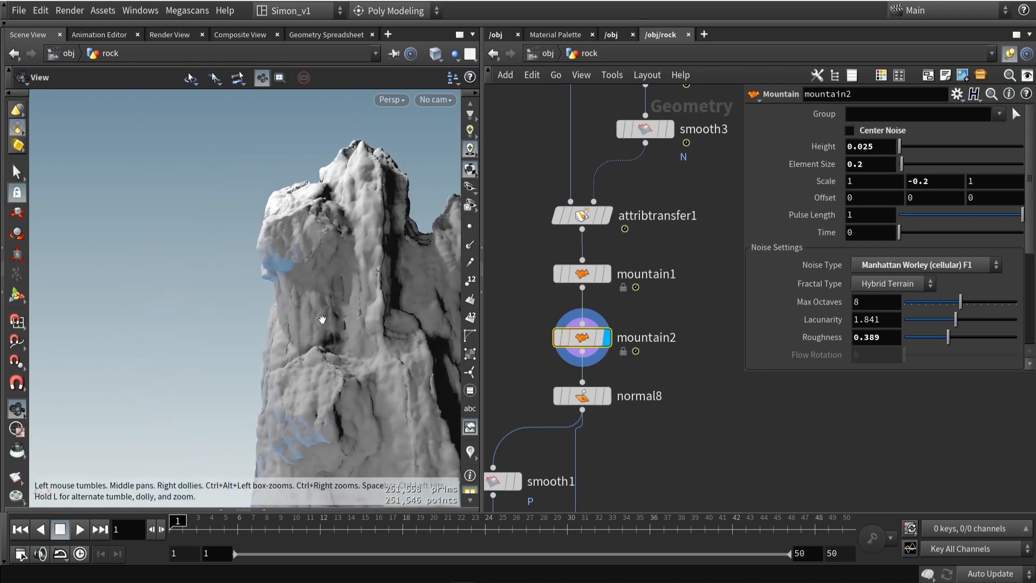
drag(322, 319, 436, 248)
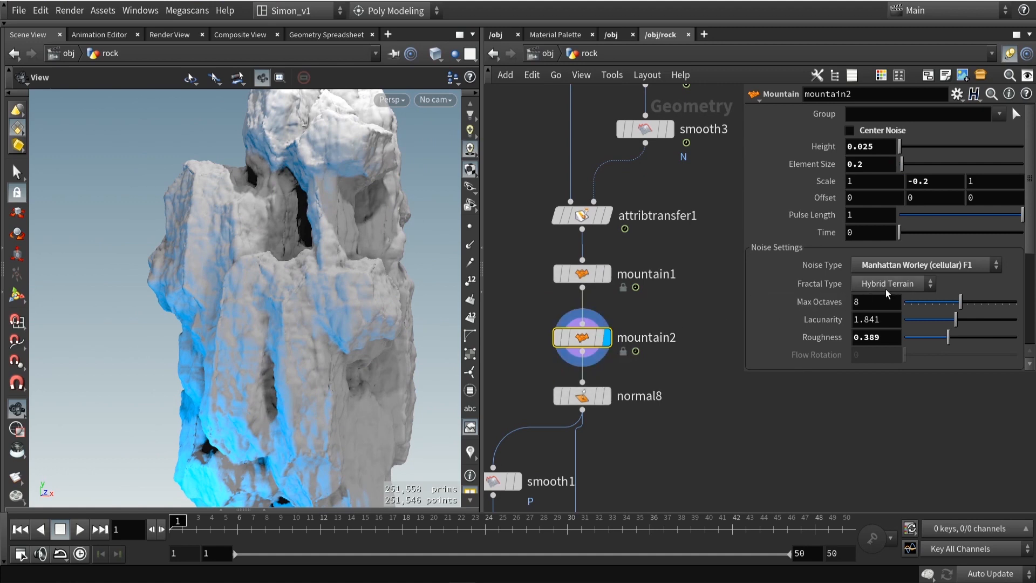
mouse_move(922, 271)
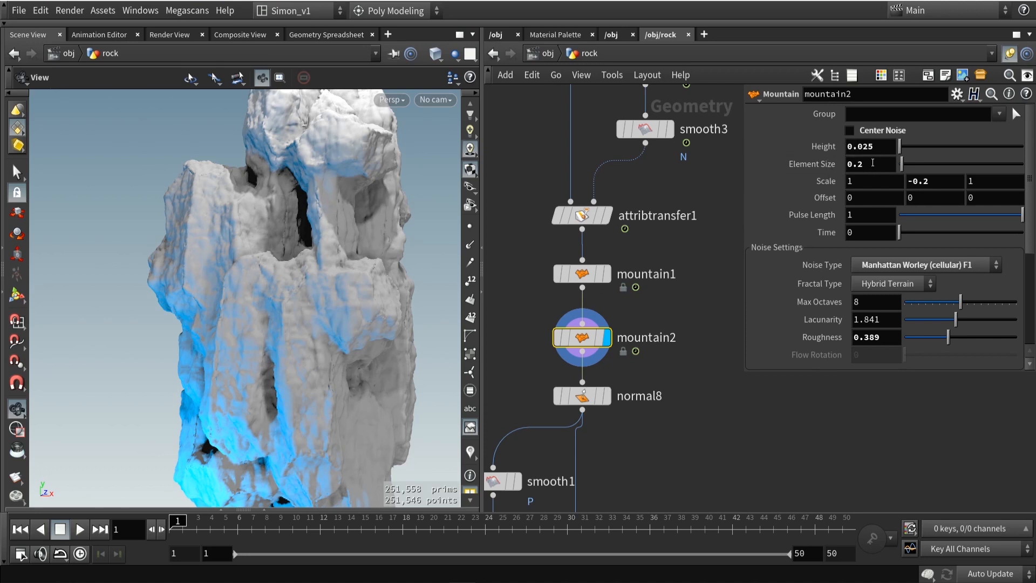
scroll(down, 3)
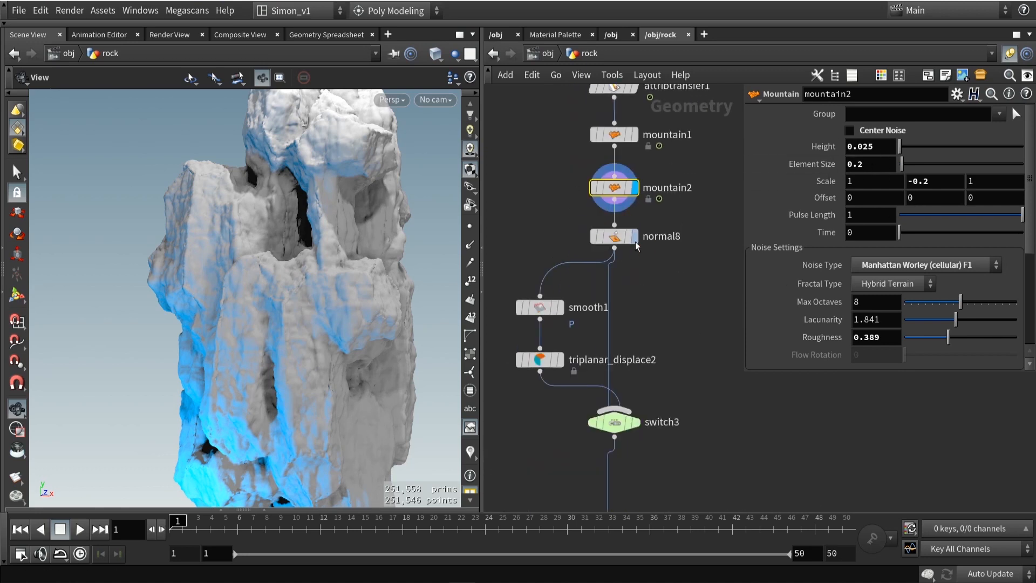
Display normal8, recomputing vertex normals with a 180 cusp angle.
click(614, 236)
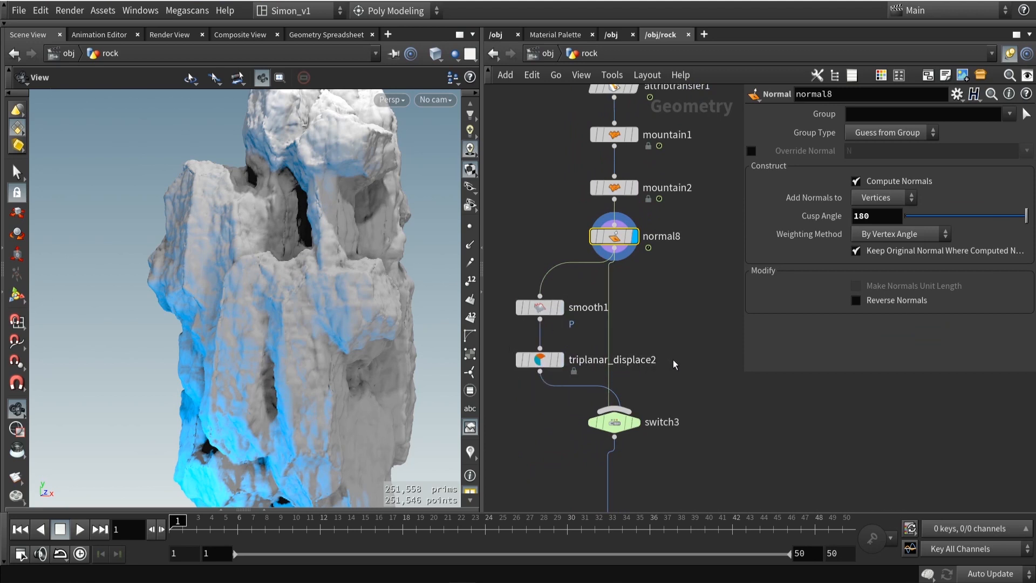
mouse_move(674, 332)
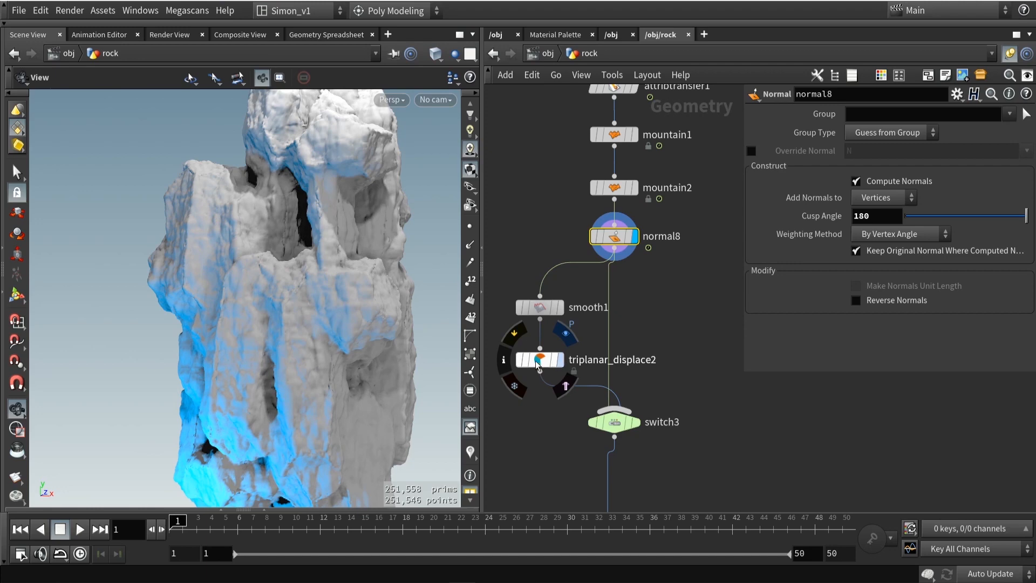
Display triplanar_displace2 using a Megascans texture, scale 1.349 and displacement 0.03.
click(538, 359)
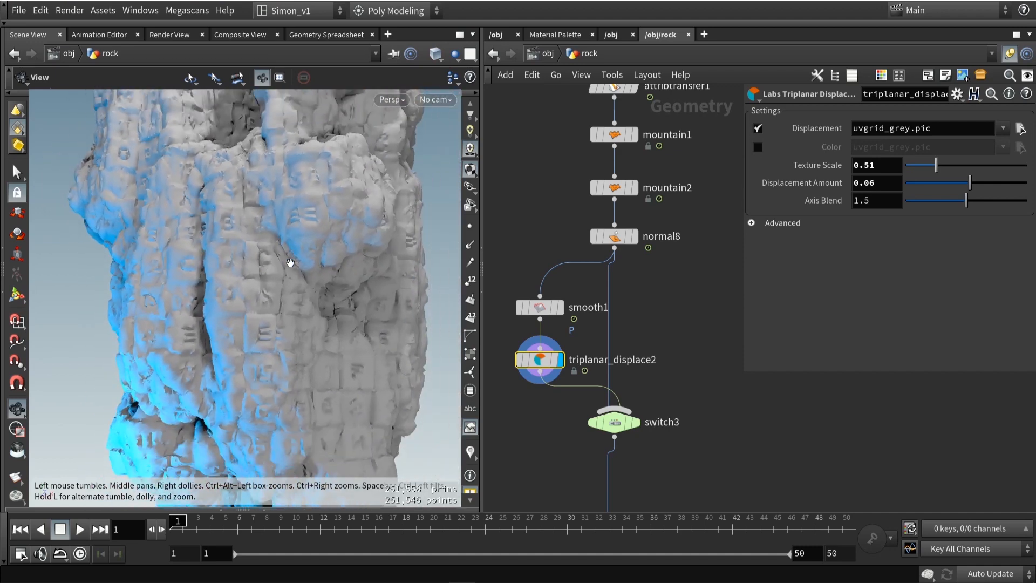
drag(291, 262, 296, 200)
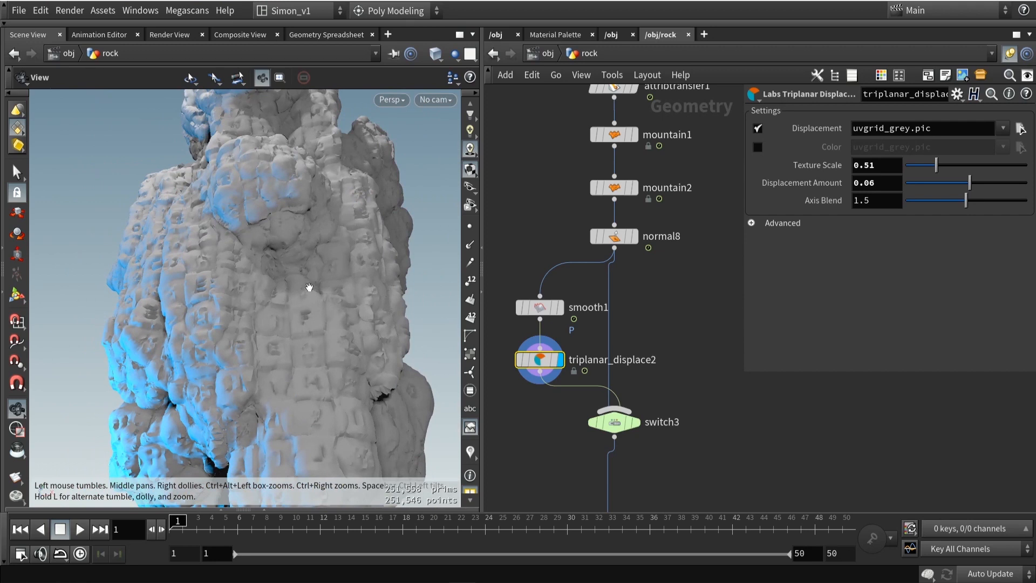
click(931, 127)
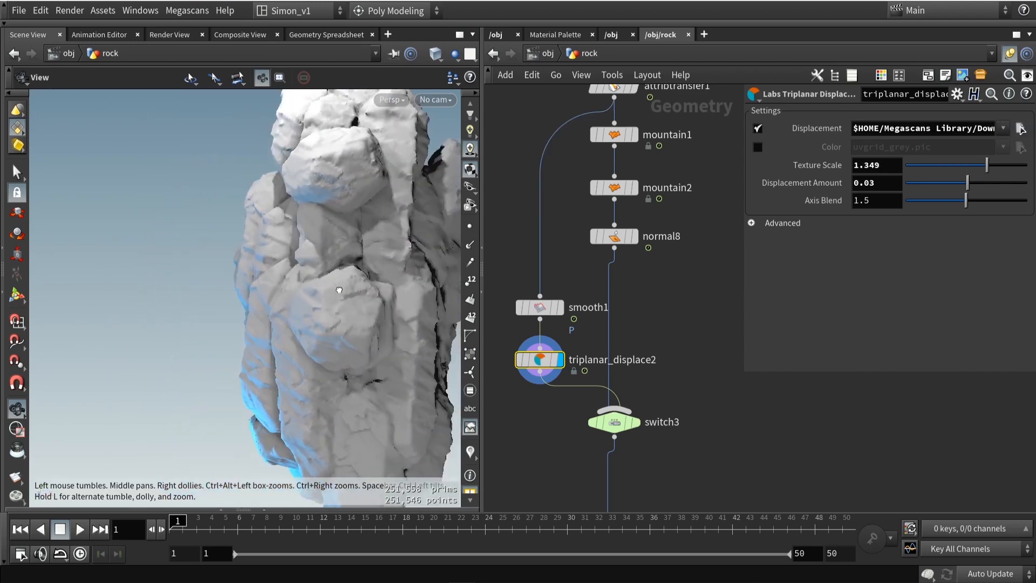
drag(339, 291, 395, 271)
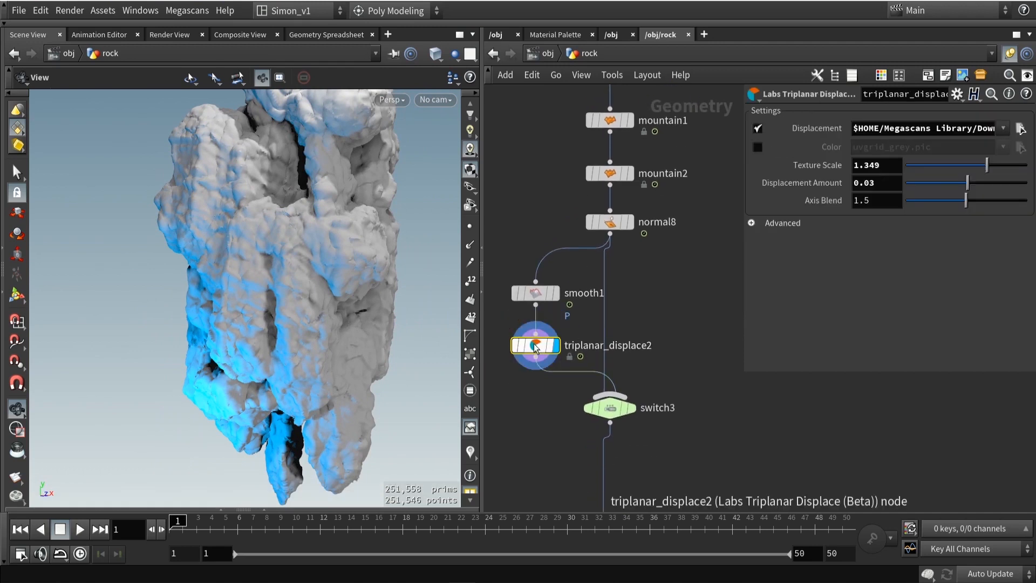
mouse_move(613, 335)
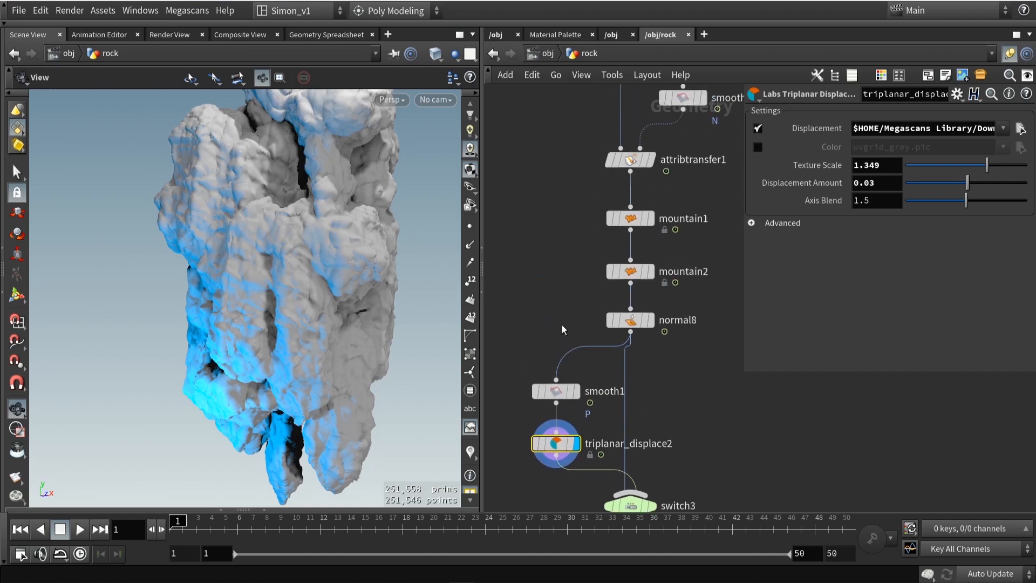
Show switch3 with Select Input 1, passing the triplanar-displaced rock.
scroll(down, 3)
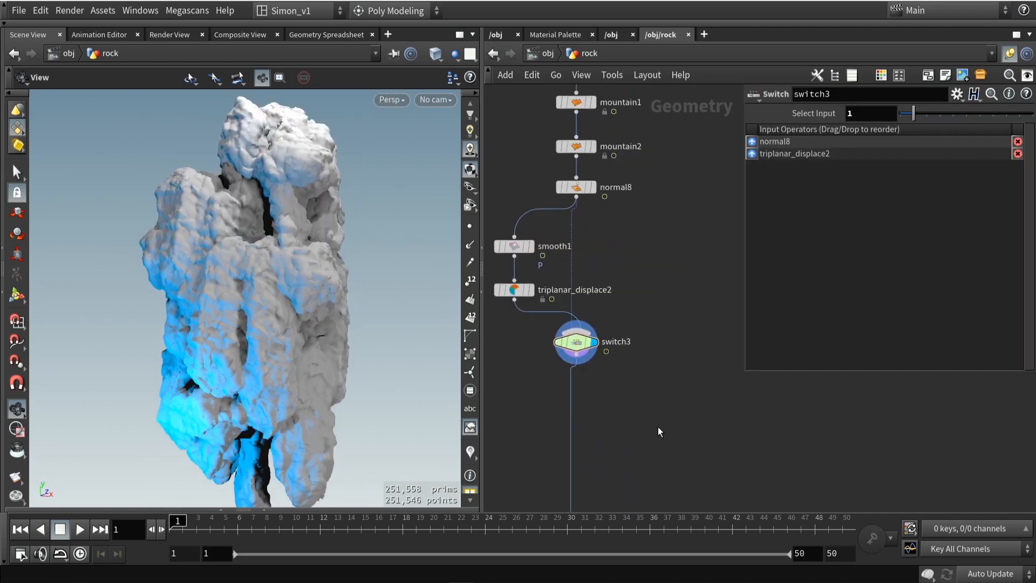
mouse_move(390, 311)
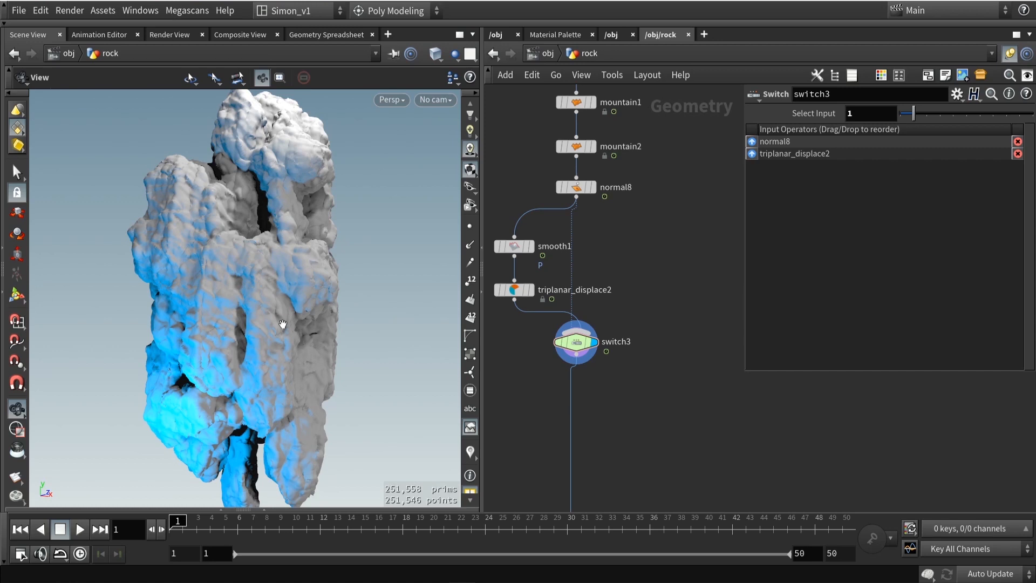
mouse_move(634, 405)
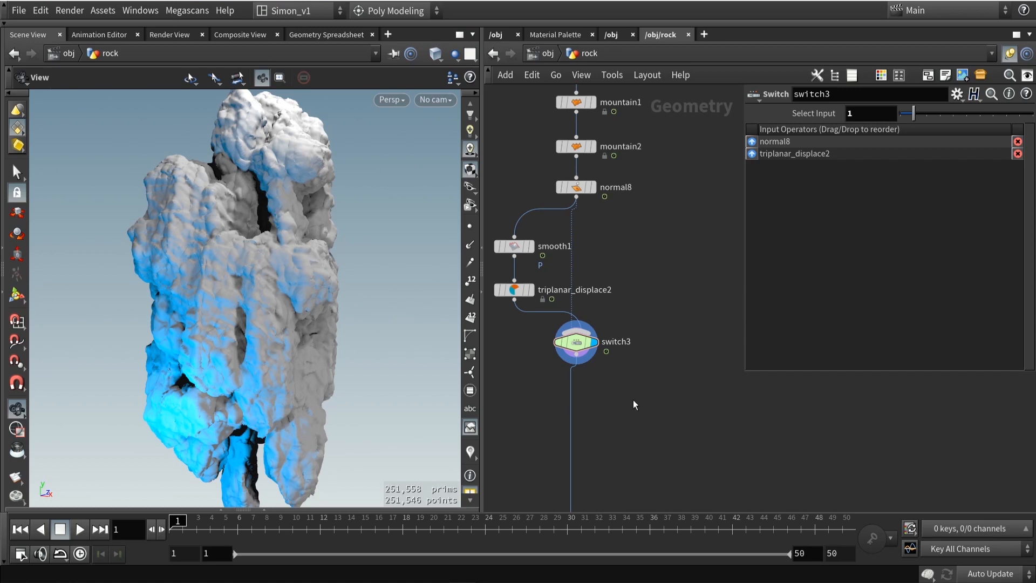
mouse_move(645, 438)
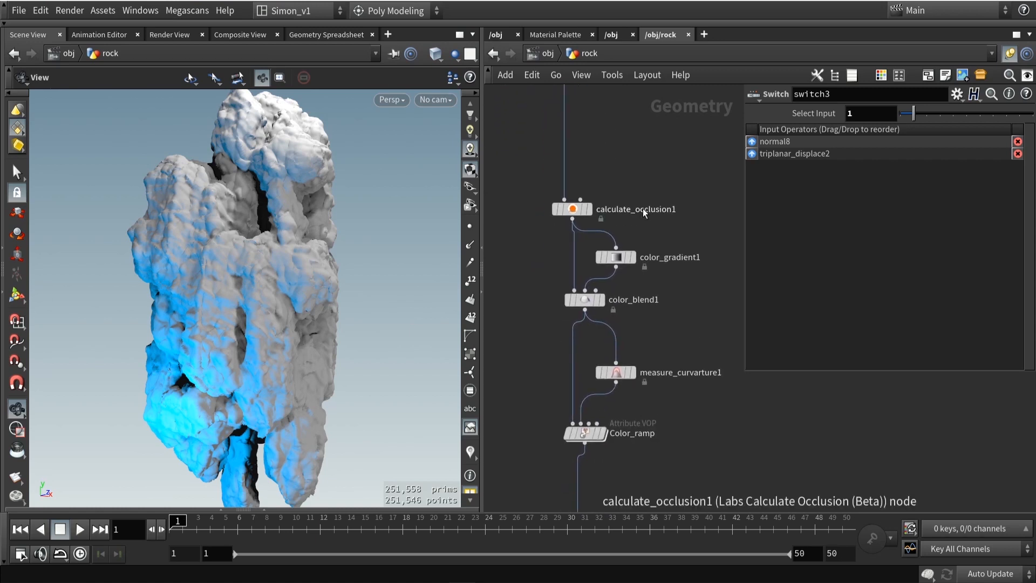
mouse_move(618, 201)
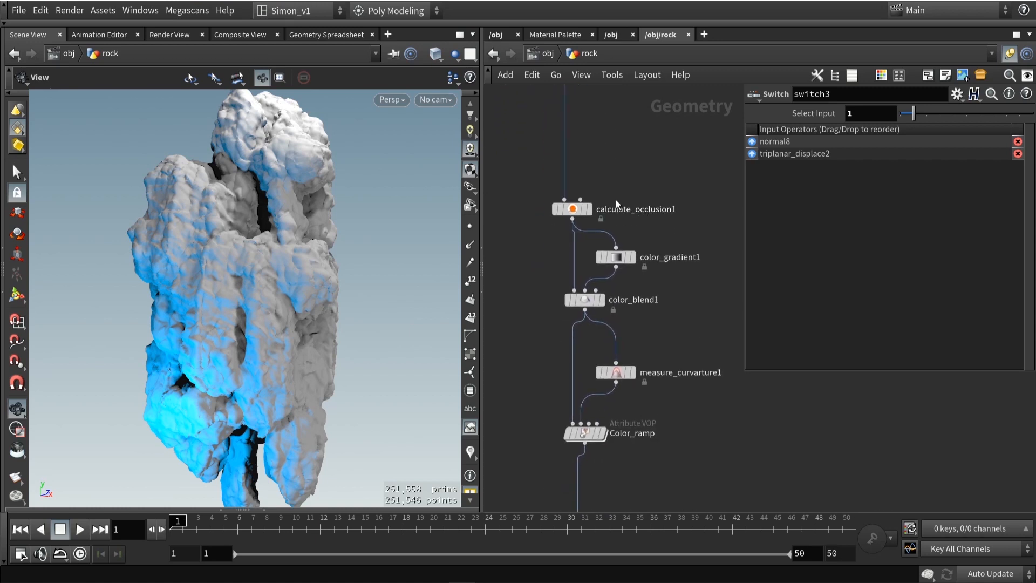
mouse_move(515, 184)
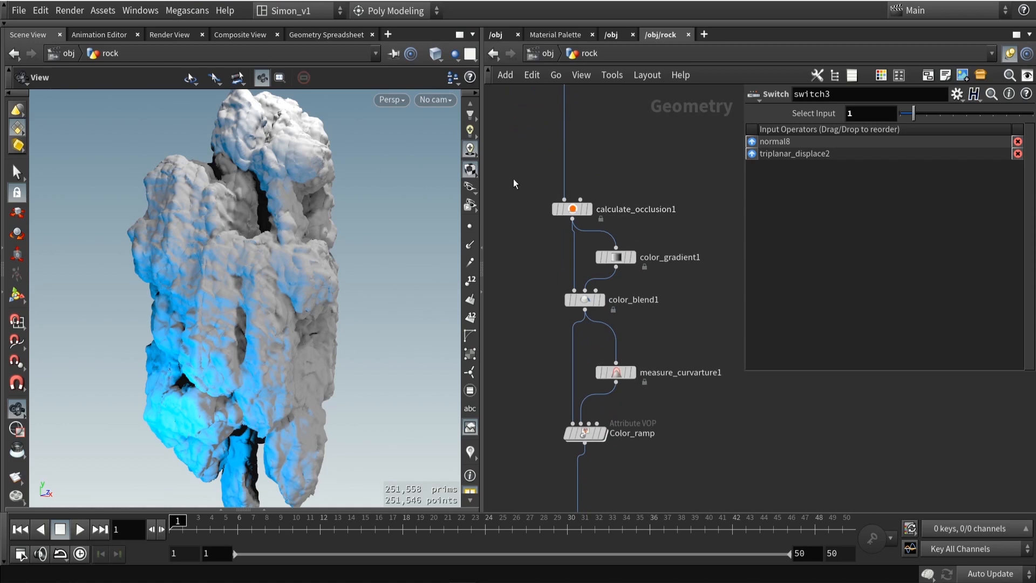
mouse_move(658, 195)
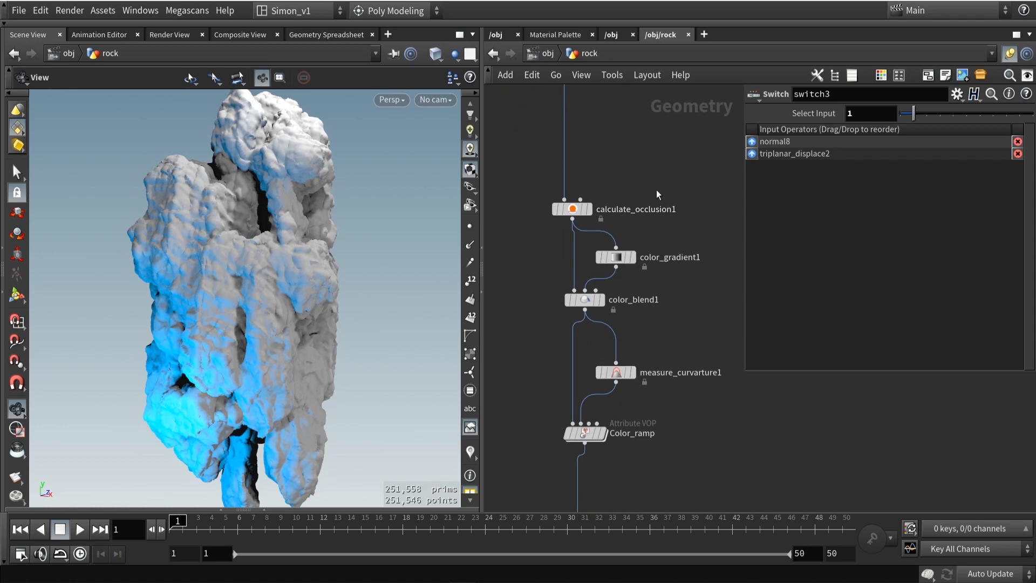
mouse_move(528, 379)
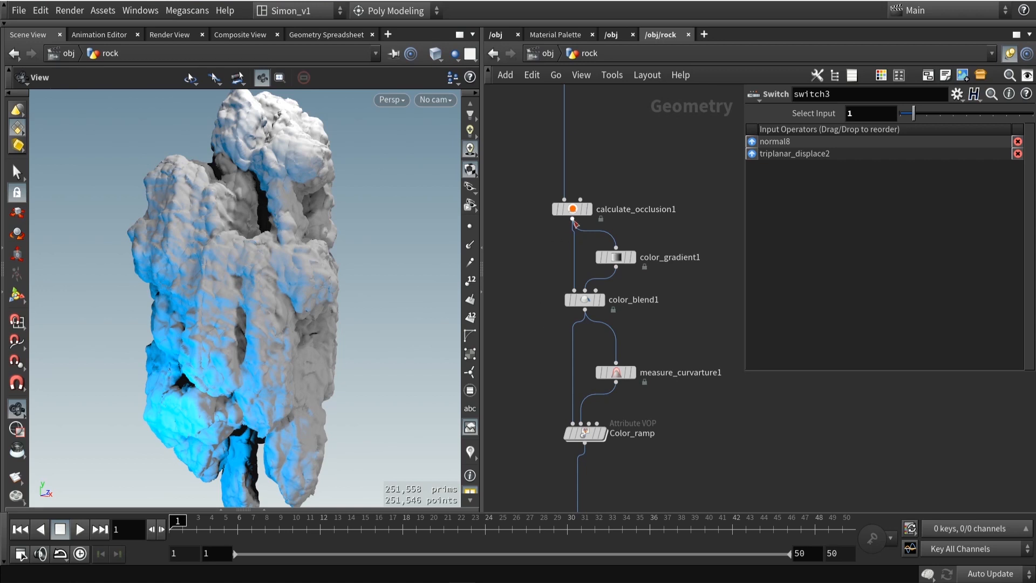
mouse_move(572, 209)
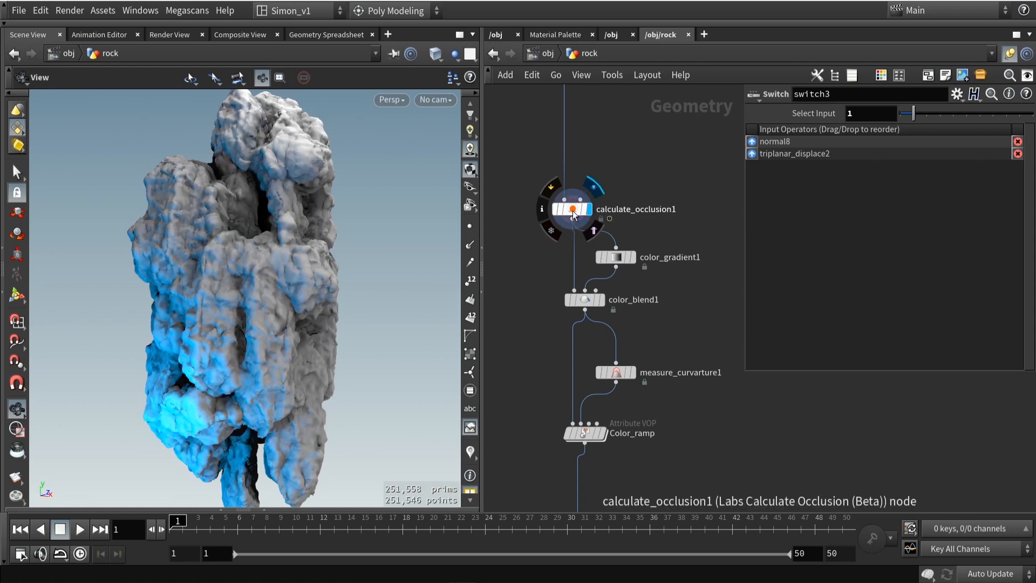
Display calculate_occlusion1 with 10 rays, bias 0.5 and occlusion output as color.
click(571, 209)
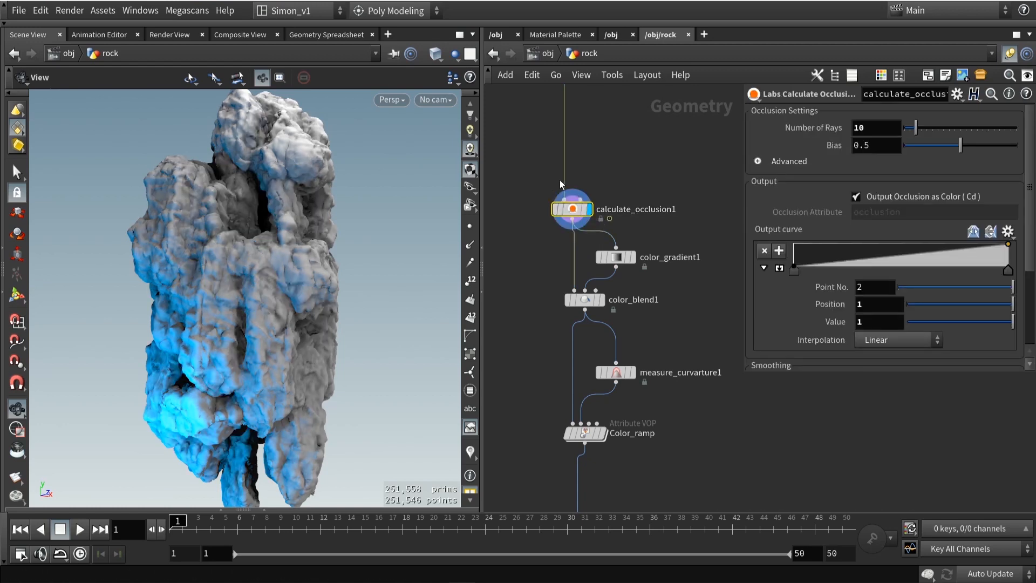
mouse_move(603, 204)
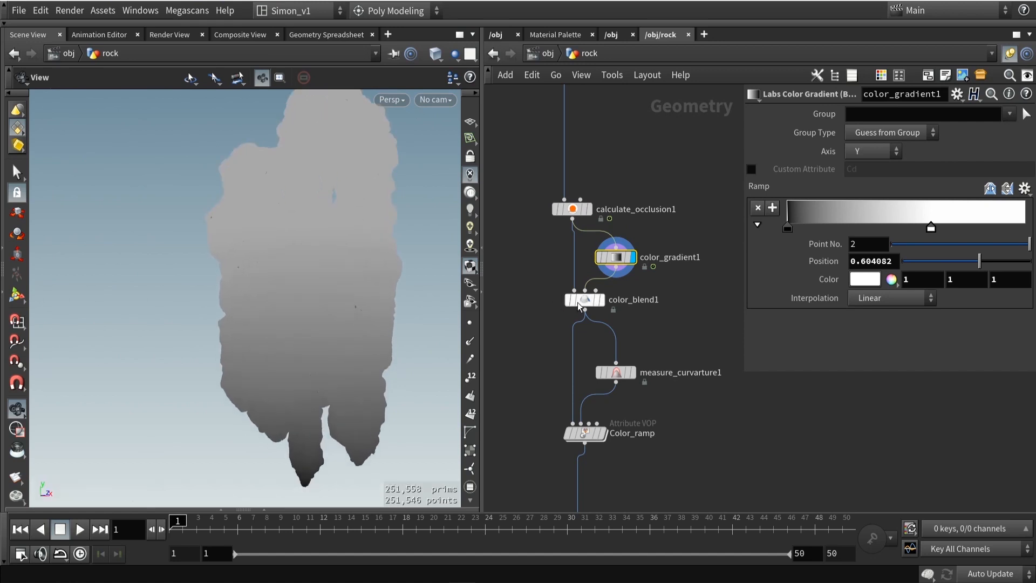
Display color_blend1's occlusion-gradient multiply at blend 0.868 and orbit to another side.
click(584, 300)
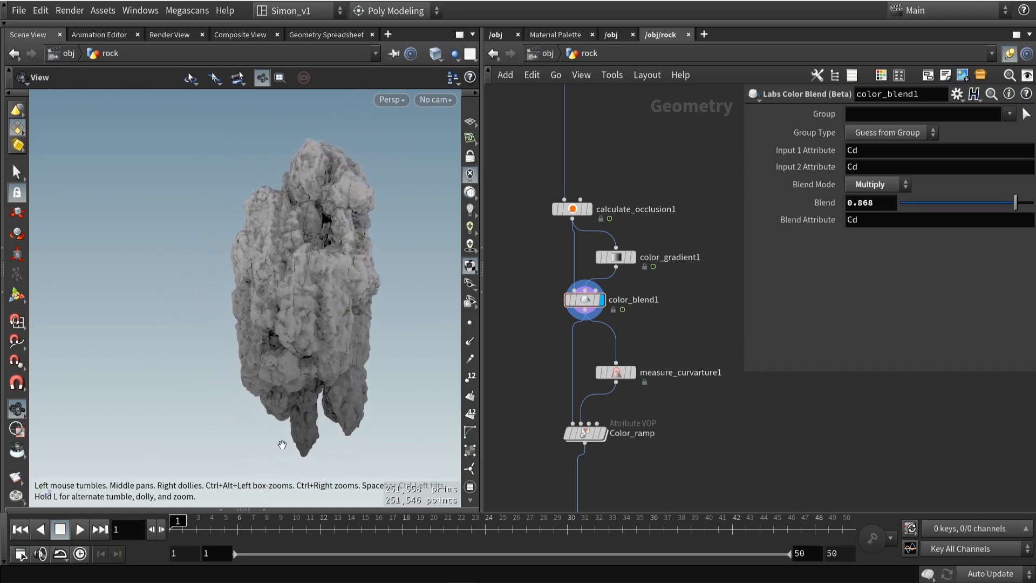
mouse_move(355, 426)
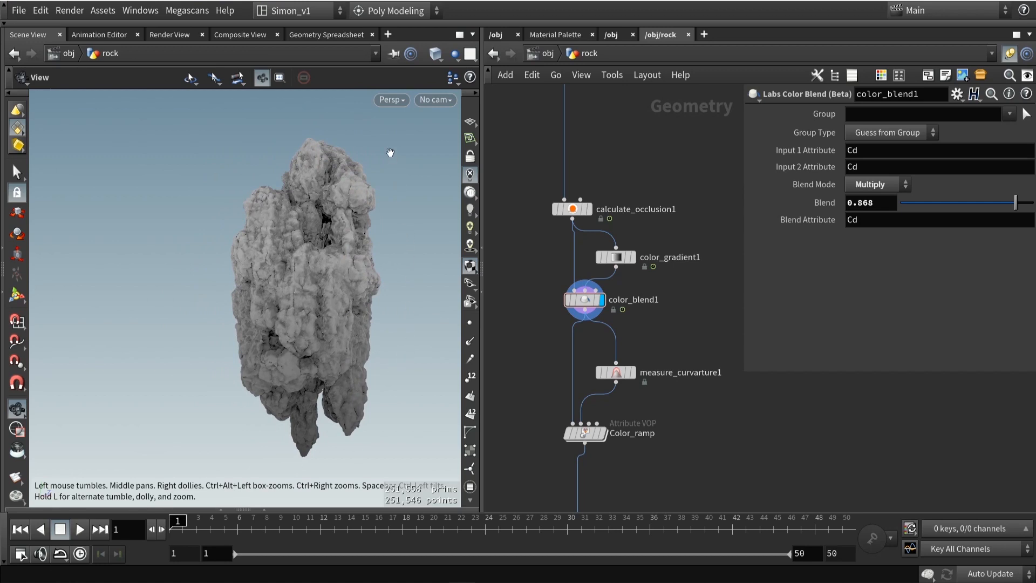
drag(390, 153, 382, 362)
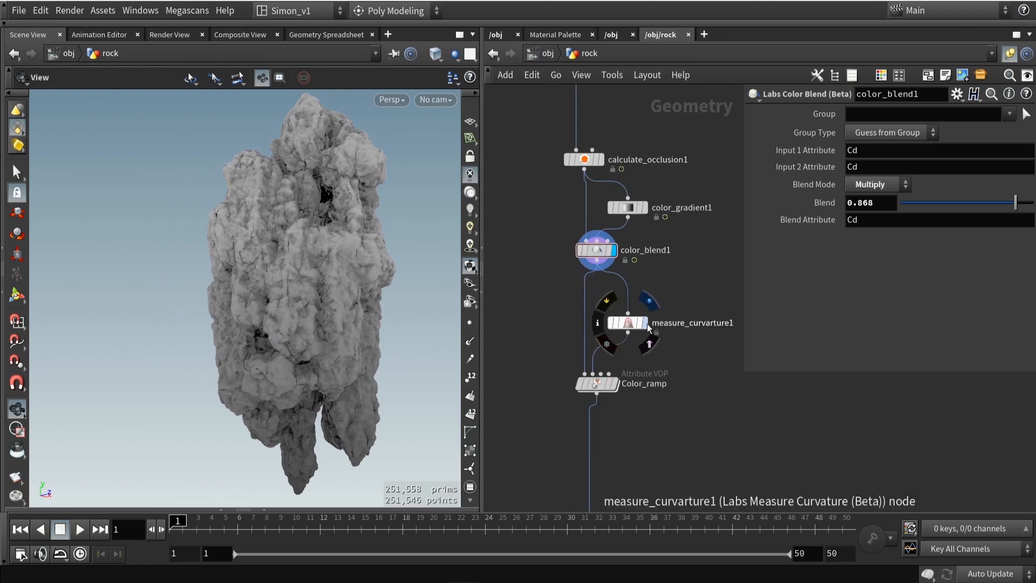
Display measure_curvature1's red-green curvature colors and zoom in across the surface.
click(627, 323)
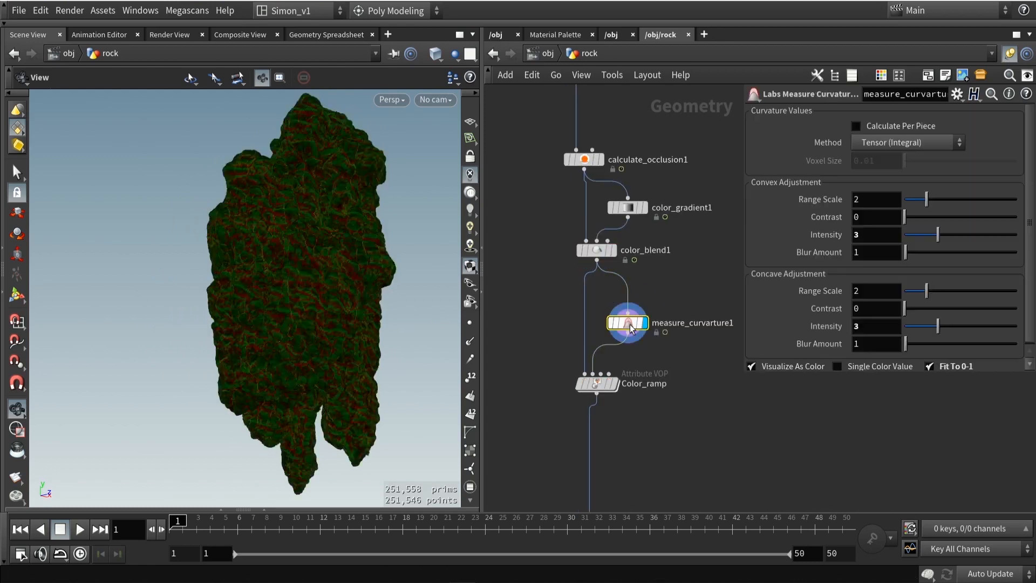
mouse_move(330, 283)
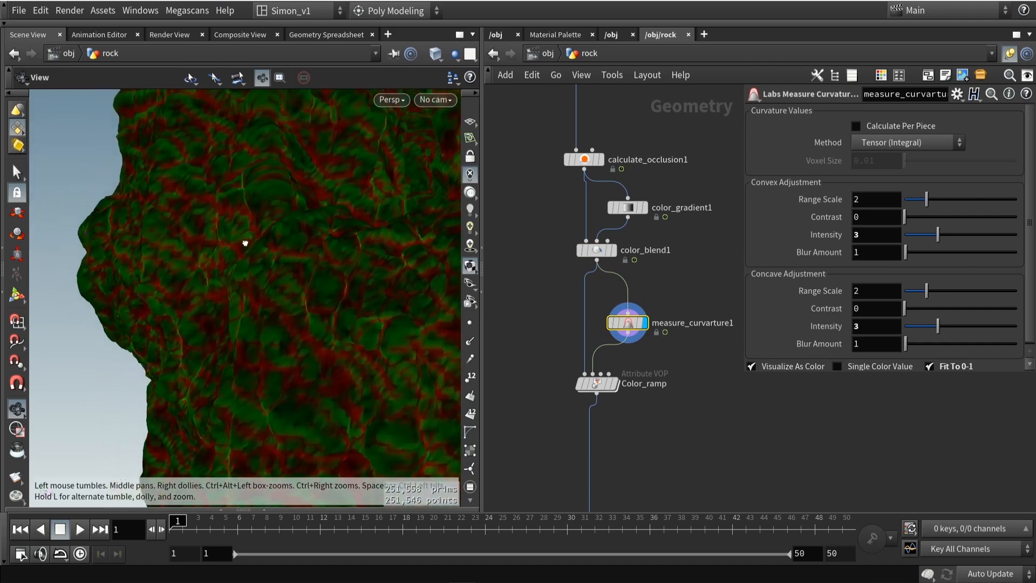
drag(245, 242, 285, 235)
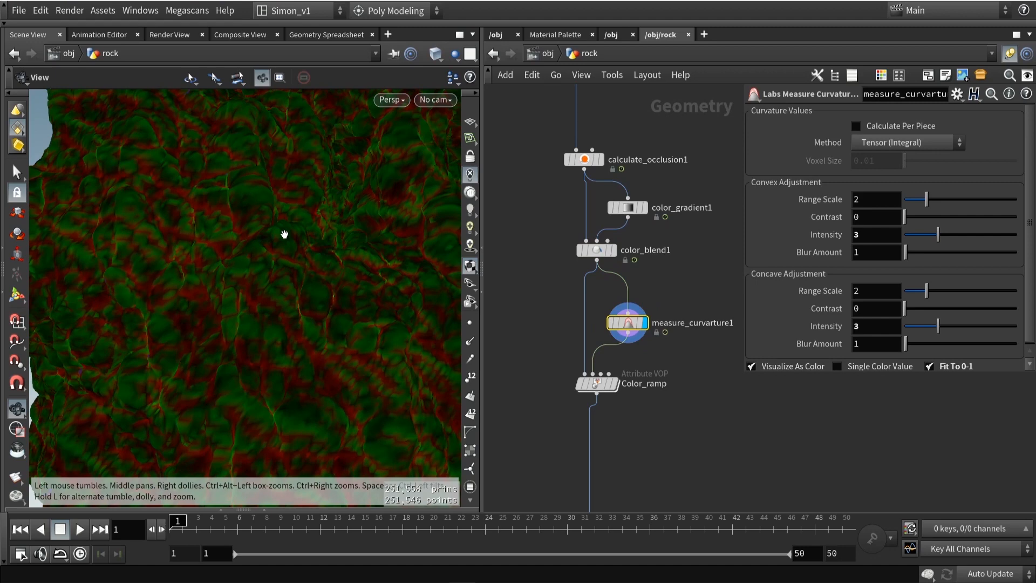
drag(285, 233, 197, 267)
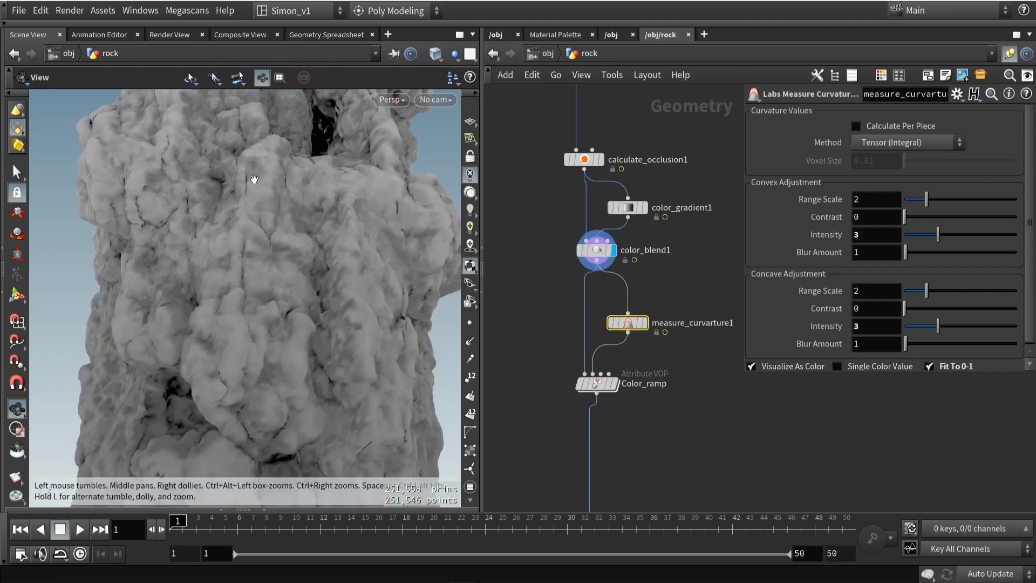
mouse_move(651, 330)
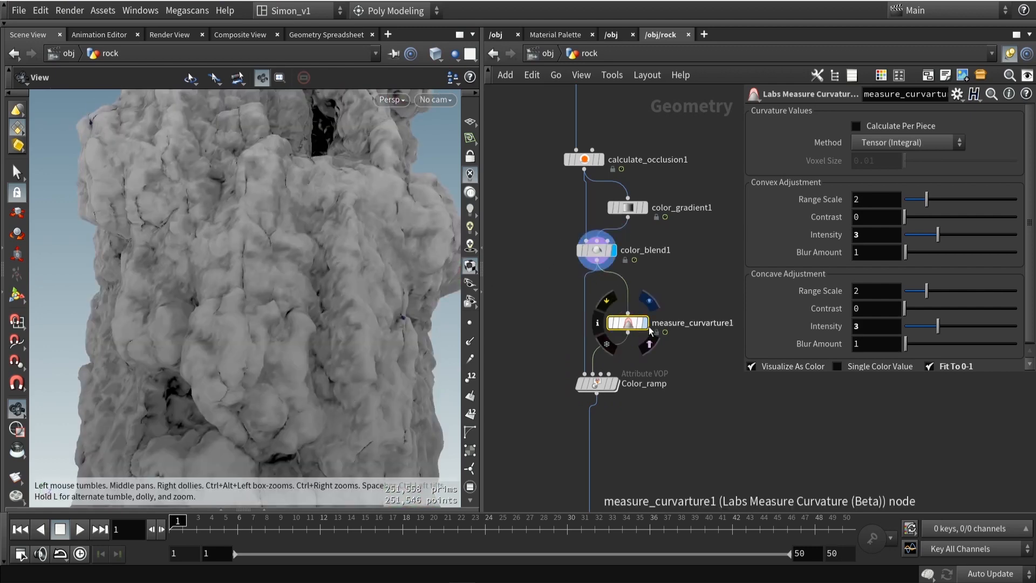
Display the Color_ramp VOP's tan, green and red rock colors, then dive into its network.
click(602, 383)
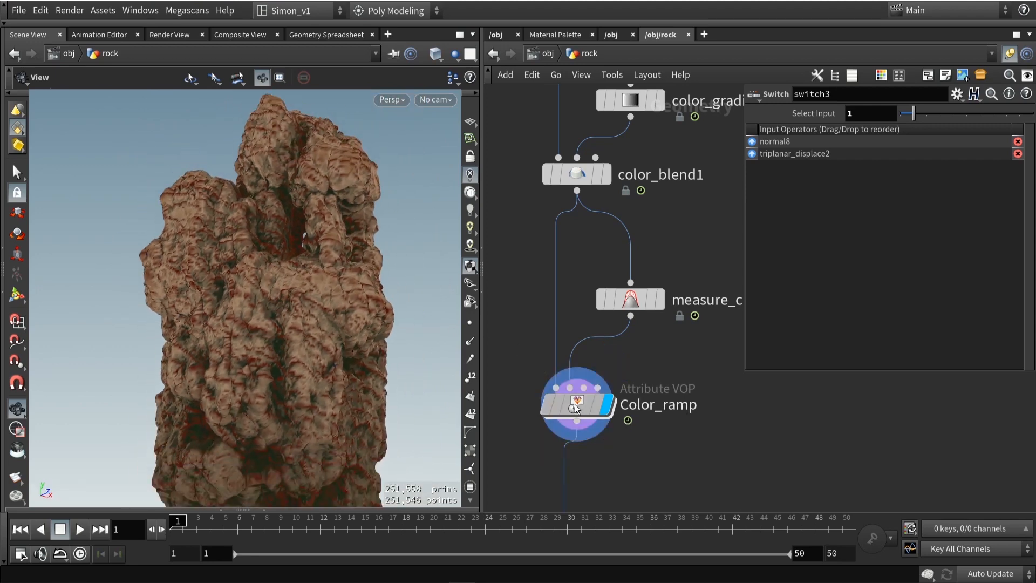
double_click(576, 405)
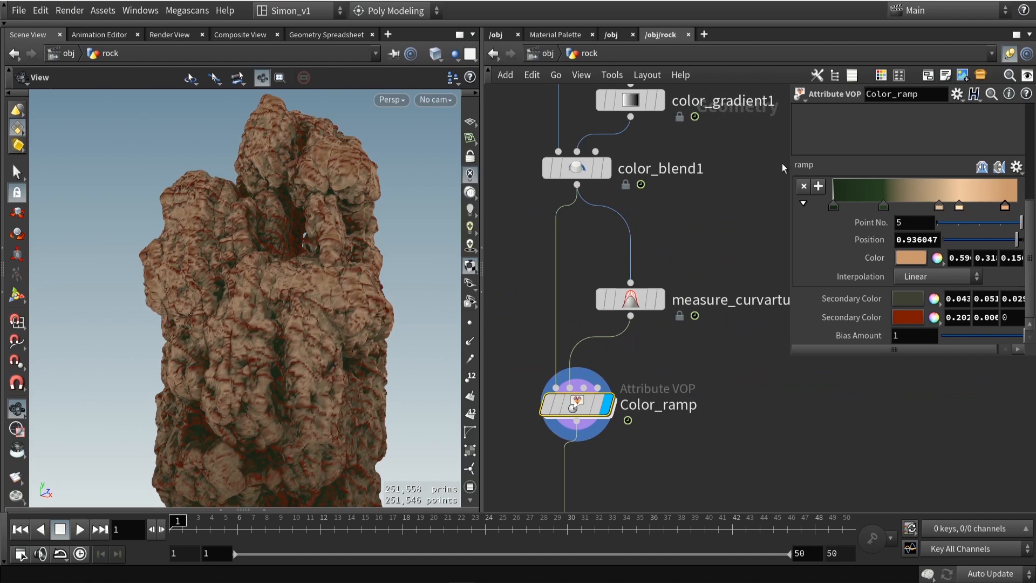
double_click(573, 406)
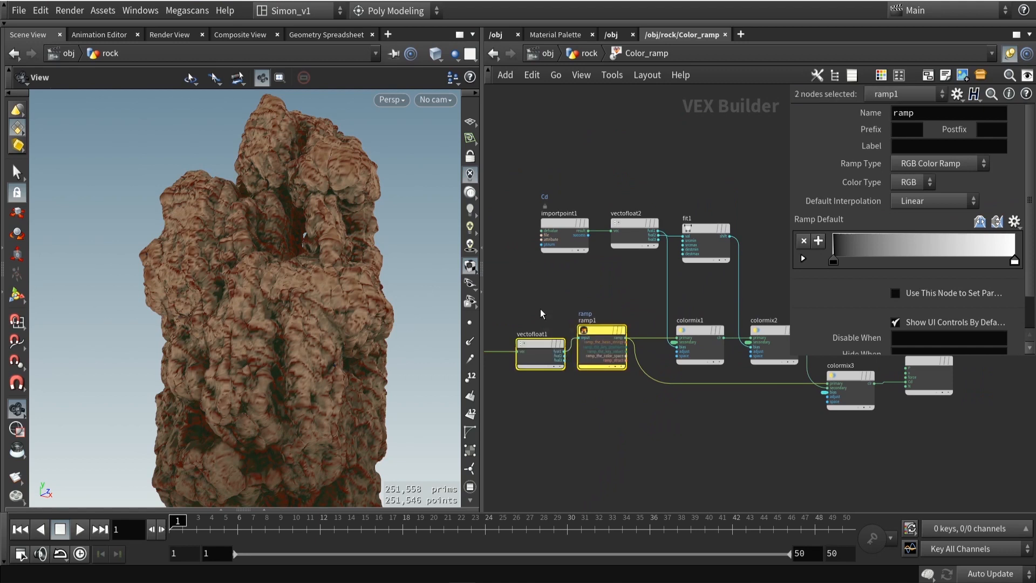
mouse_move(573, 314)
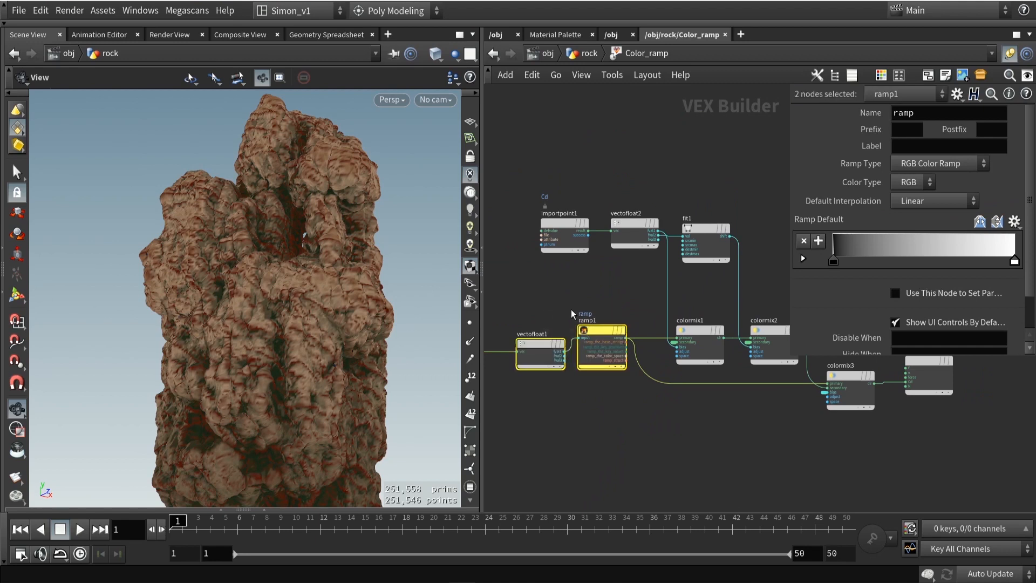
mouse_move(633, 300)
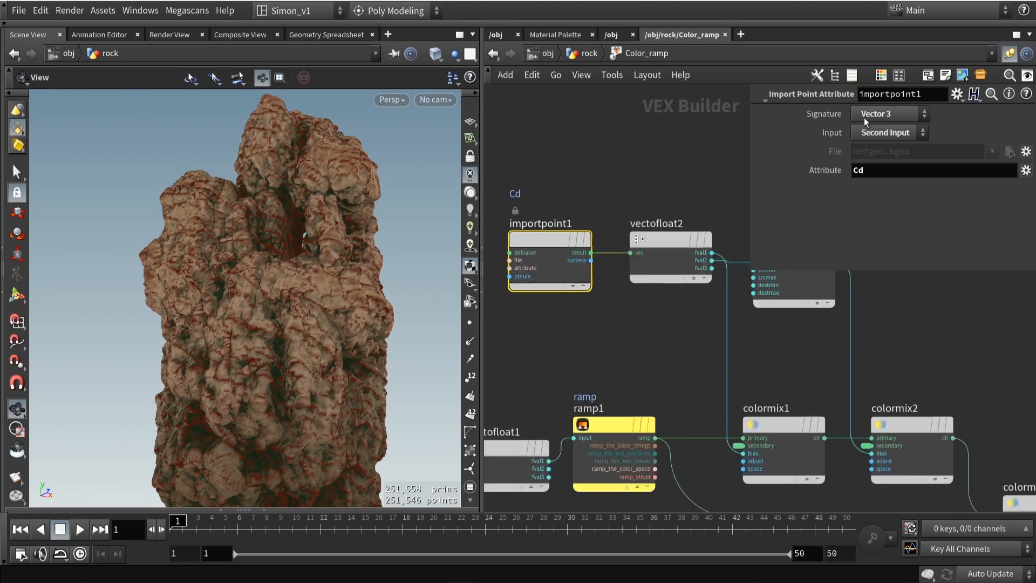
mouse_move(888, 118)
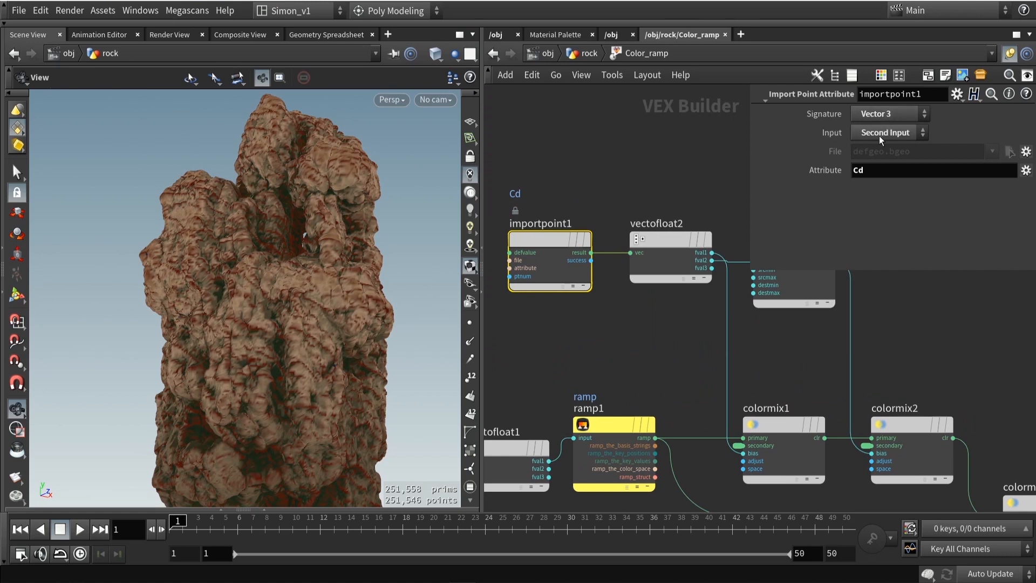
Check that importpoint1 reads Cd from the second input, then return to measure_curvature1's colors.
click(885, 132)
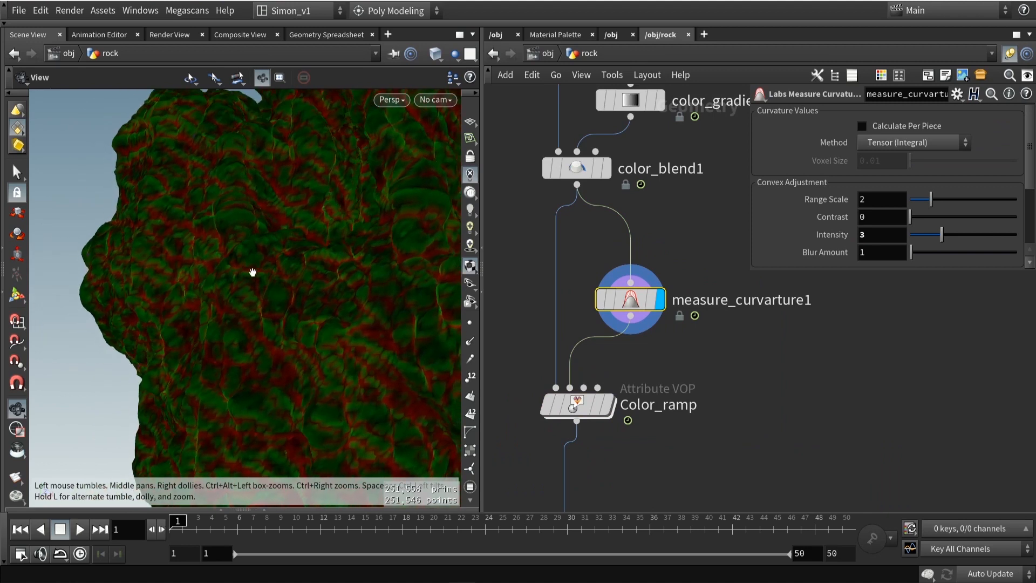
mouse_move(278, 178)
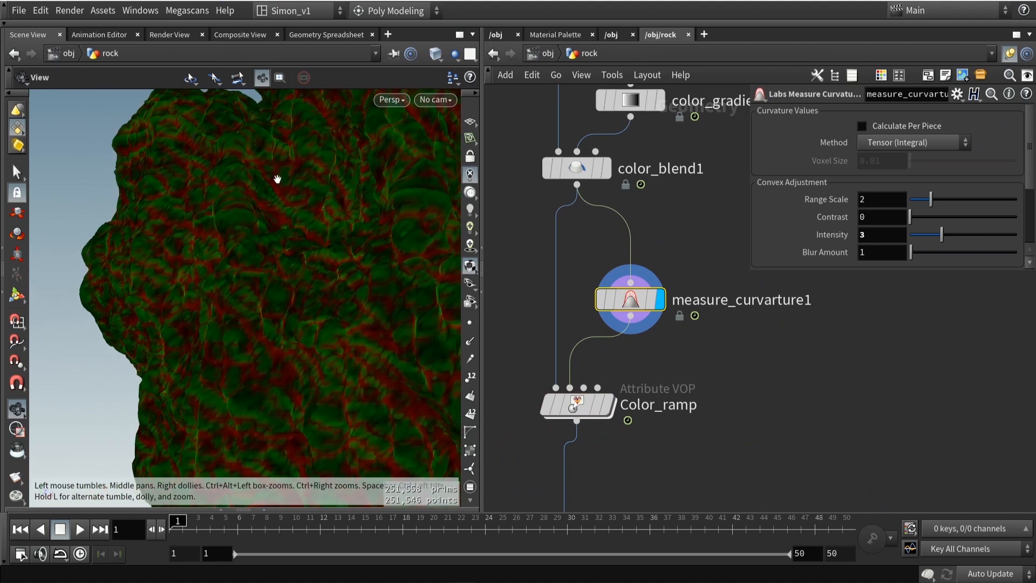
mouse_move(349, 245)
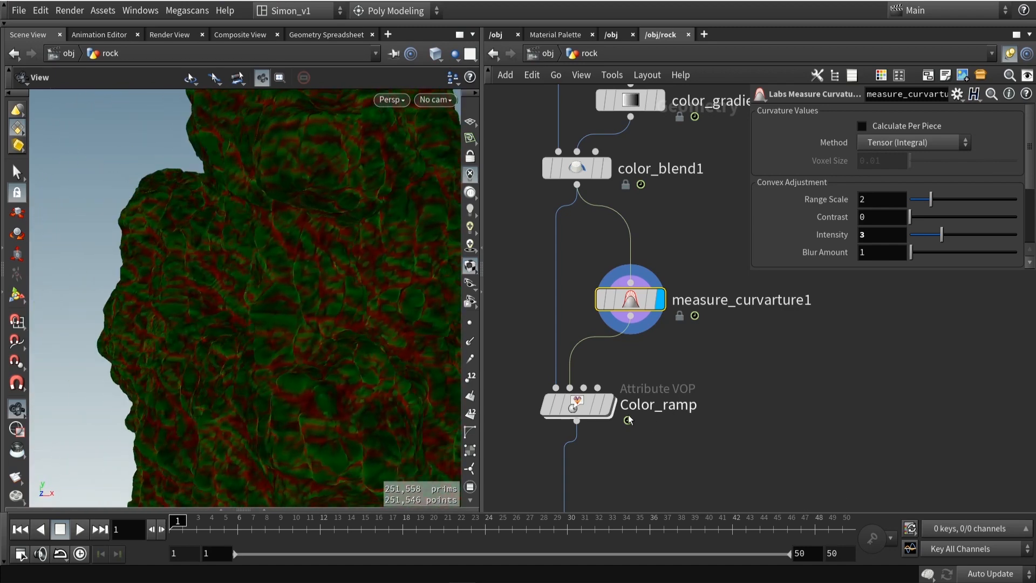
Wire colormix3 into the VOP output Cd and promote its parameters.
double_click(575, 405)
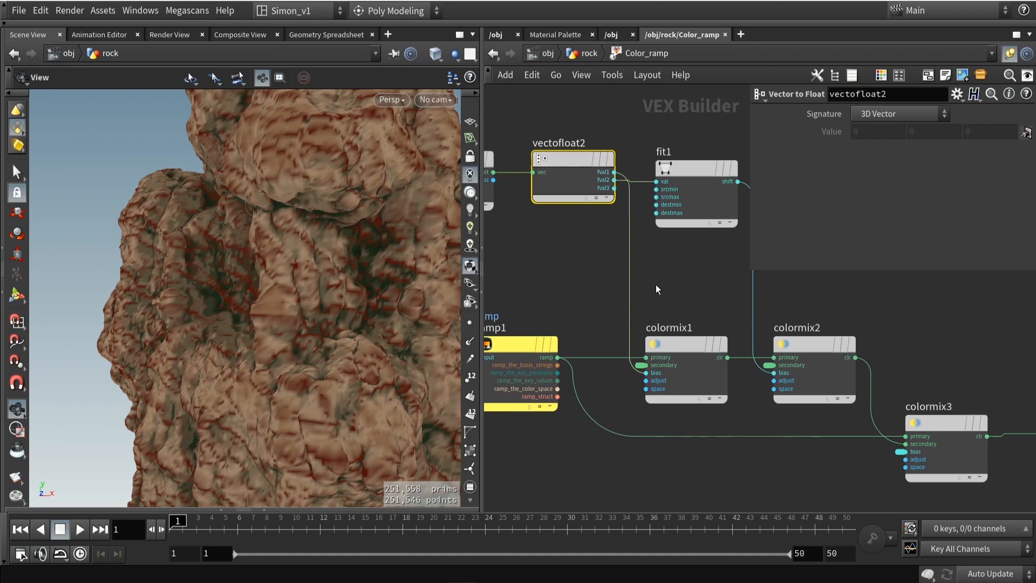
click(681, 343)
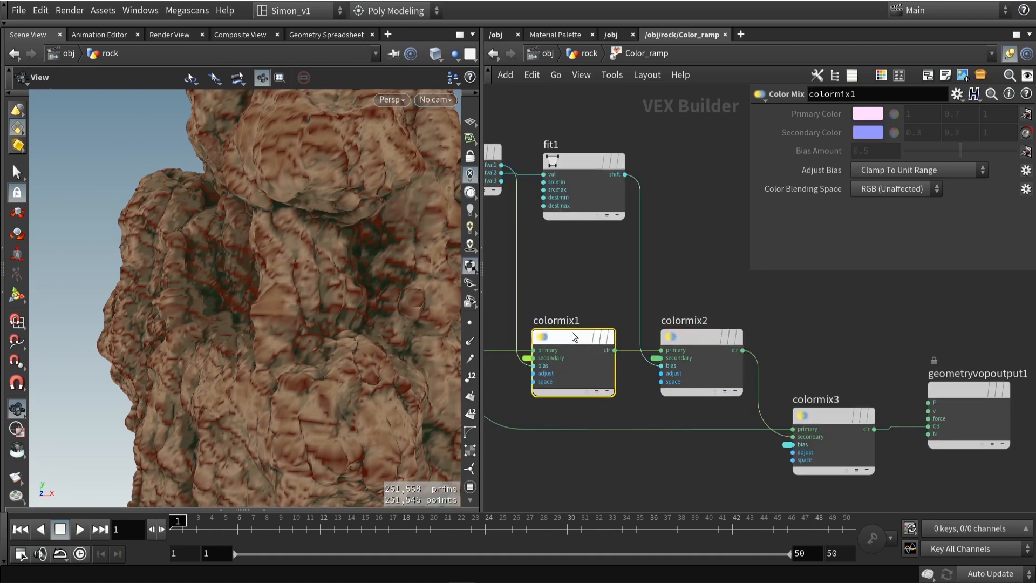
mouse_move(698, 337)
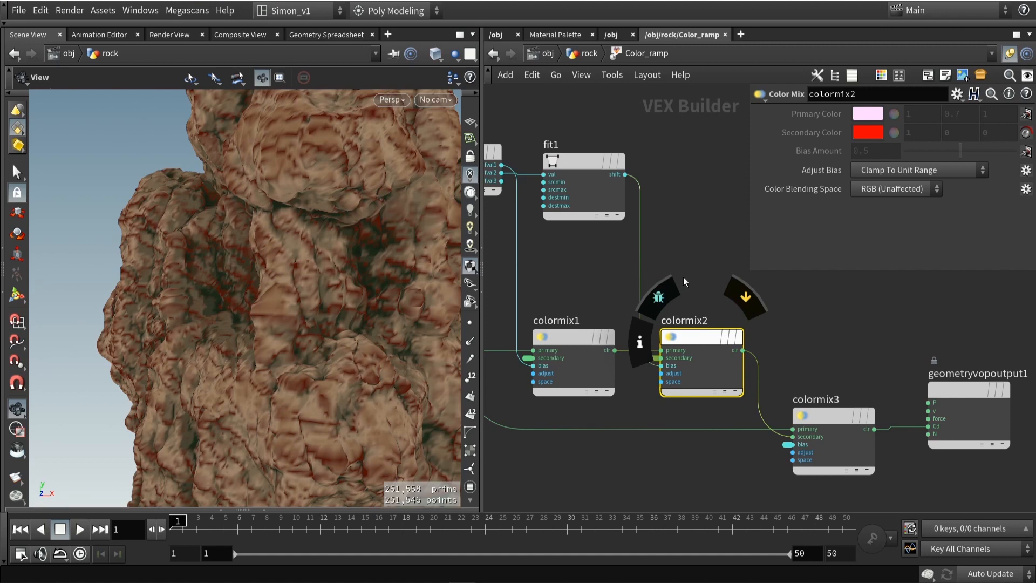
mouse_move(695, 334)
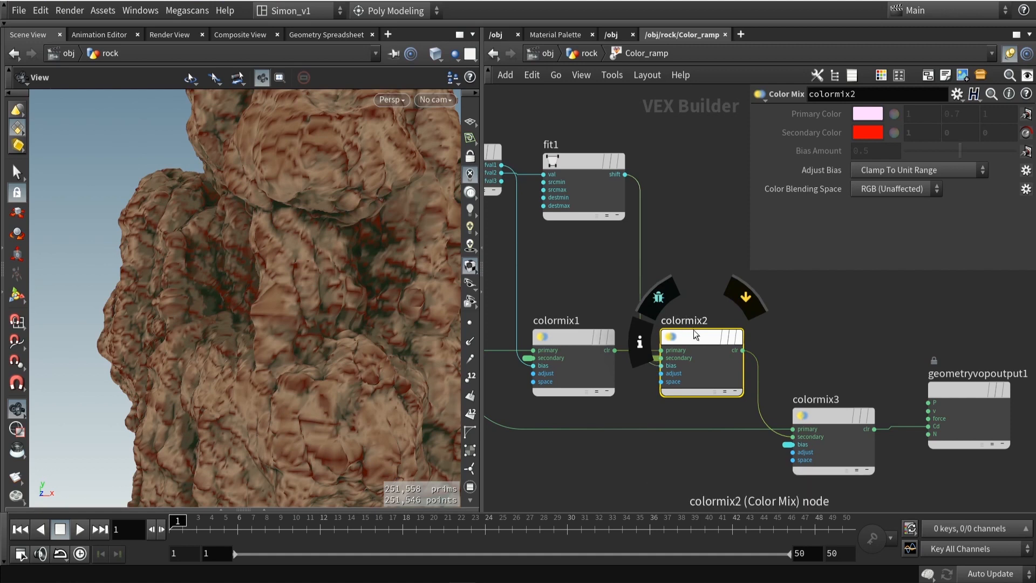
mouse_move(727, 318)
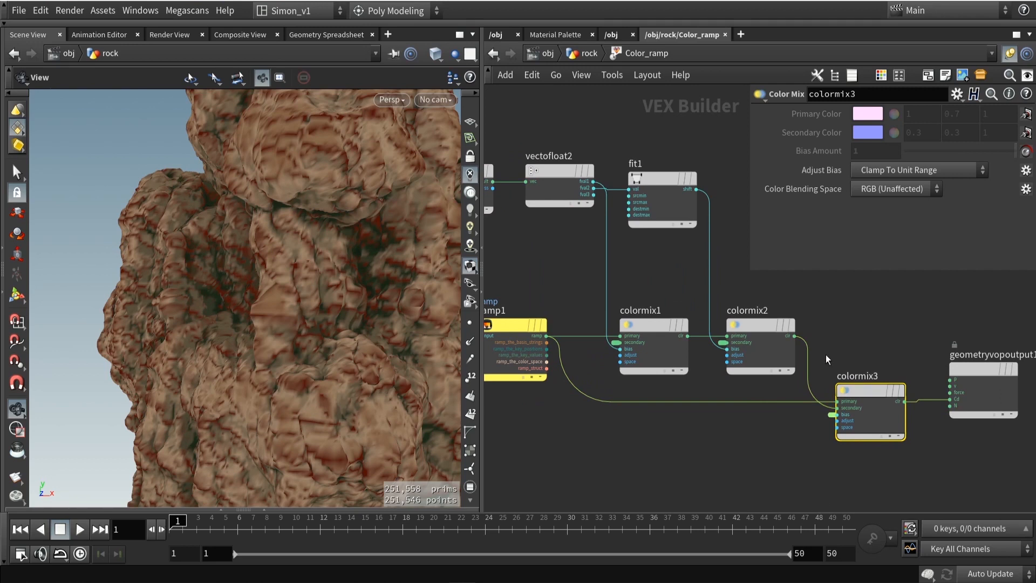
mouse_move(836, 356)
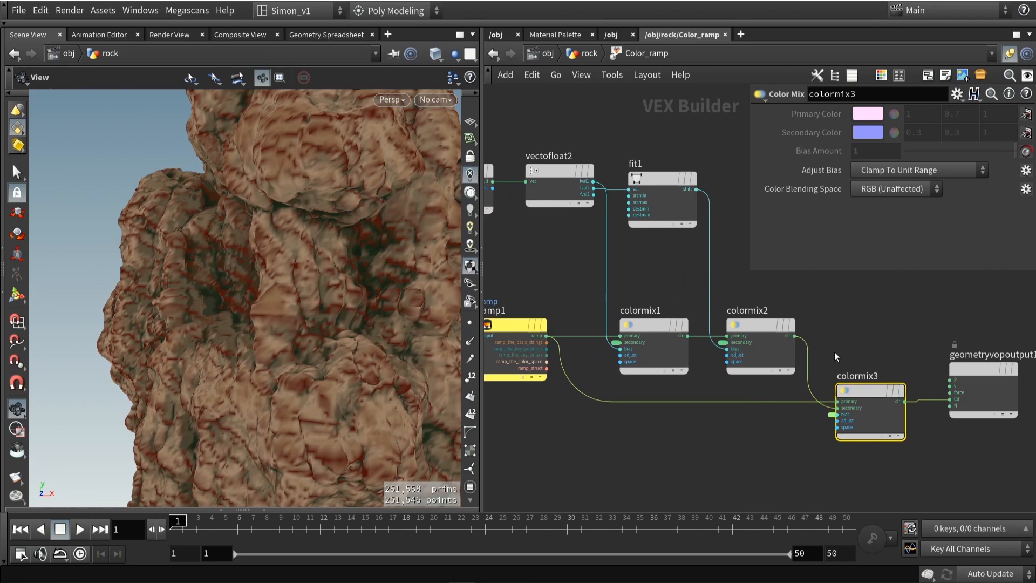
mouse_move(607, 162)
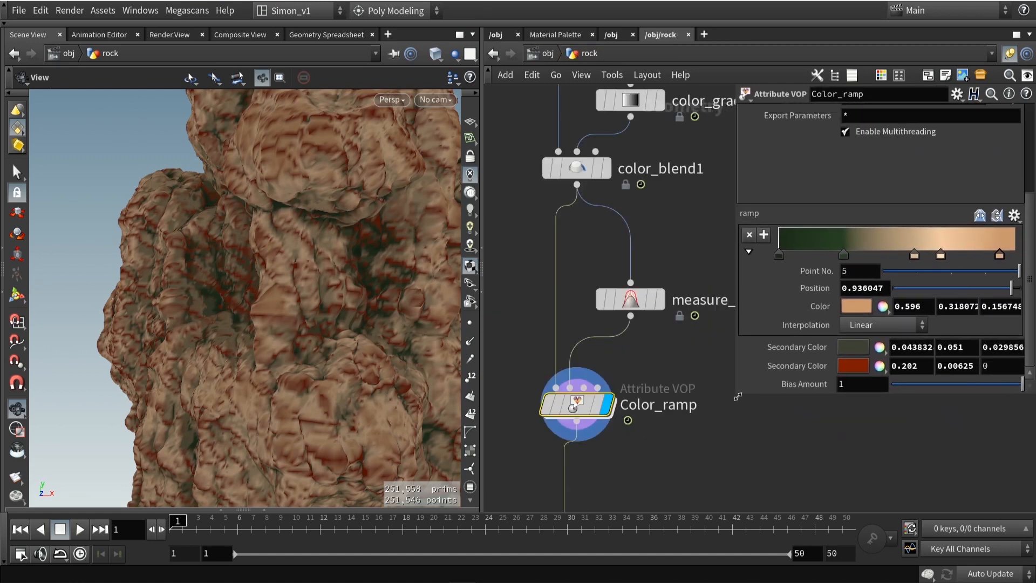
mouse_move(903, 251)
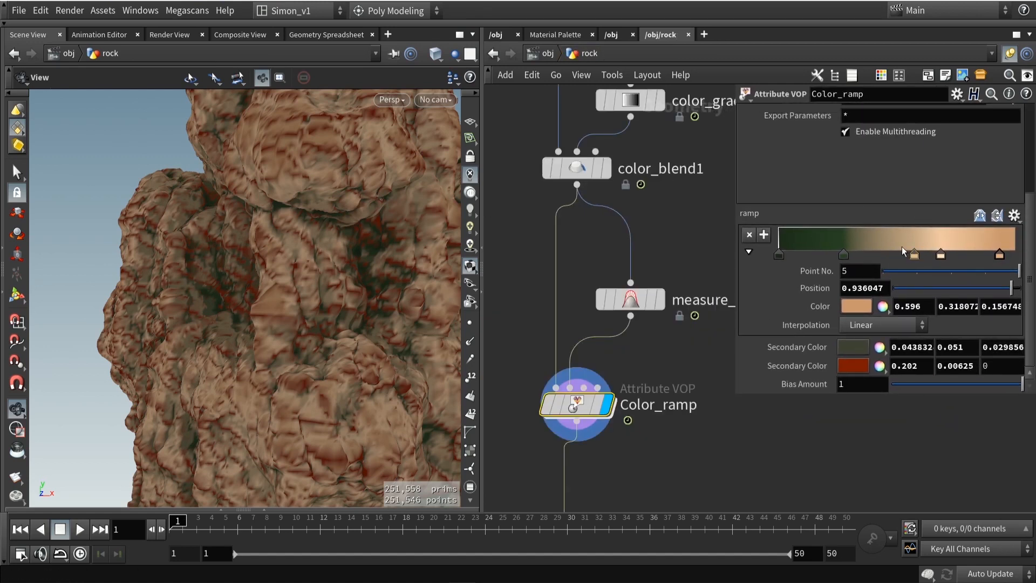
Move Color_ramp's dark green ramp point 2 to about 0.238 and orbit to check the rock.
click(843, 254)
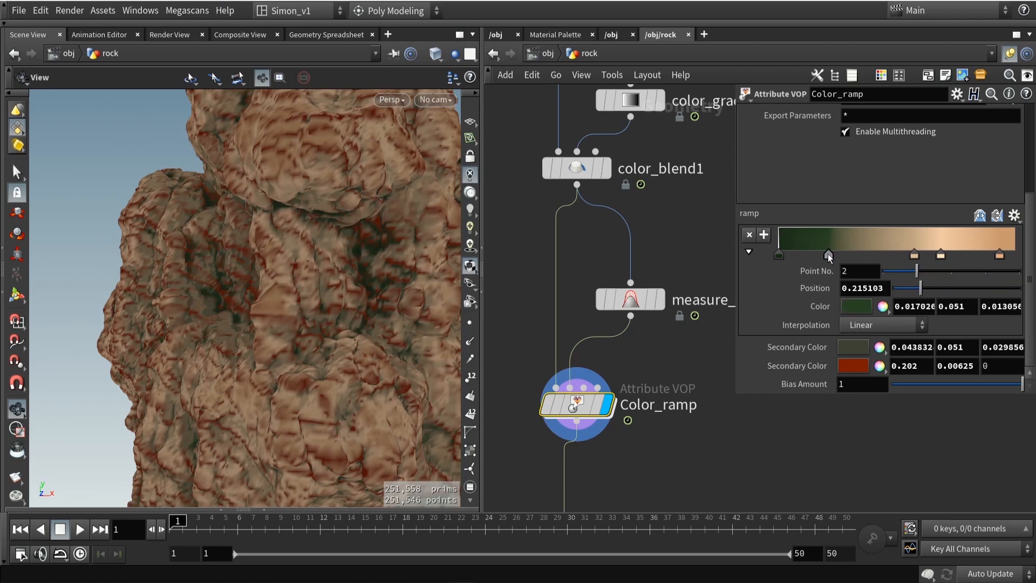
drag(828, 253, 863, 253)
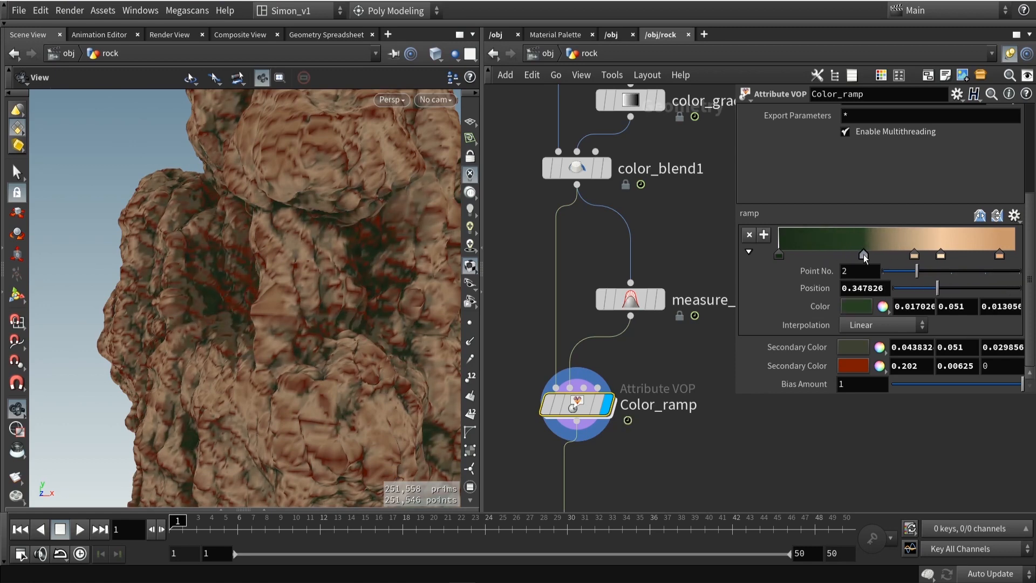
drag(863, 254, 834, 254)
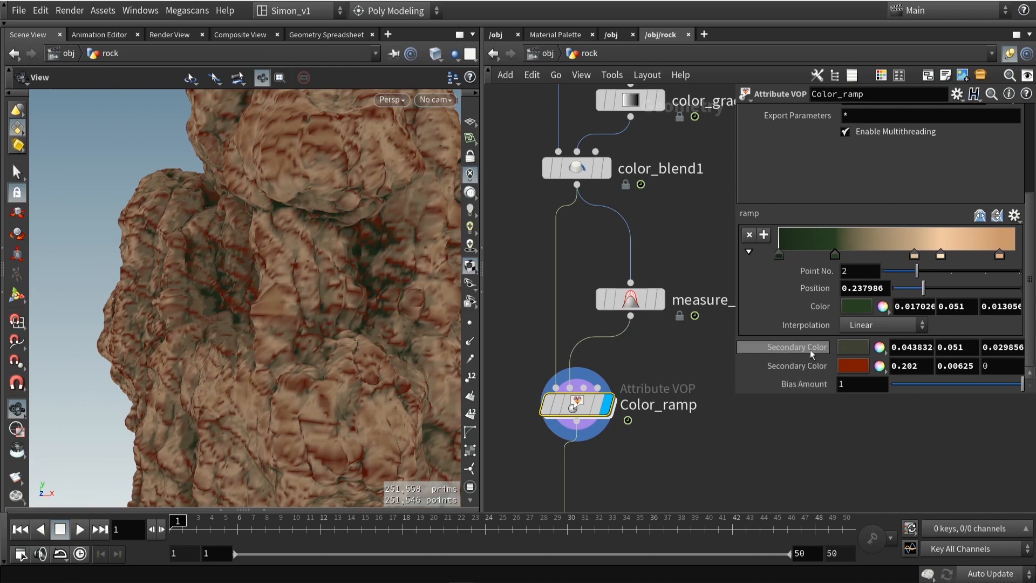
mouse_move(821, 363)
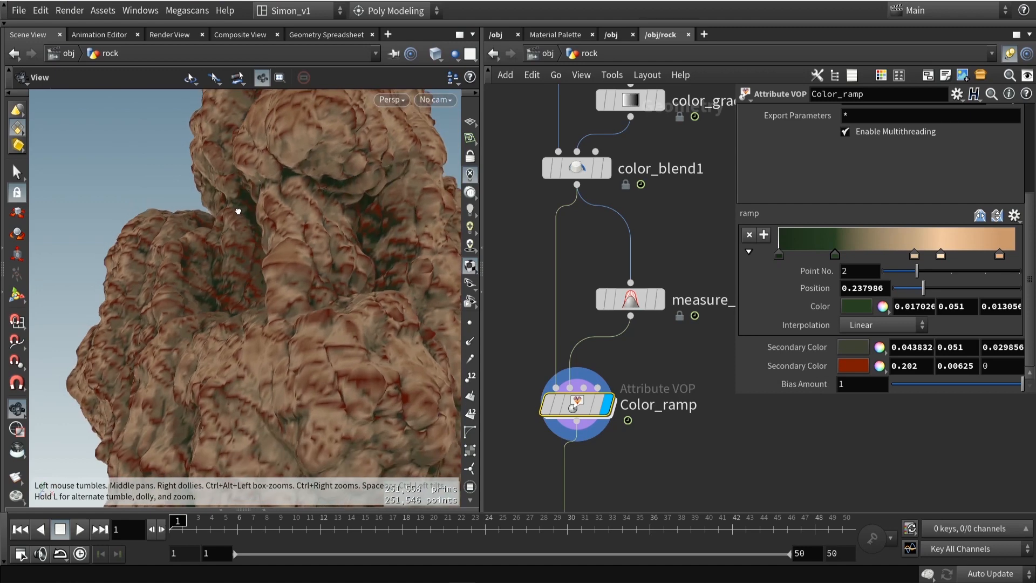
drag(238, 210, 430, 330)
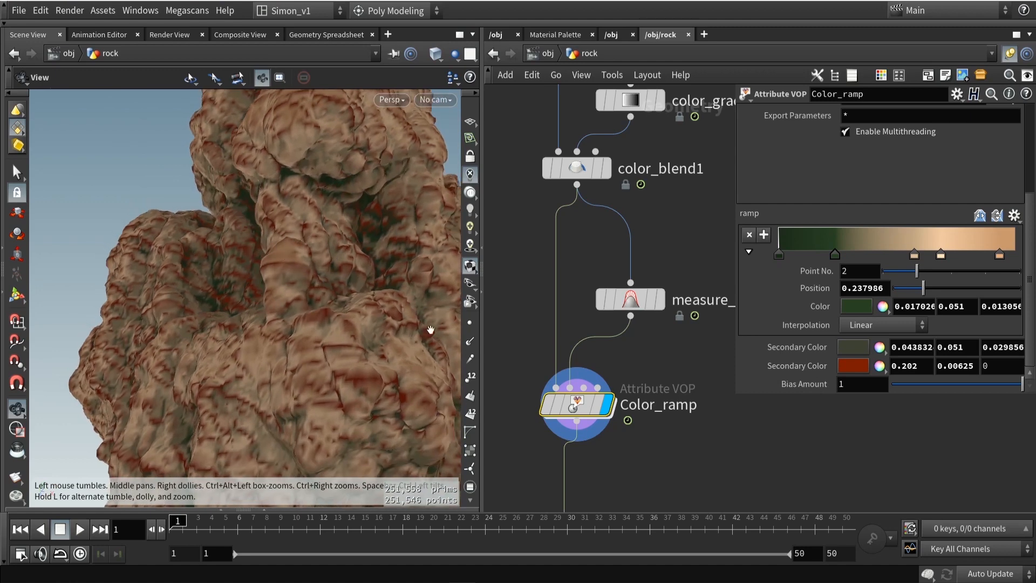
click(853, 366)
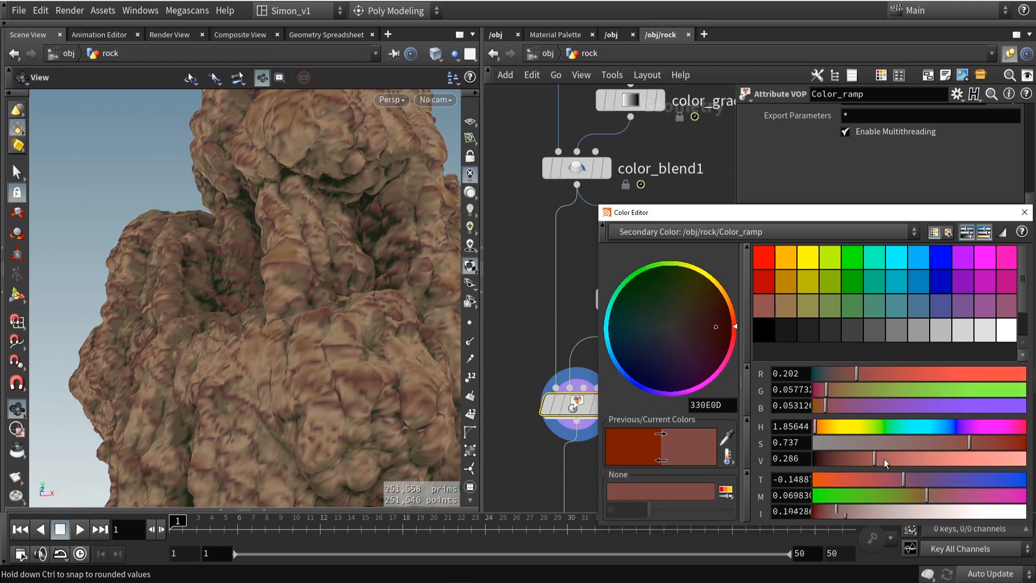
Change the second Secondary Color to orange-brown (0.432, 0.202, 0.084).
drag(865, 458, 892, 463)
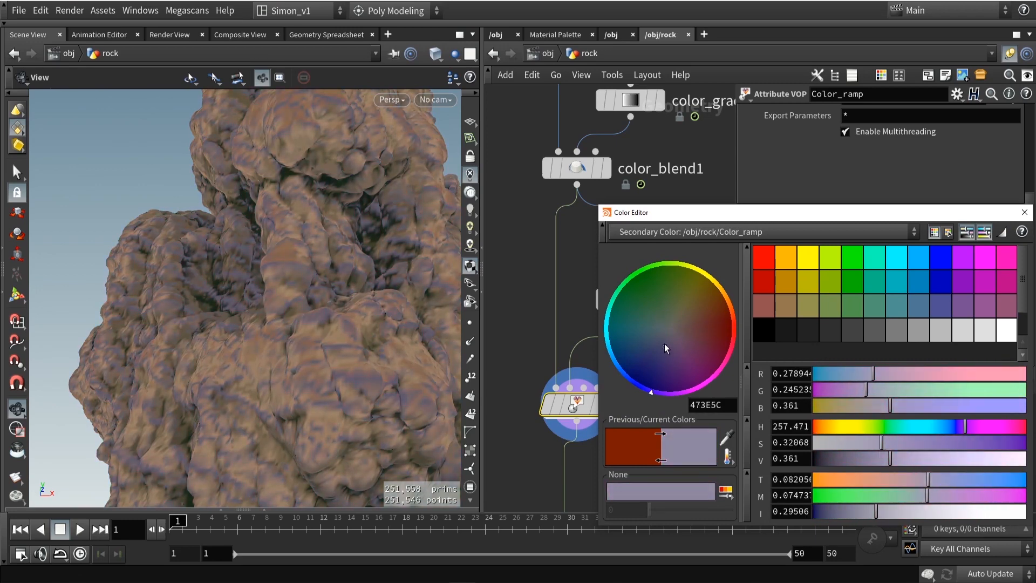
click(705, 335)
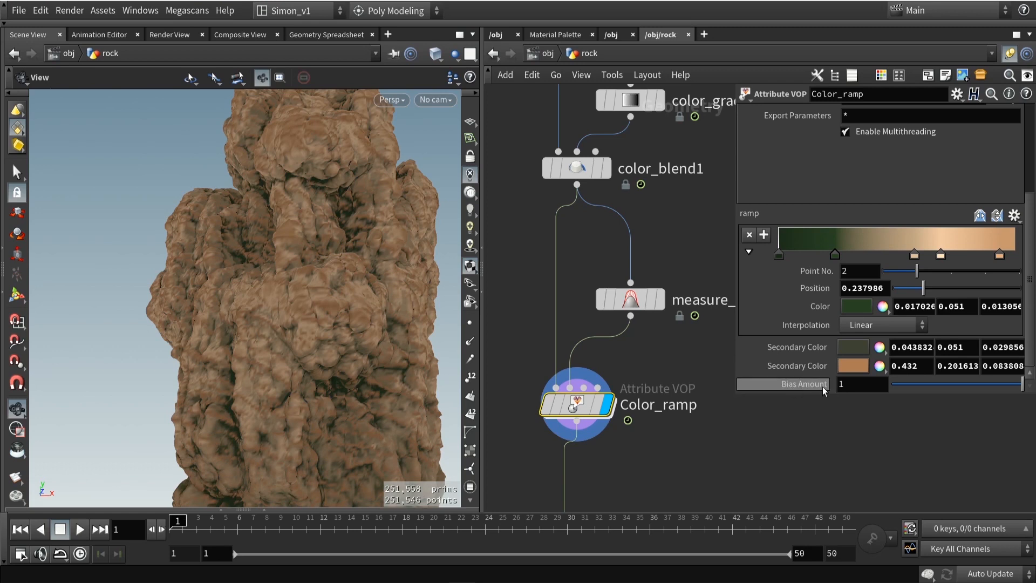
Adjust Color_ramp's Bias Amount slider, settling at 0.733.
drag(1025, 384, 991, 384)
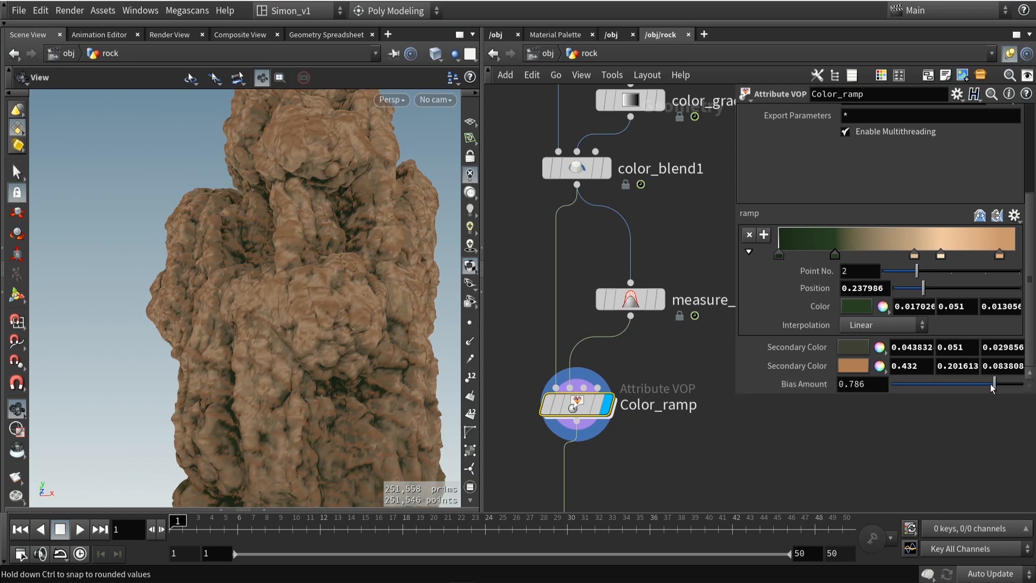
drag(991, 383, 951, 383)
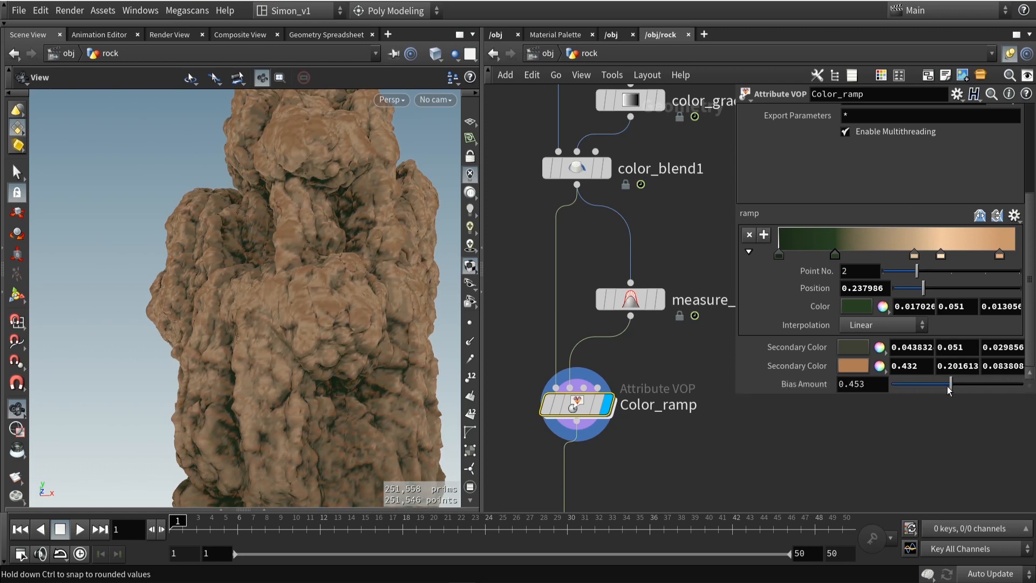
drag(951, 384, 992, 384)
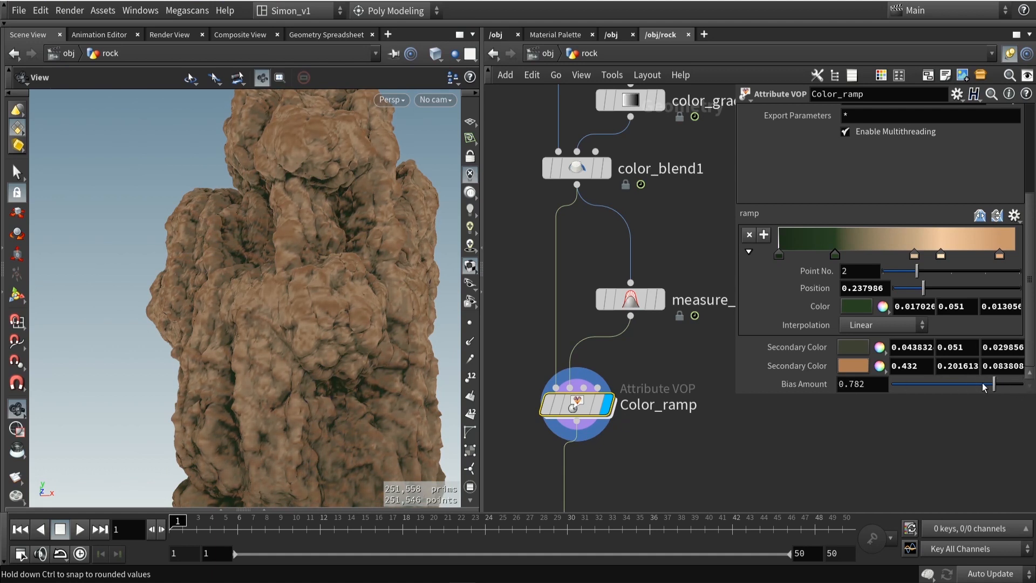
drag(992, 384, 972, 384)
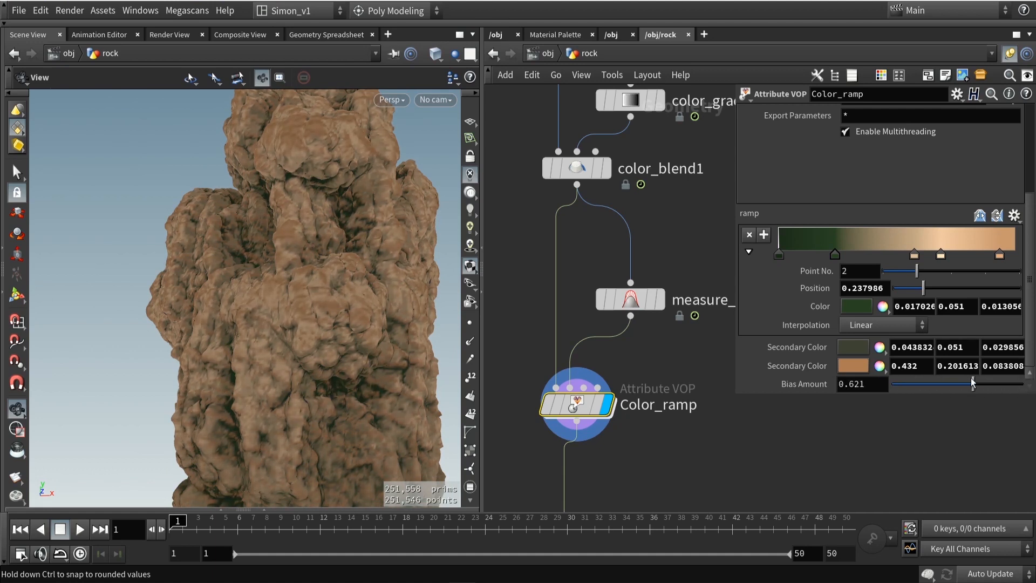
drag(972, 383, 988, 383)
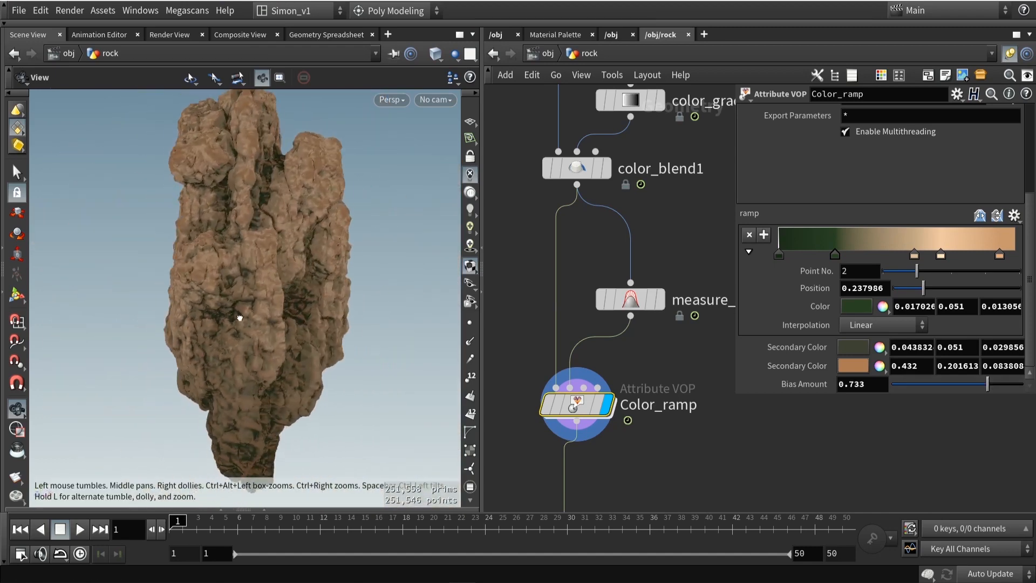
drag(240, 318, 358, 246)
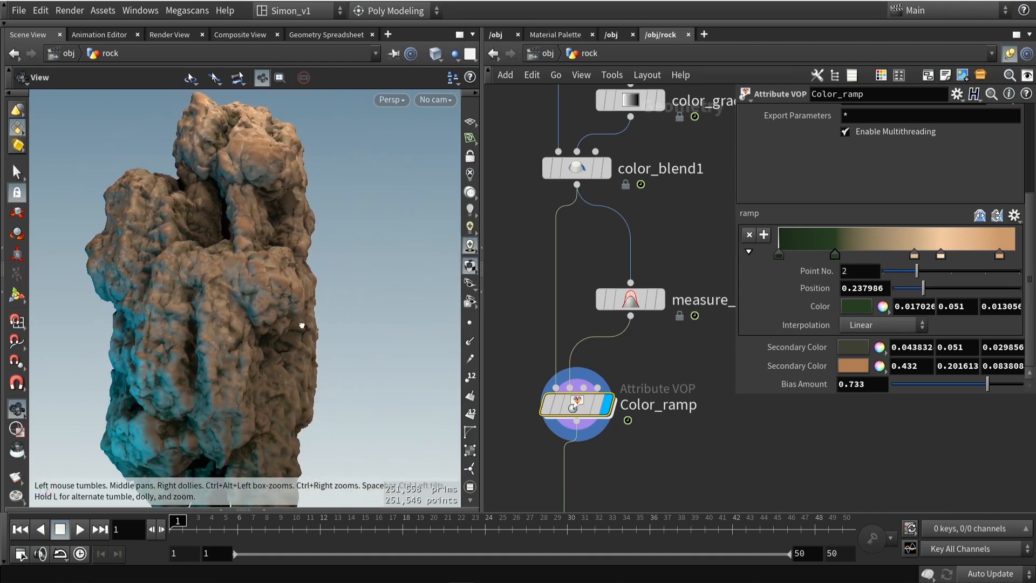
drag(301, 325, 333, 280)
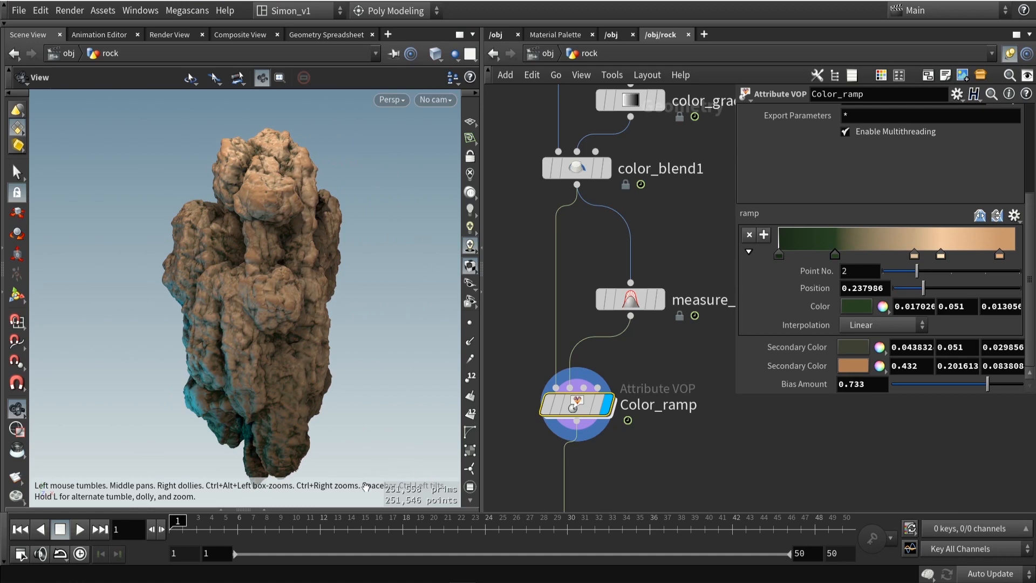
mouse_move(297, 333)
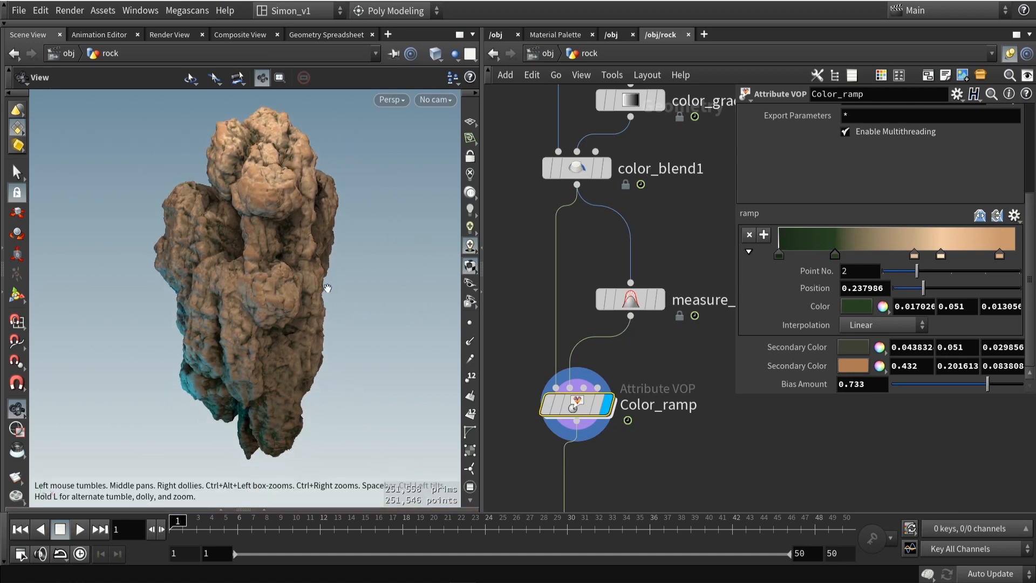
drag(327, 288, 307, 270)
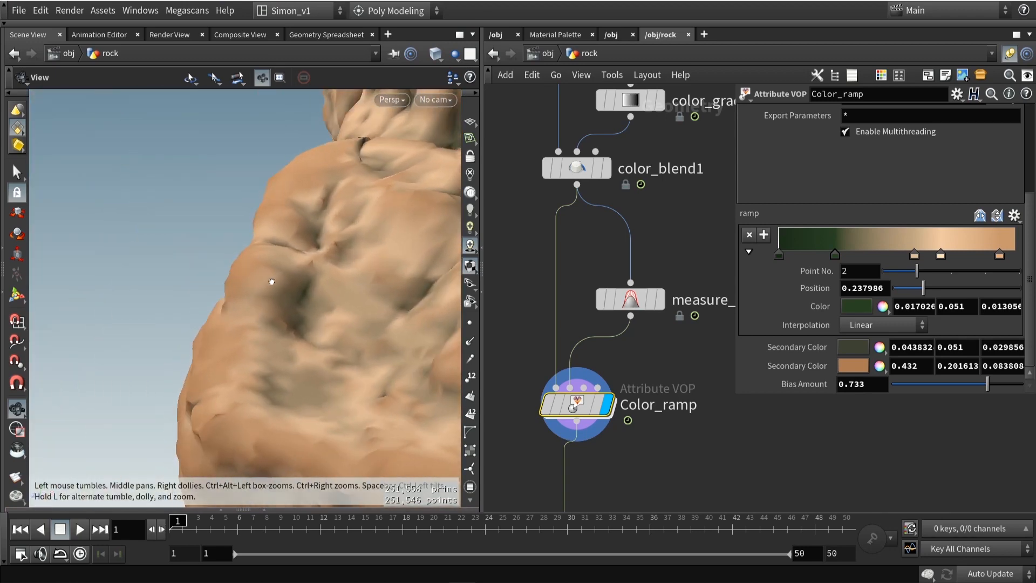
drag(270, 282, 294, 303)
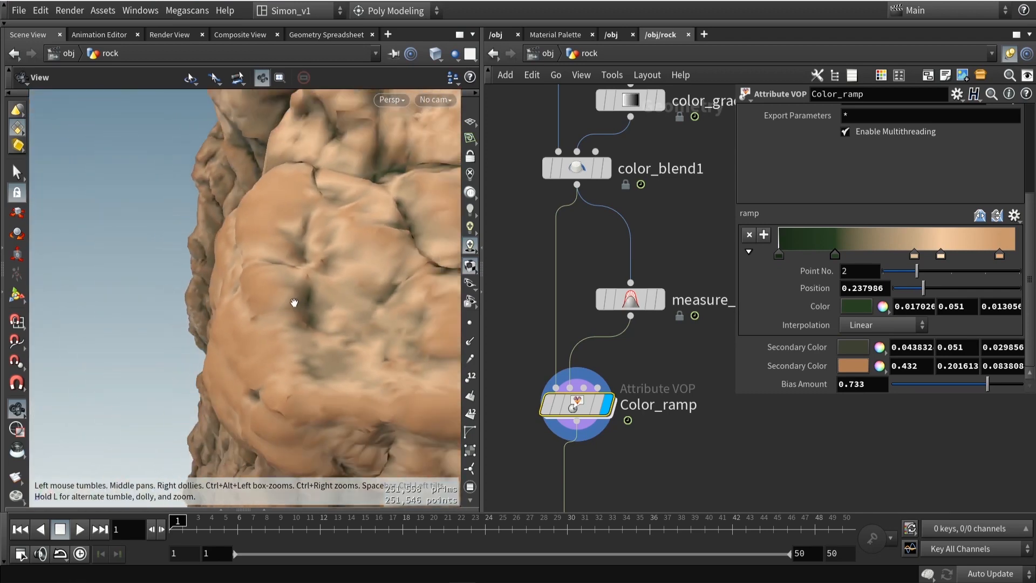
drag(294, 303, 340, 242)
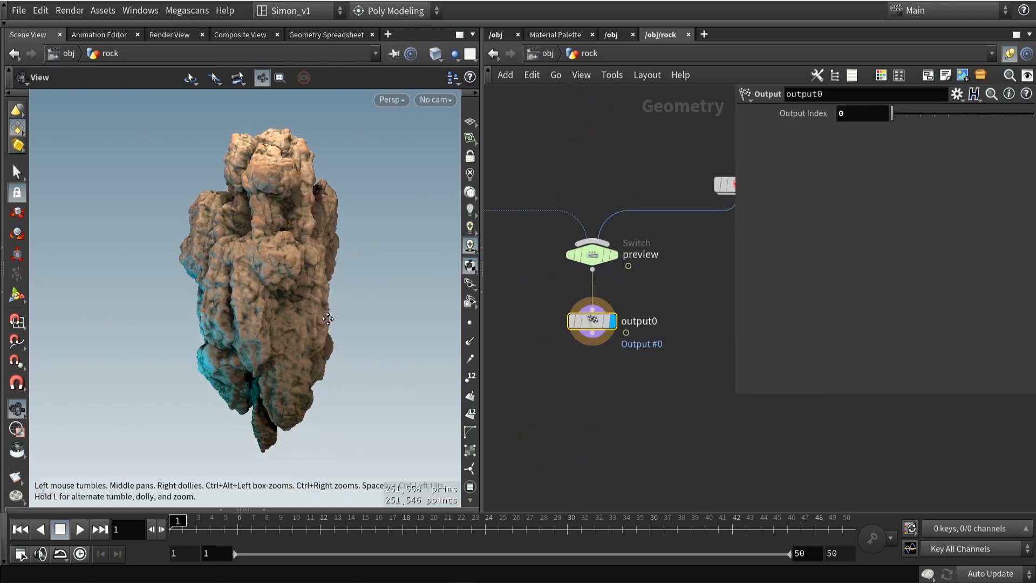
Orbit the viewport to inspect the finished brown-toned rock.
drag(328, 318, 317, 342)
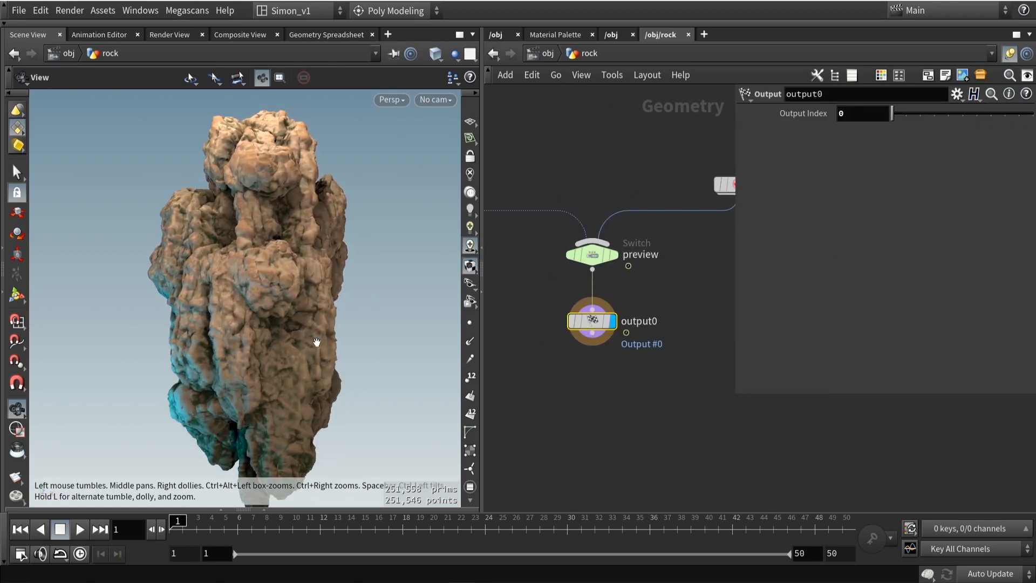
drag(316, 341, 294, 240)
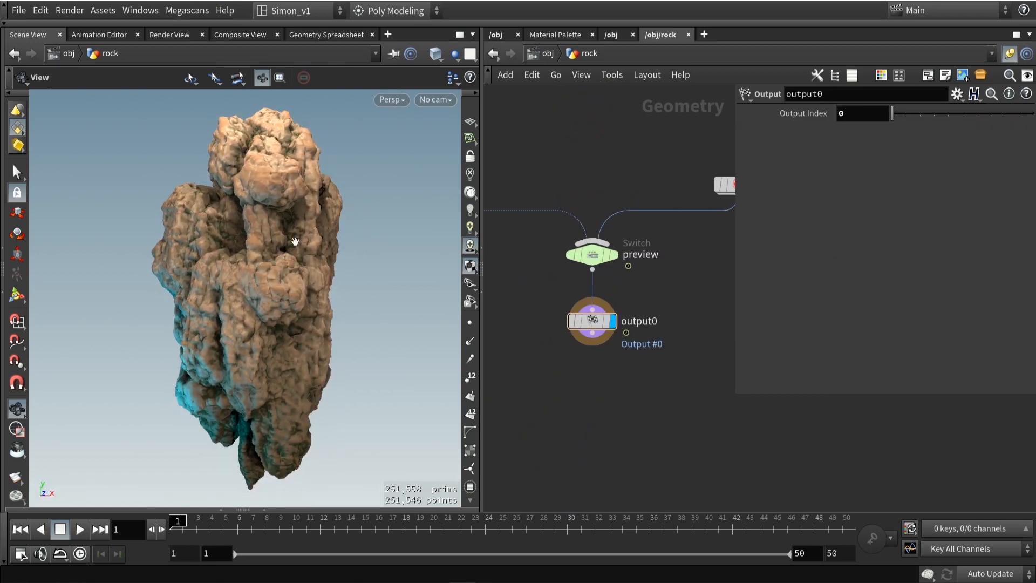